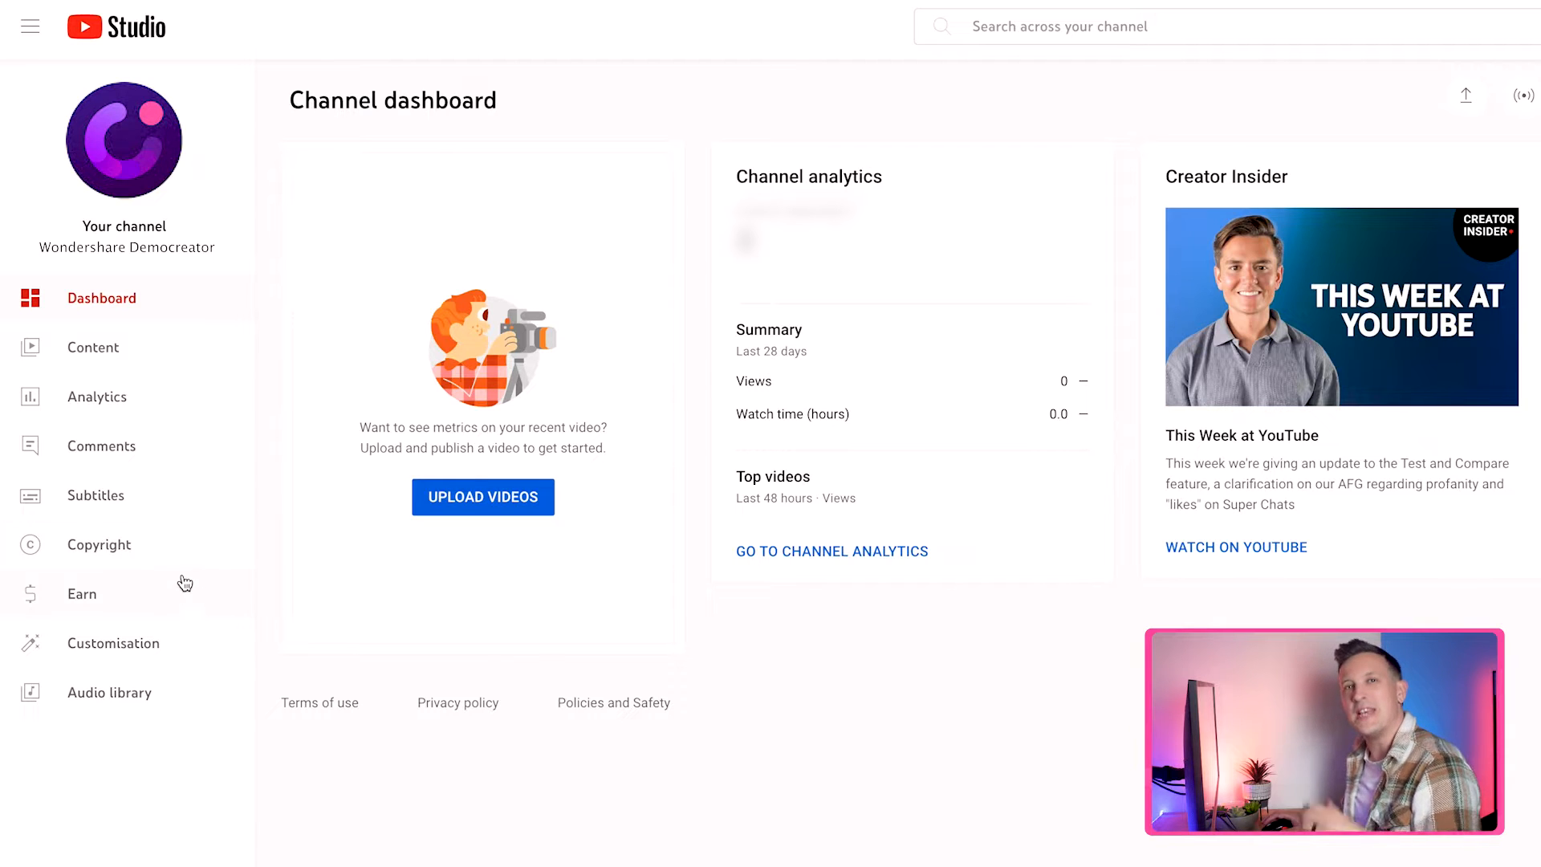
{"action": "mouse_move", "coordinate": [181, 639]}
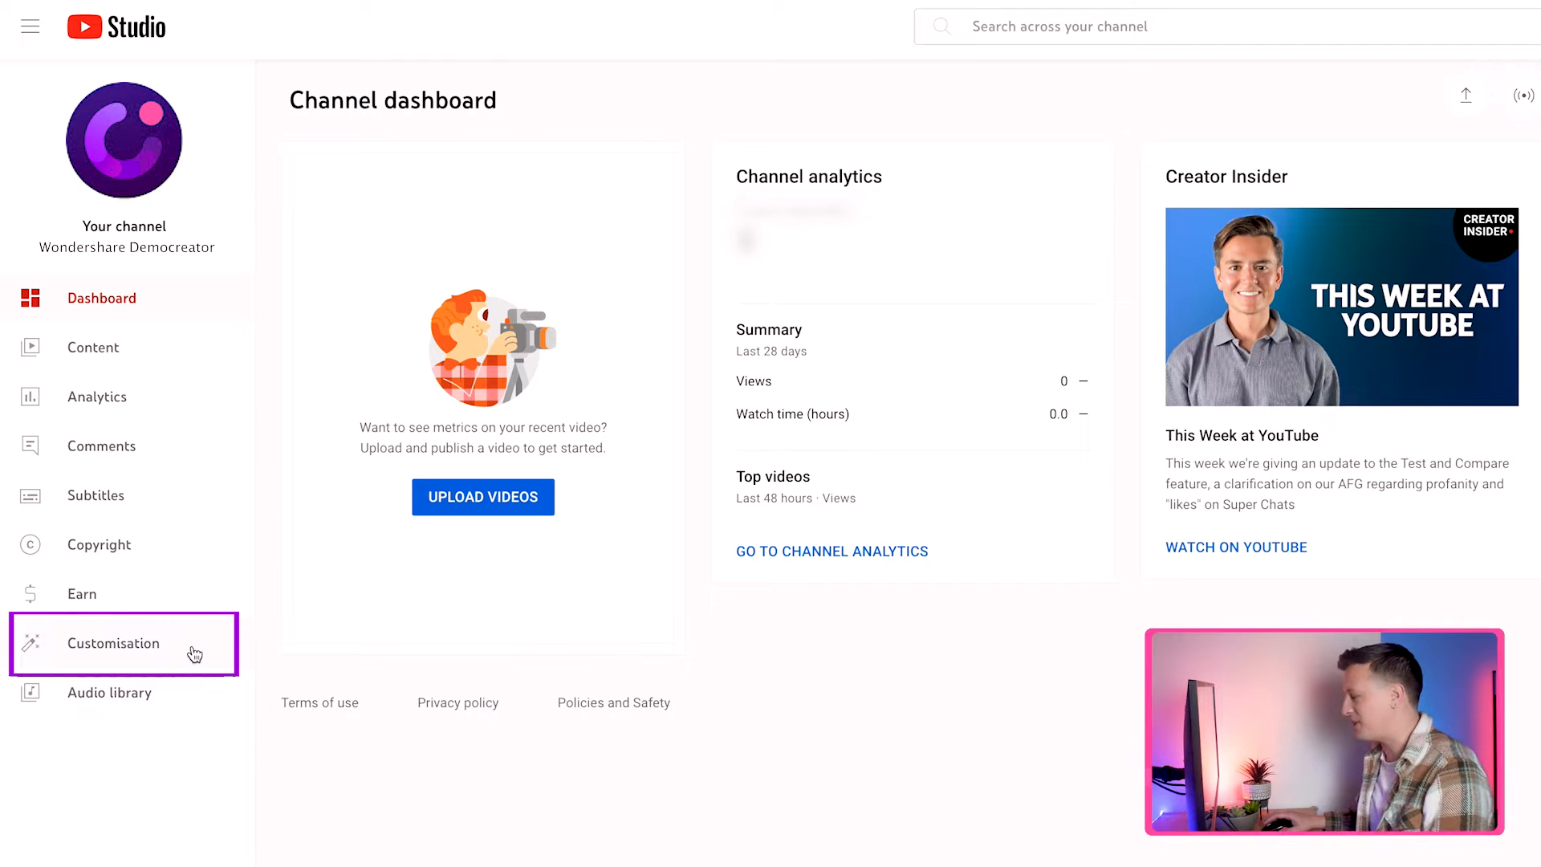
Go to the channel Customisation page from the YouTube Studio sidebar.
{"action": "left_click", "coordinate": [112, 644]}
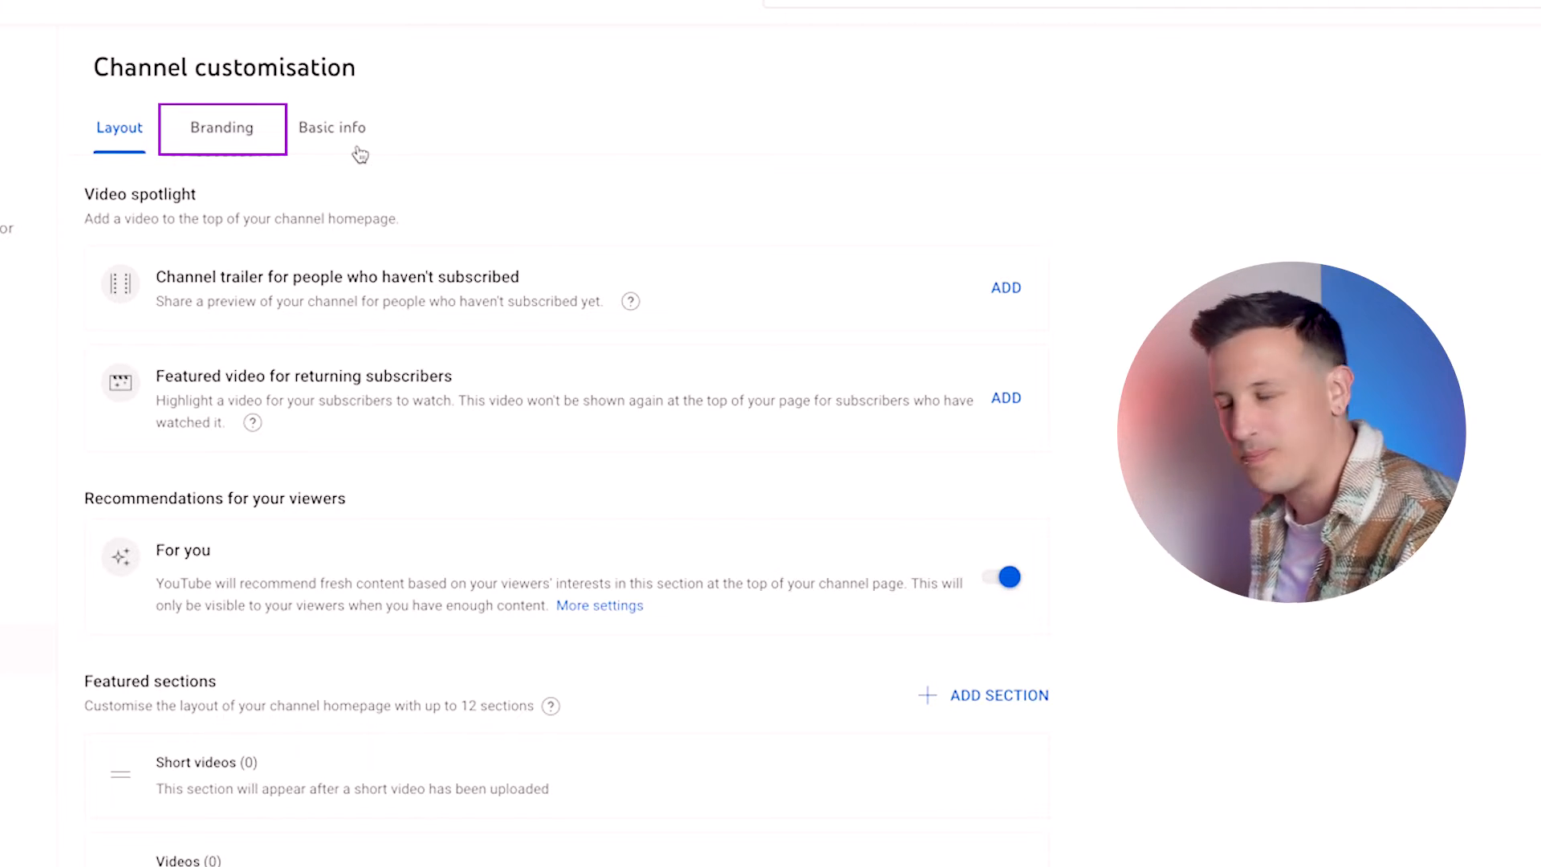
Under Branding, upload DemoCreator_logo.png as the channel's video watermark.
{"action": "left_click", "coordinate": [222, 129]}
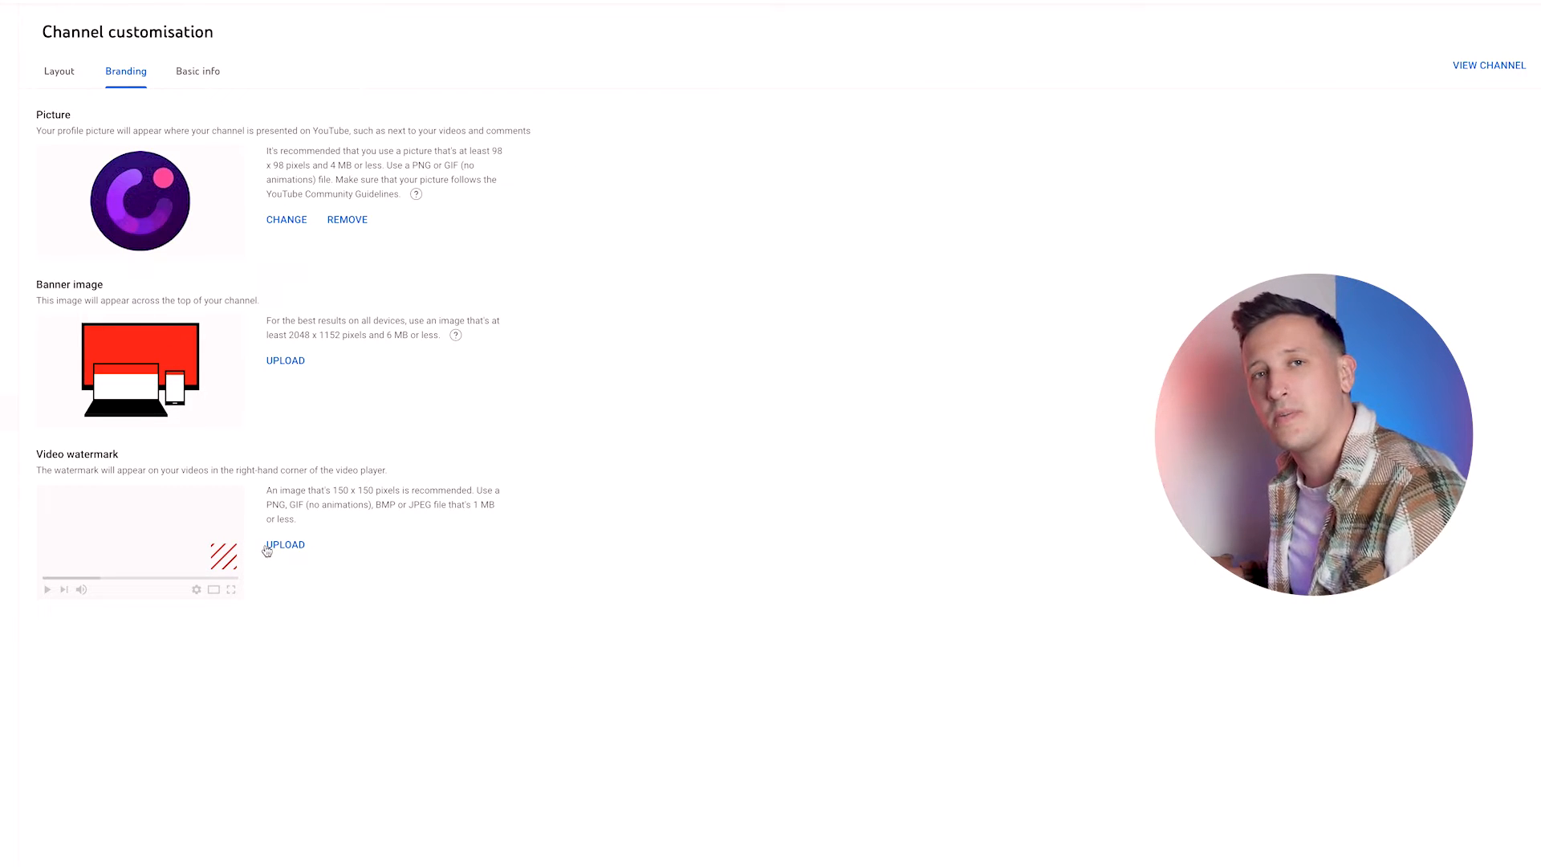
{"action": "left_click", "coordinate": [286, 545]}
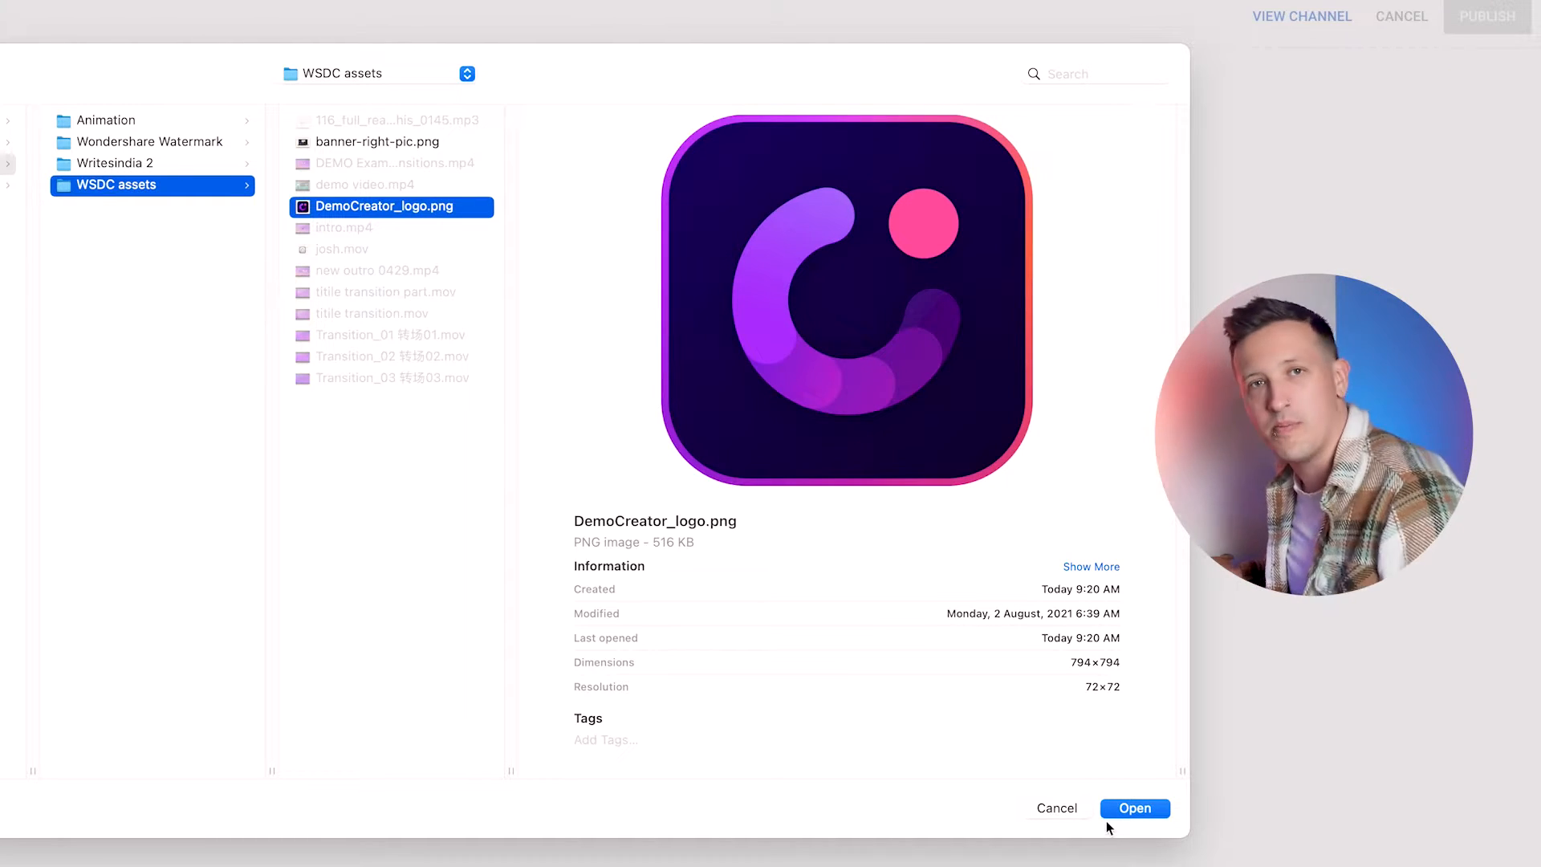
{"action": "left_click", "coordinate": [1135, 808]}
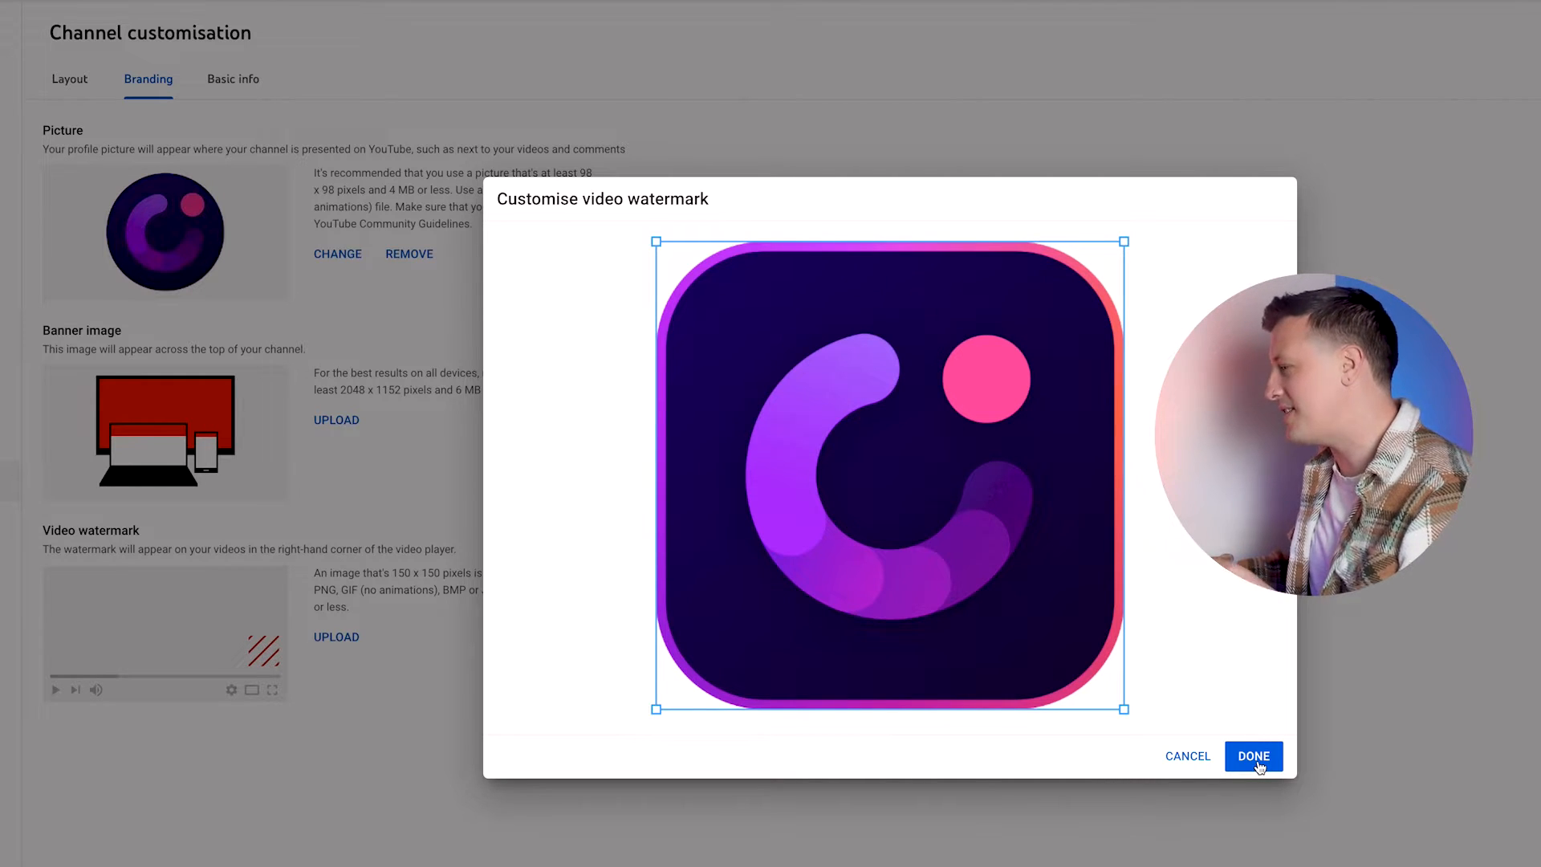
Confirm the logo as the video watermark with End of video display time.
{"action": "left_click", "coordinate": [1254, 756]}
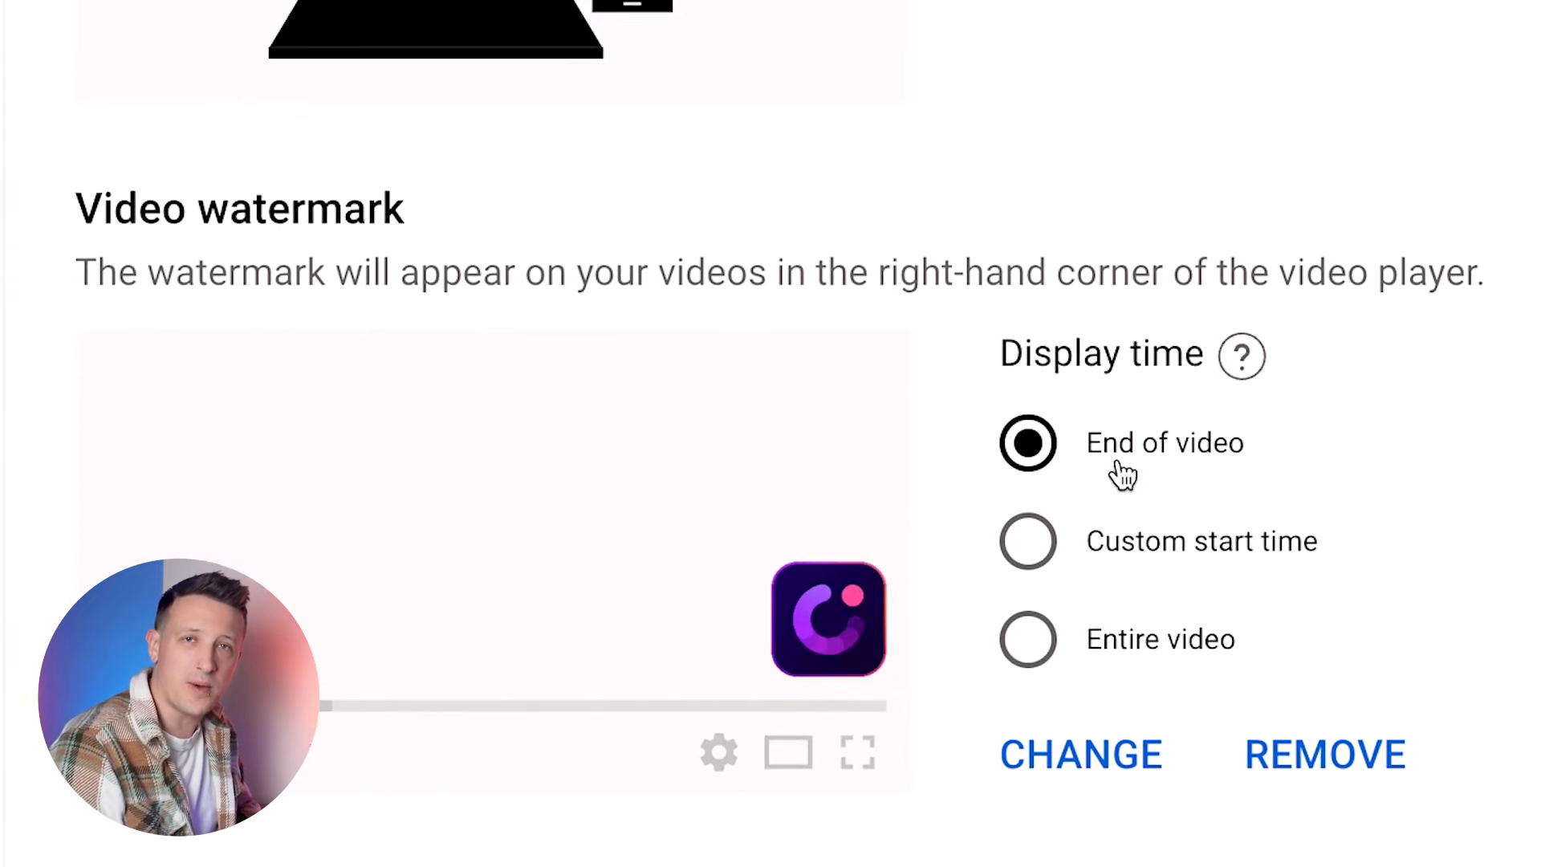
{"action": "mouse_move", "coordinate": [1050, 505]}
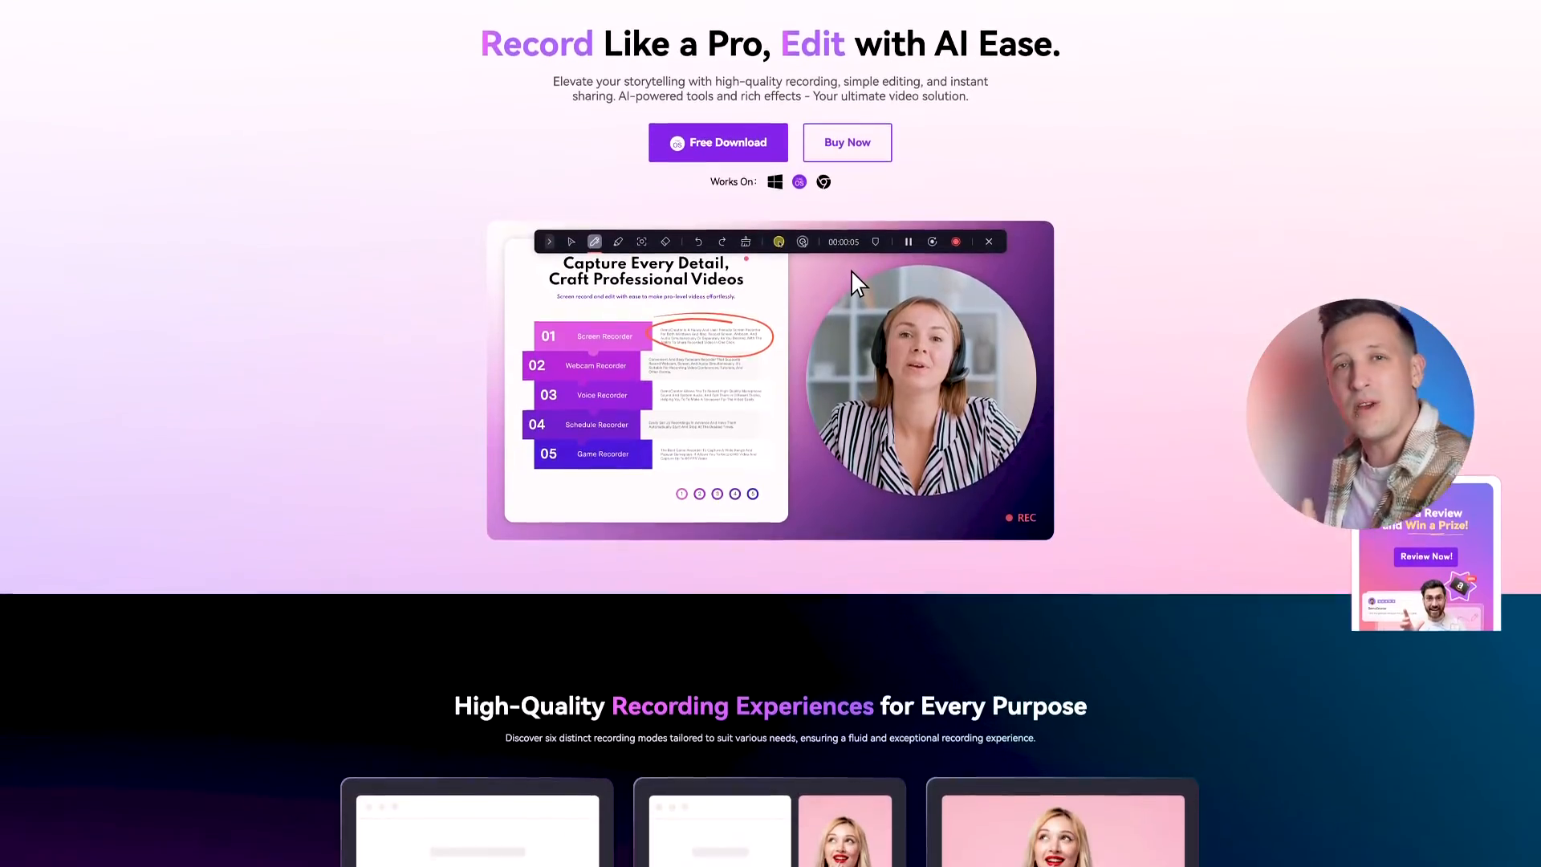
Scroll the DemoCreator homepage past the recording modes down to the editing features.
{"action": "scroll", "scroll_direction": "down", "scroll_amount": 3}
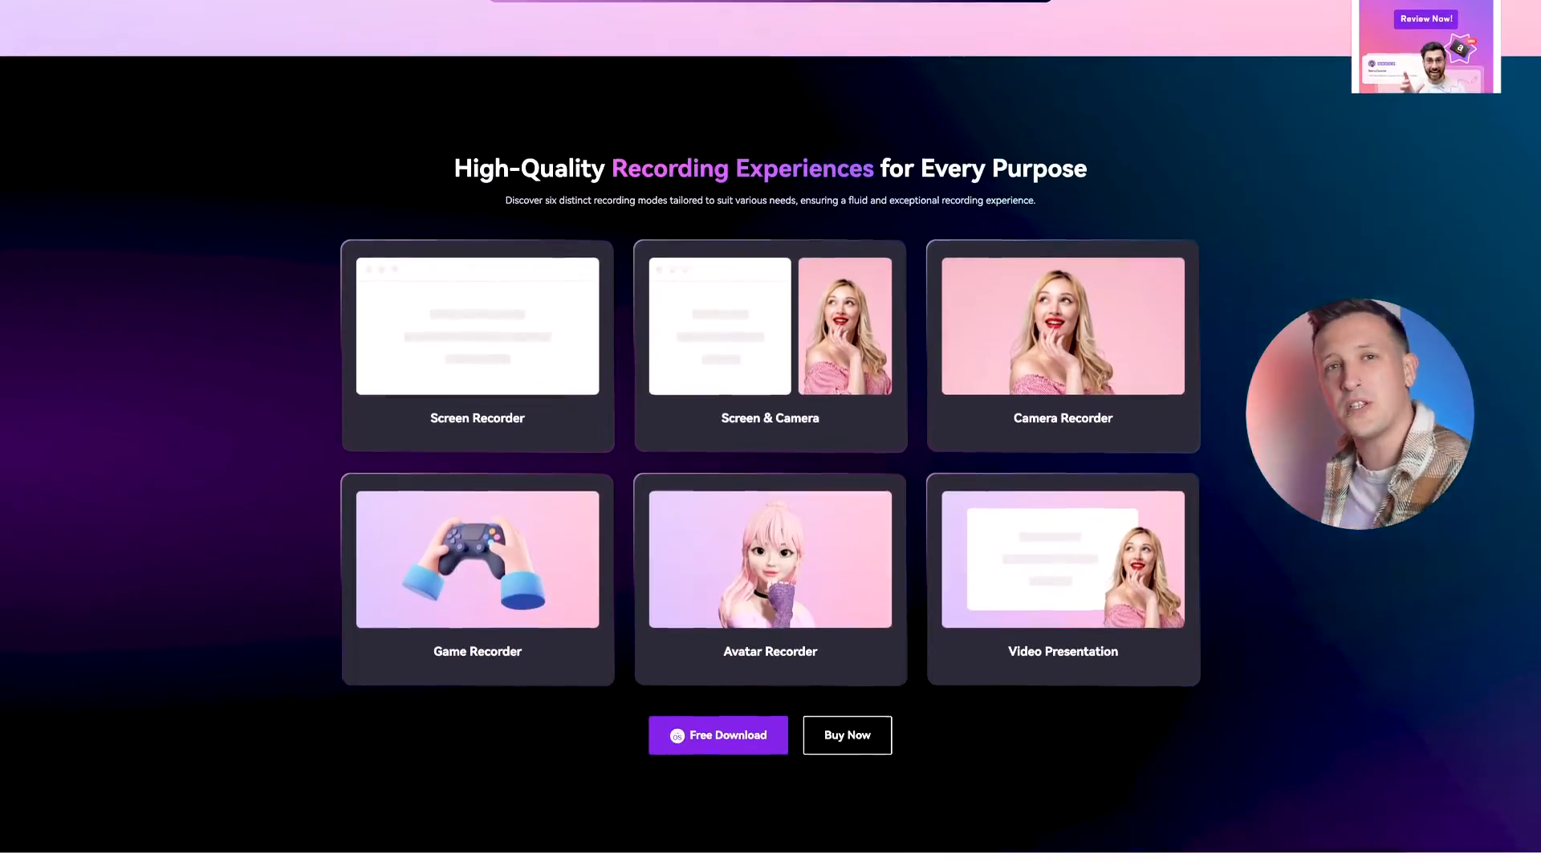
{"action": "scroll", "scroll_direction": "down", "scroll_amount": 3}
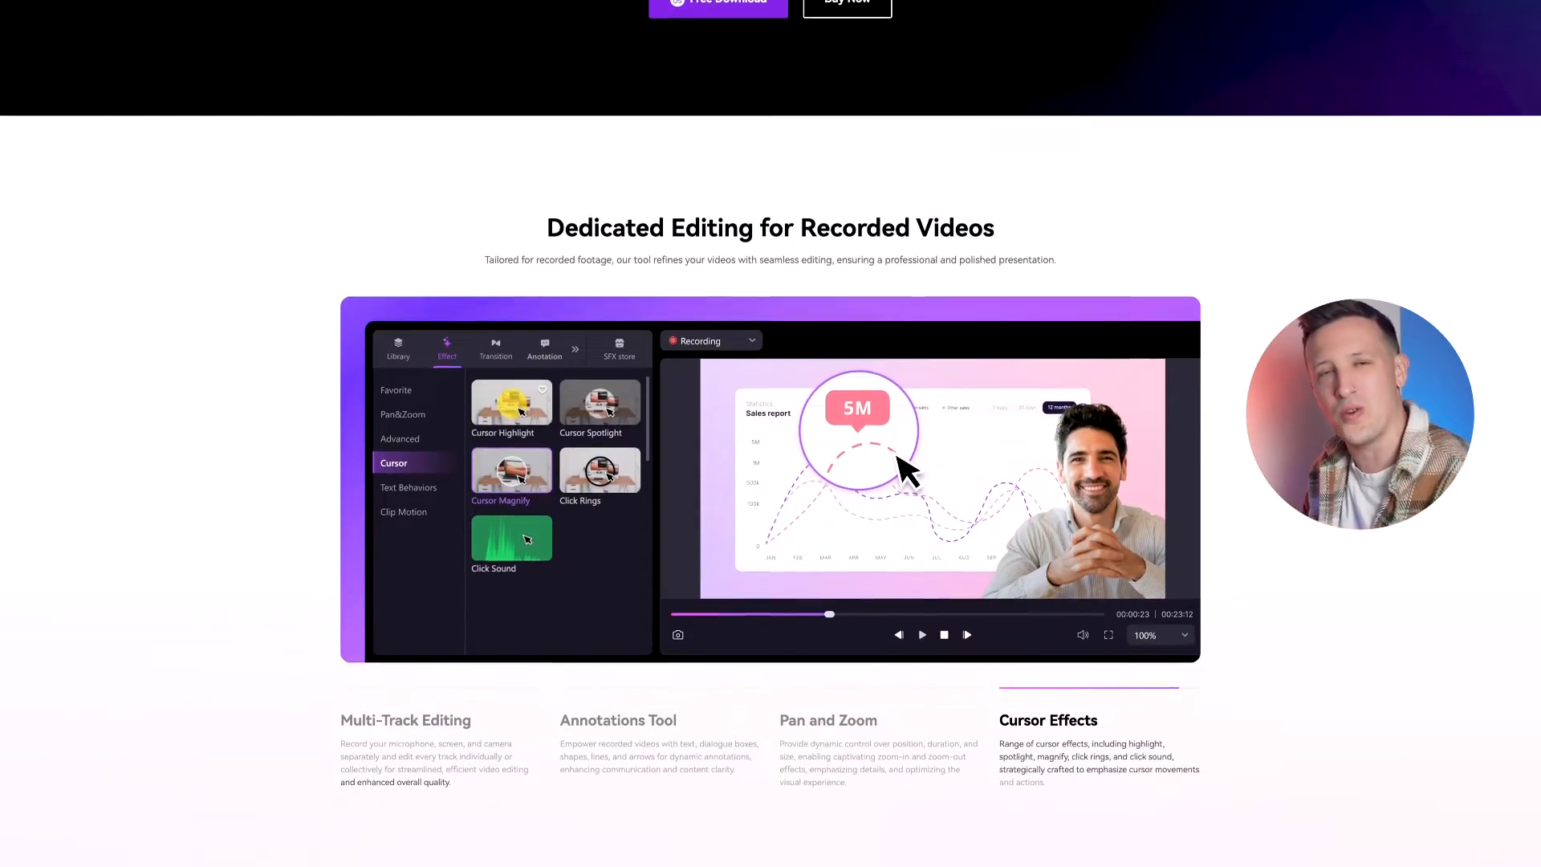
{"action": "scroll", "scroll_direction": "down", "scroll_amount": 3}
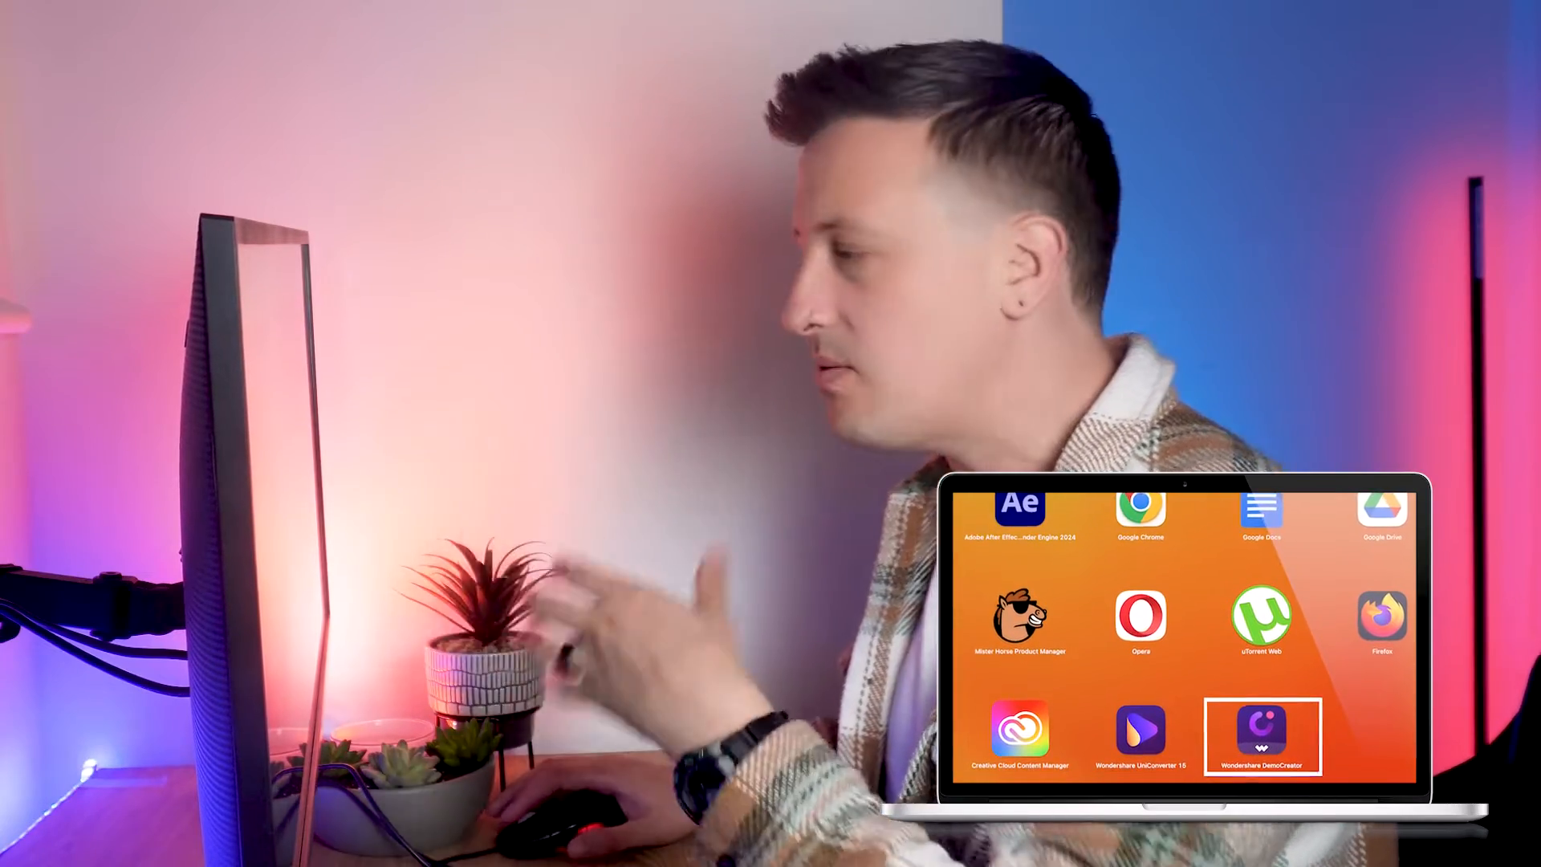
Launch DemoCreator from Launchpad and start a new Video Editor project.
{"action": "double_click", "coordinate": [1265, 732]}
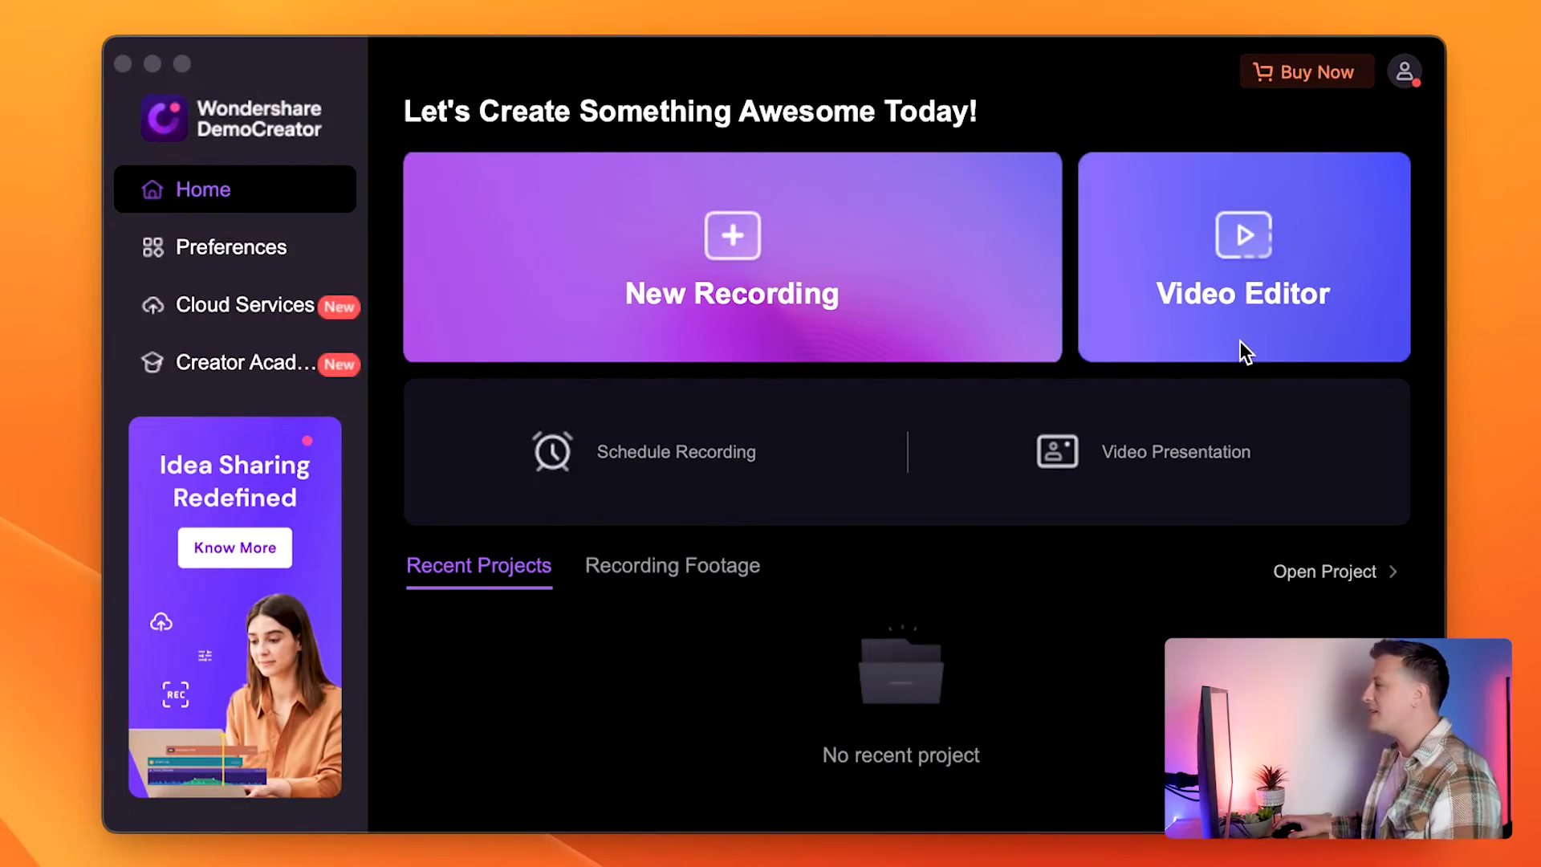
{"action": "mouse_move", "coordinate": [1243, 342]}
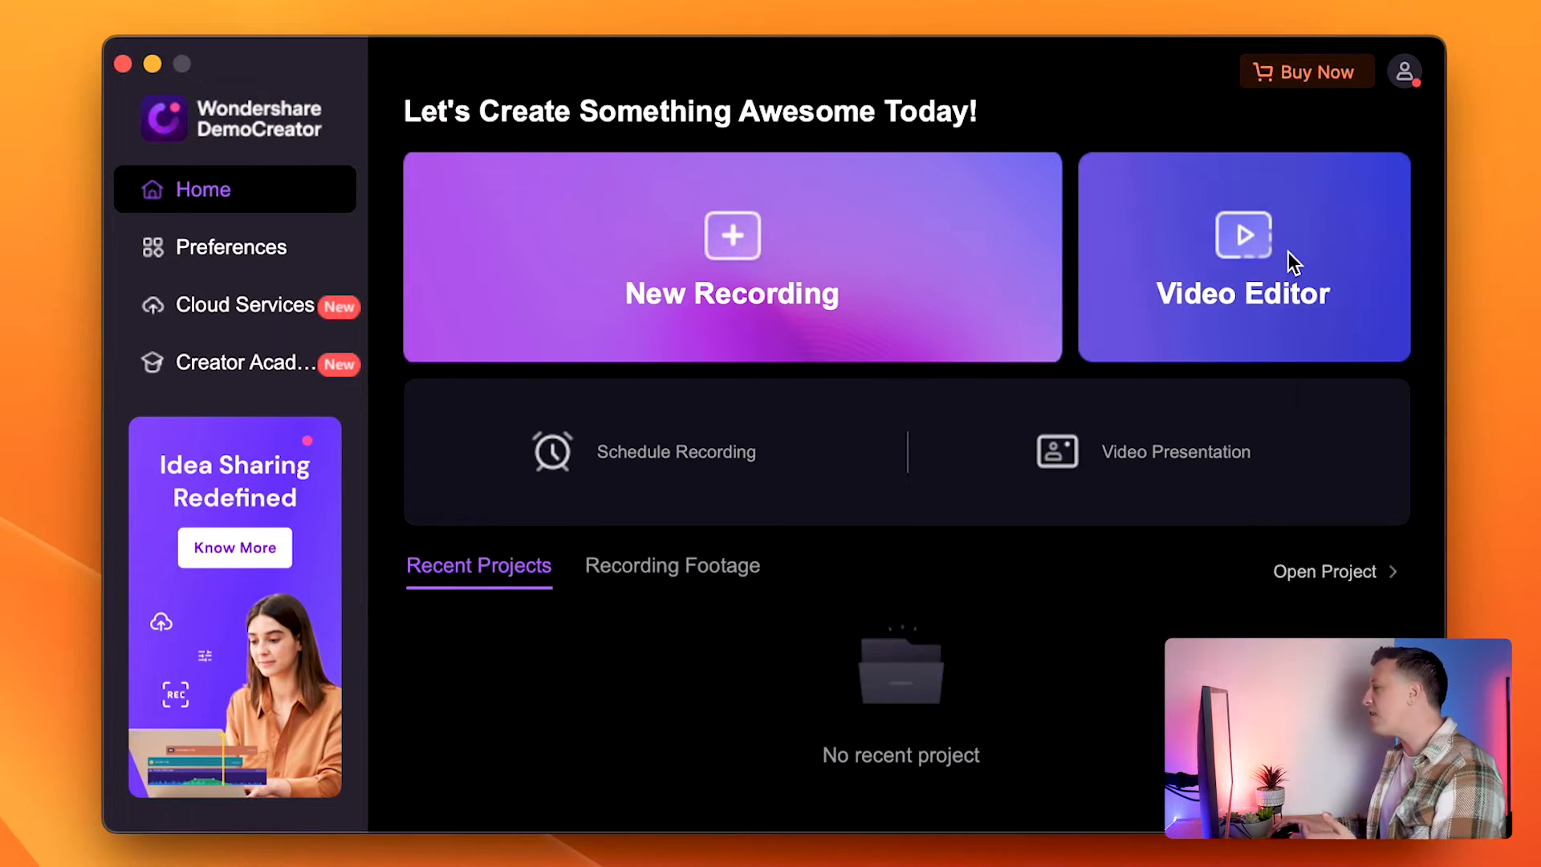
{"action": "left_click", "coordinate": [1243, 265]}
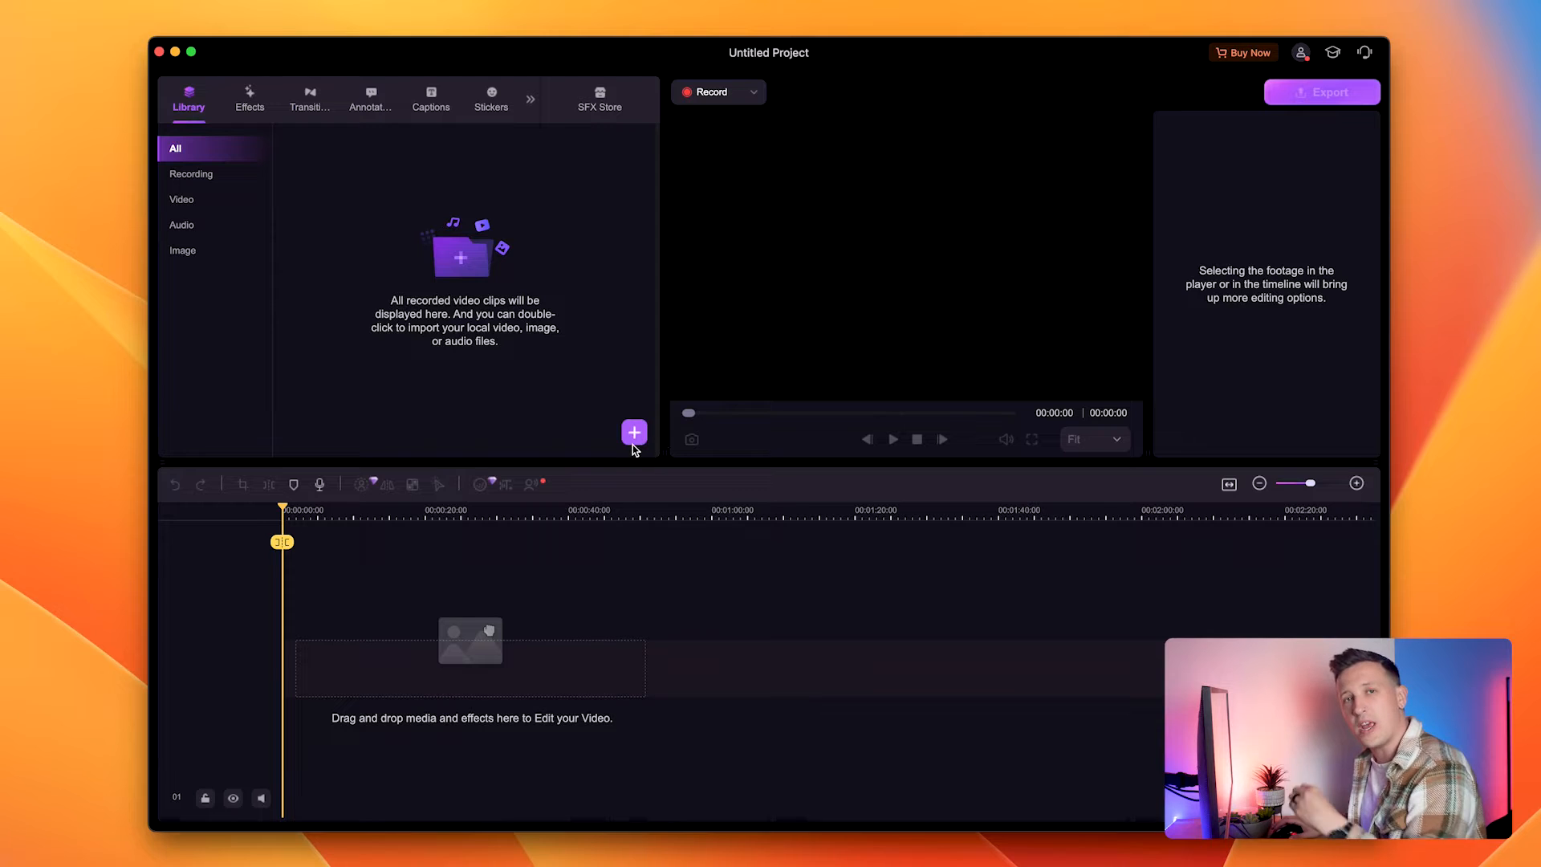
{"action": "mouse_move", "coordinate": [643, 446]}
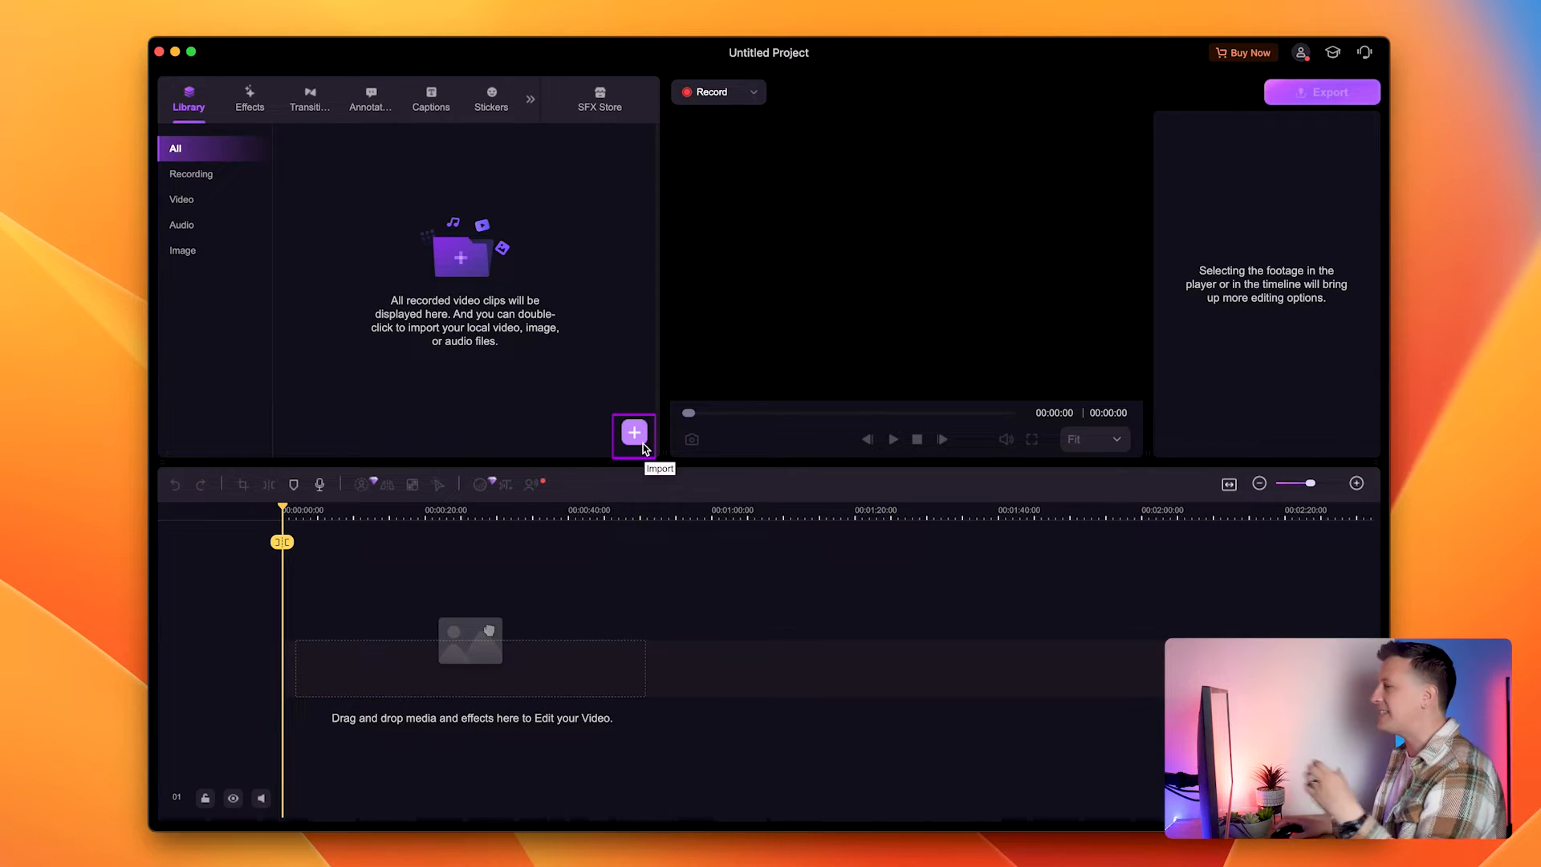
{"action": "mouse_move", "coordinate": [843, 742]}
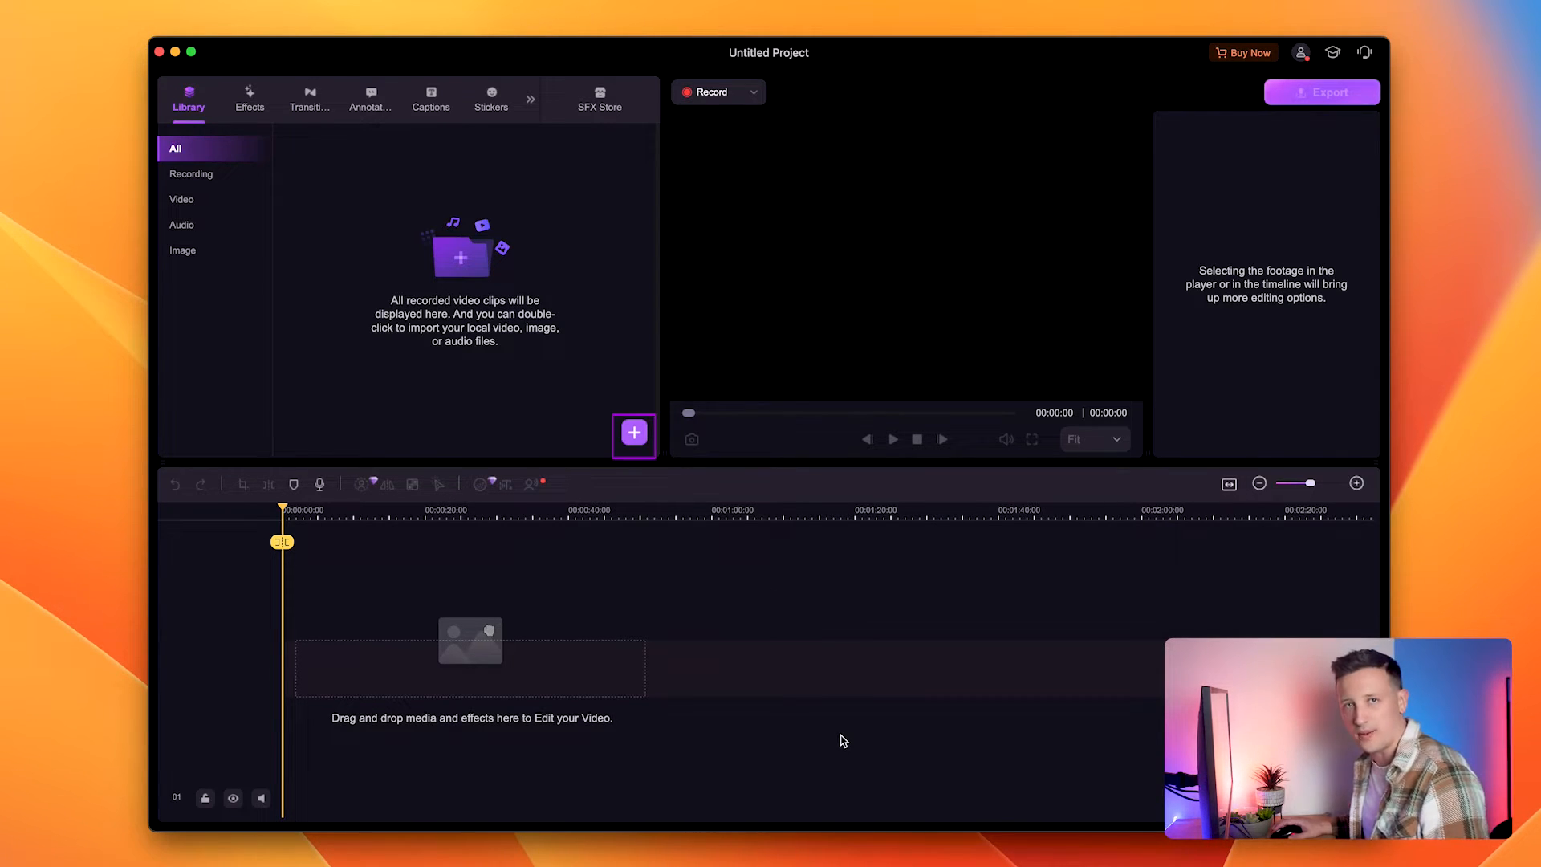
Import the 2.09.53 PM screen recording and place the clip on the timeline.
{"action": "left_click", "coordinate": [632, 433]}
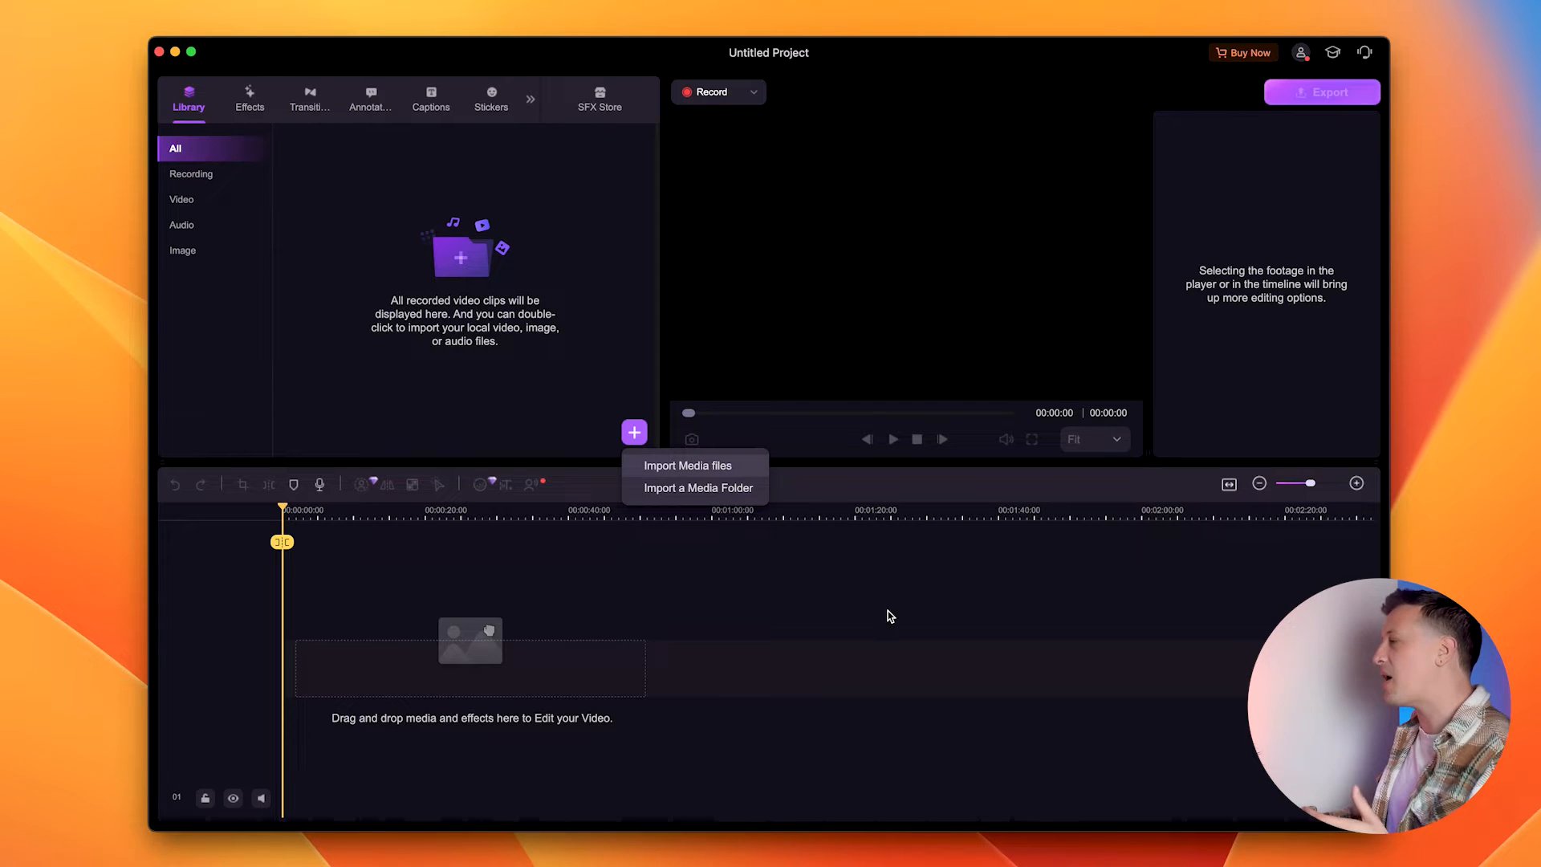
{"action": "left_click", "coordinate": [687, 466]}
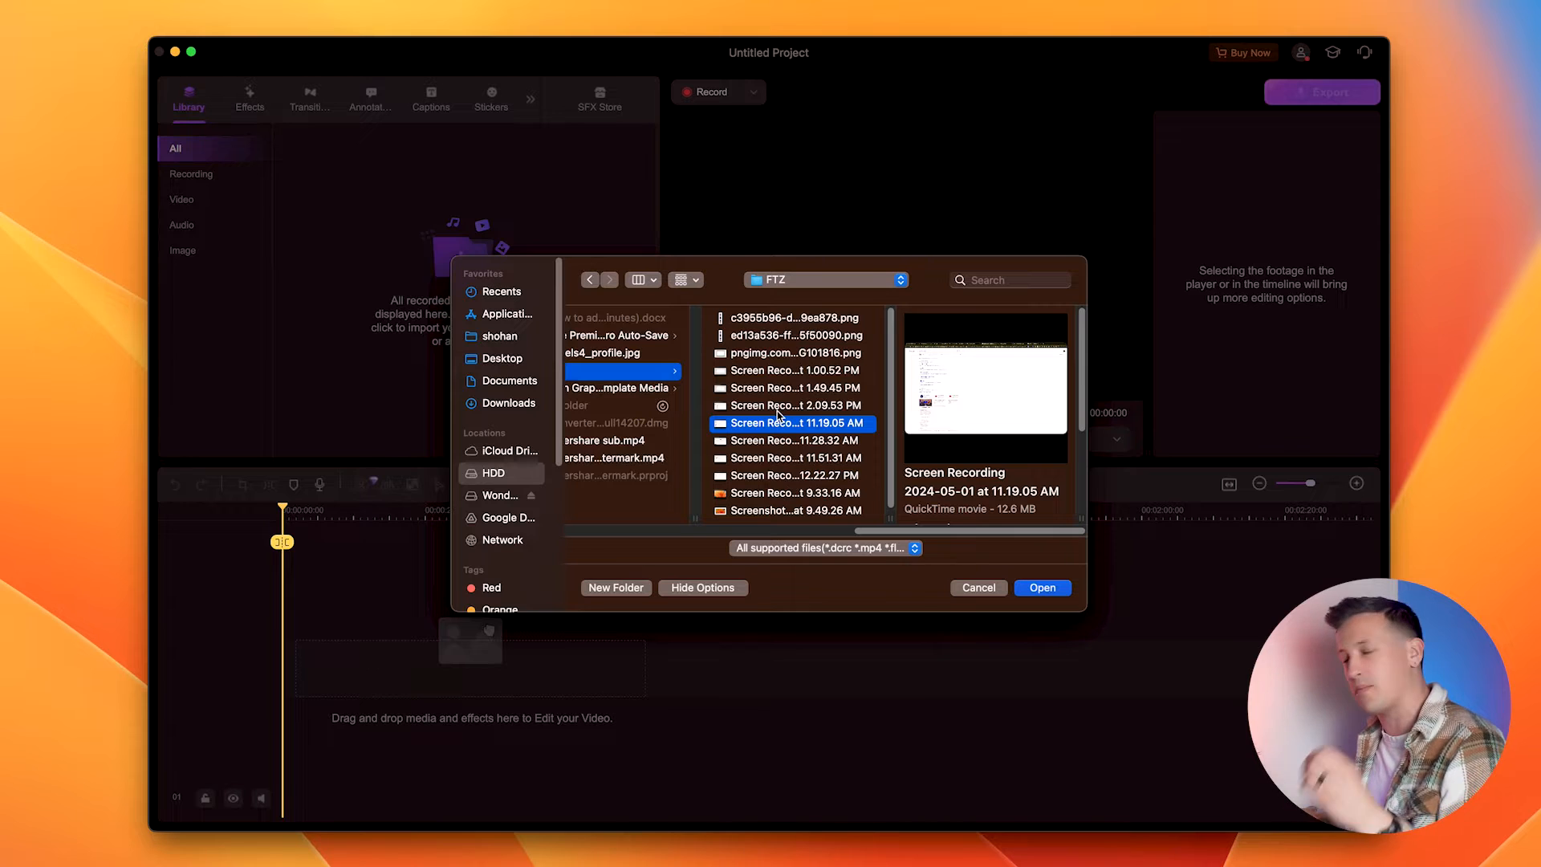
{"action": "left_click", "coordinate": [793, 405]}
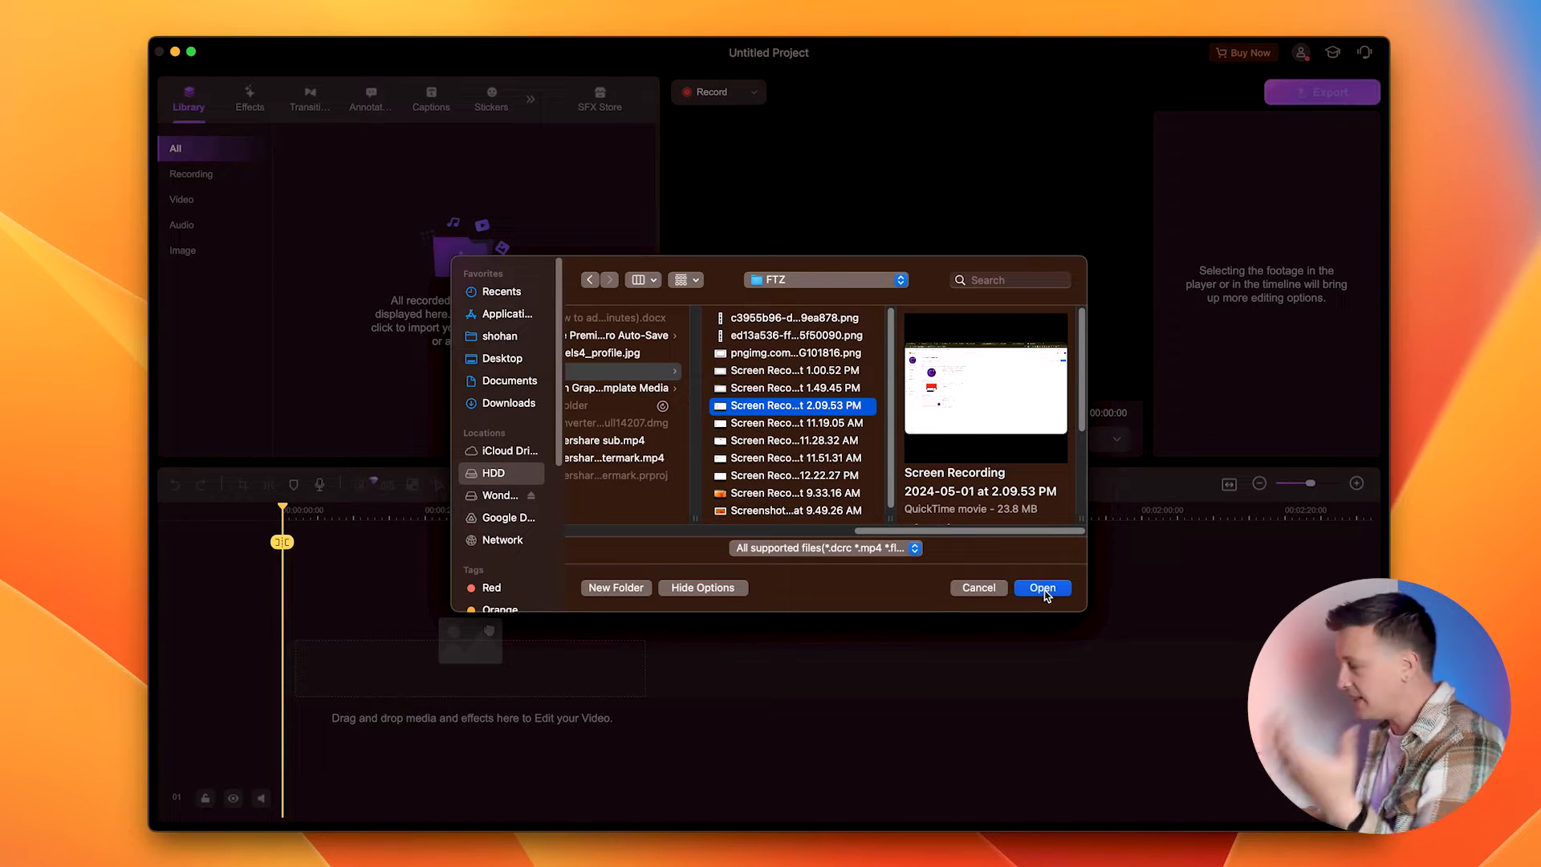
{"action": "left_click", "coordinate": [1044, 587]}
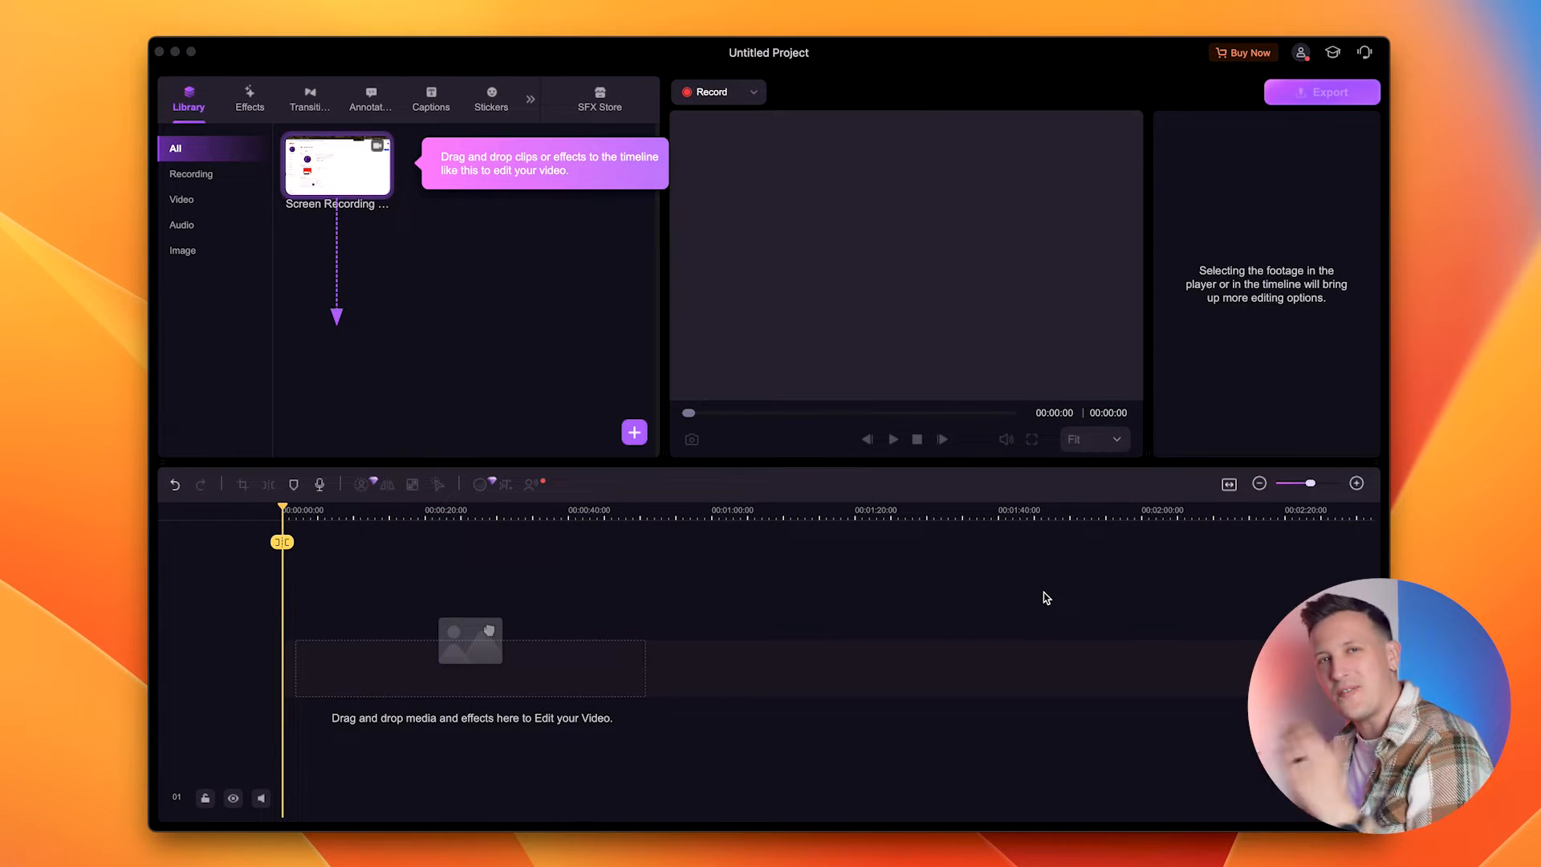
{"action": "mouse_move", "coordinate": [959, 586]}
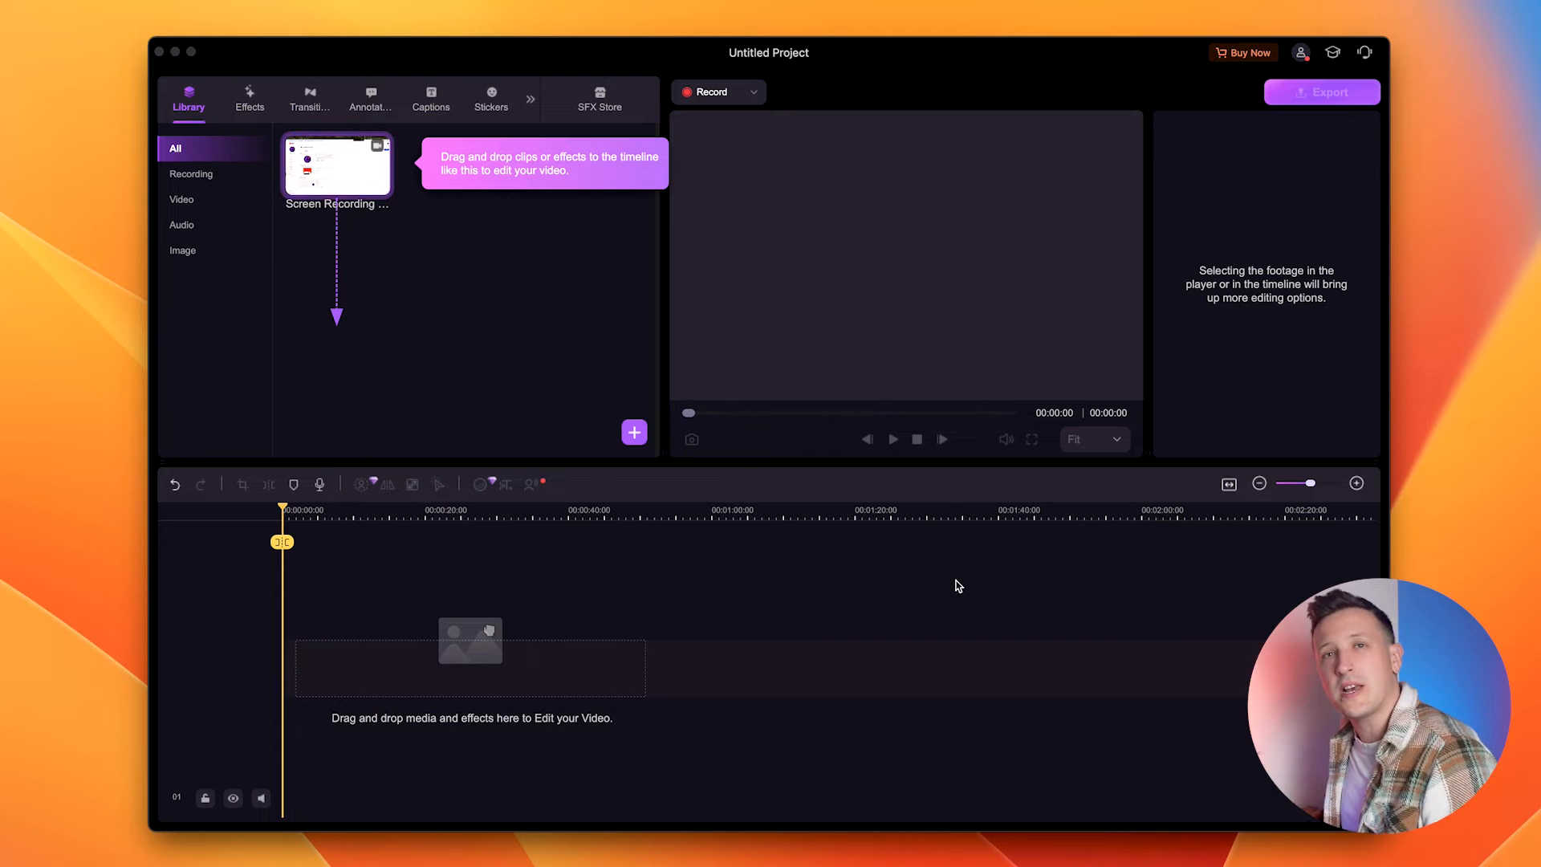
{"action": "left_click_drag", "start_coordinate": [338, 164], "coordinate": [374, 629]}
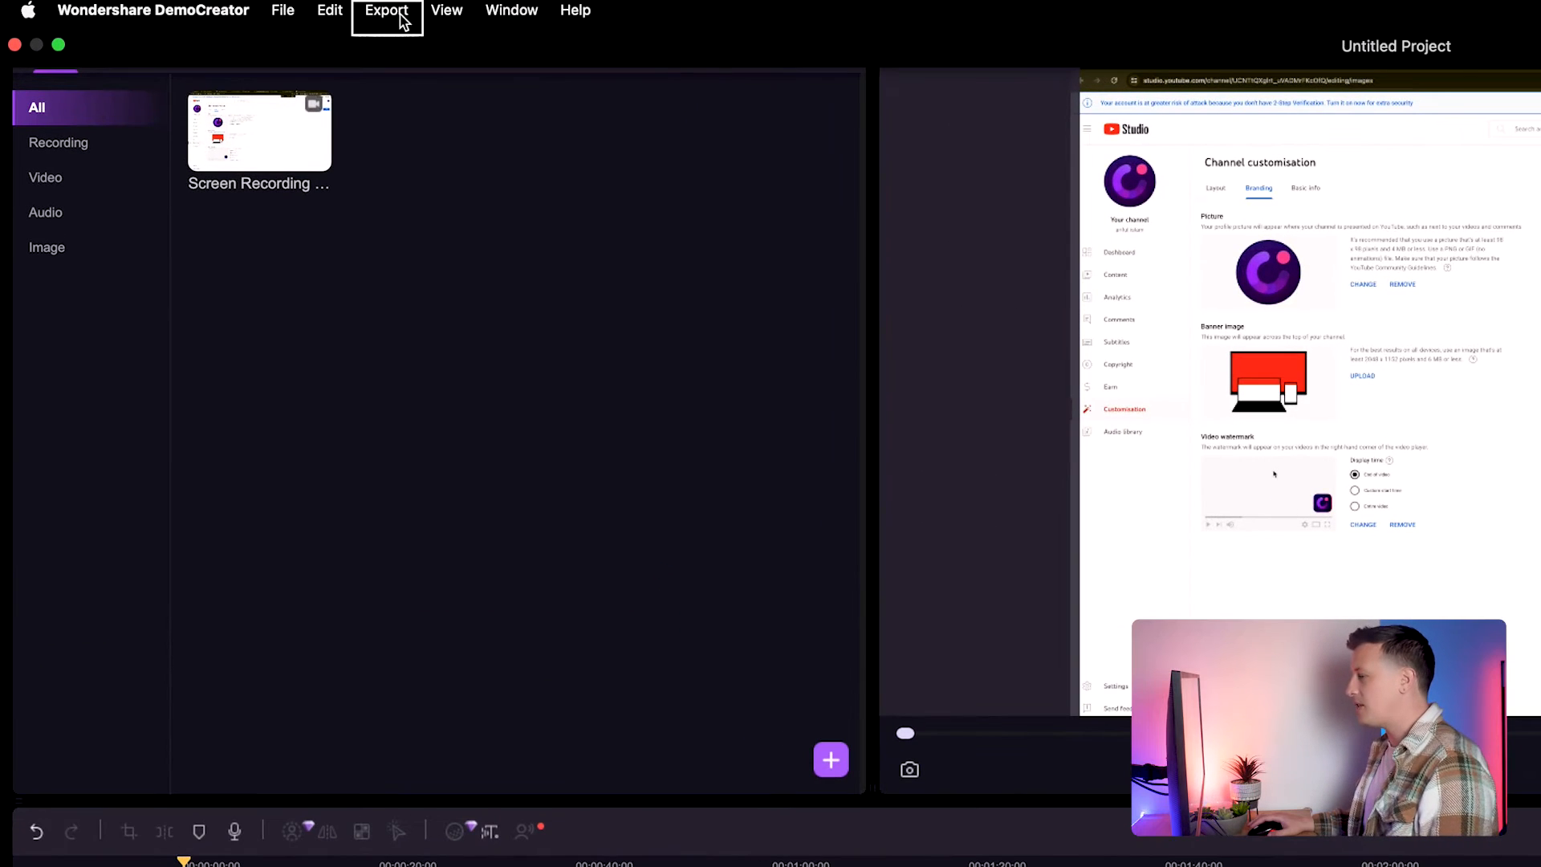
In Export > Brand Setting, enable the brand watermark as a text watermark.
{"action": "left_click", "coordinate": [384, 11]}
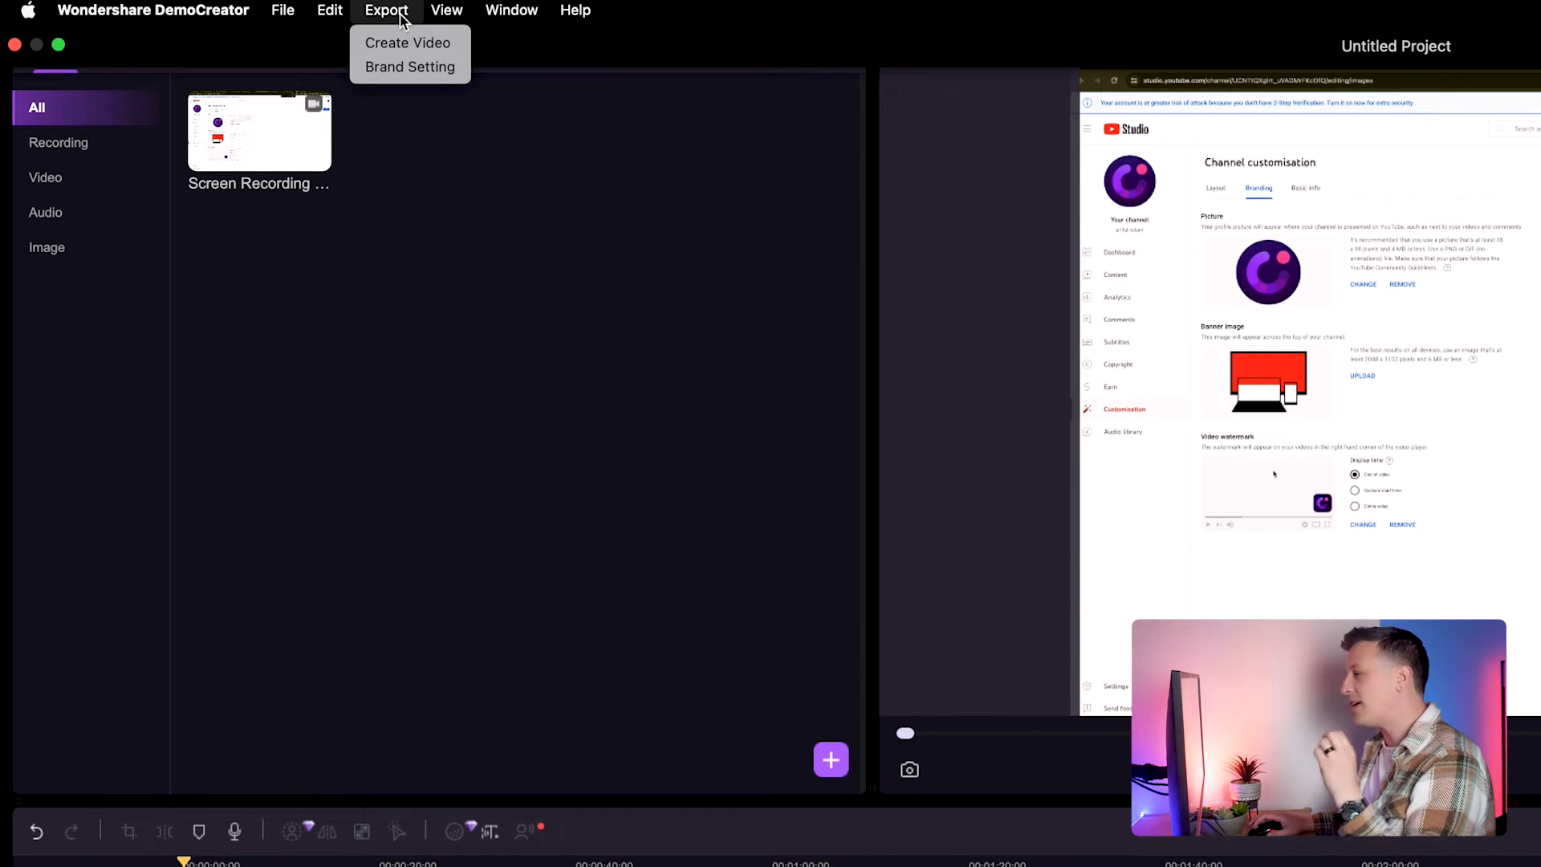
{"action": "mouse_move", "coordinate": [427, 67]}
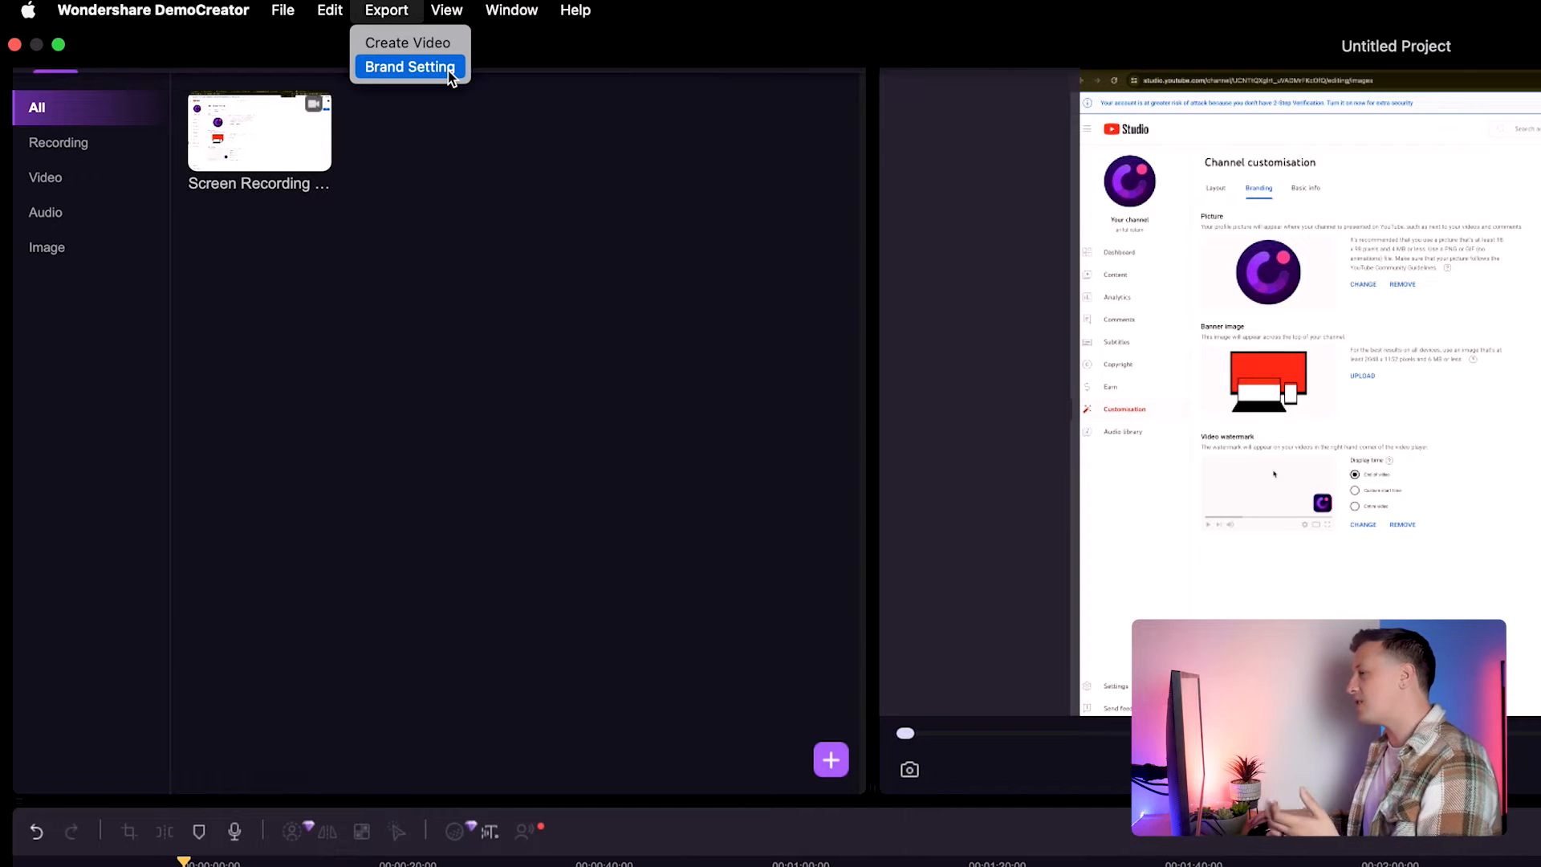
{"action": "left_click", "coordinate": [411, 65]}
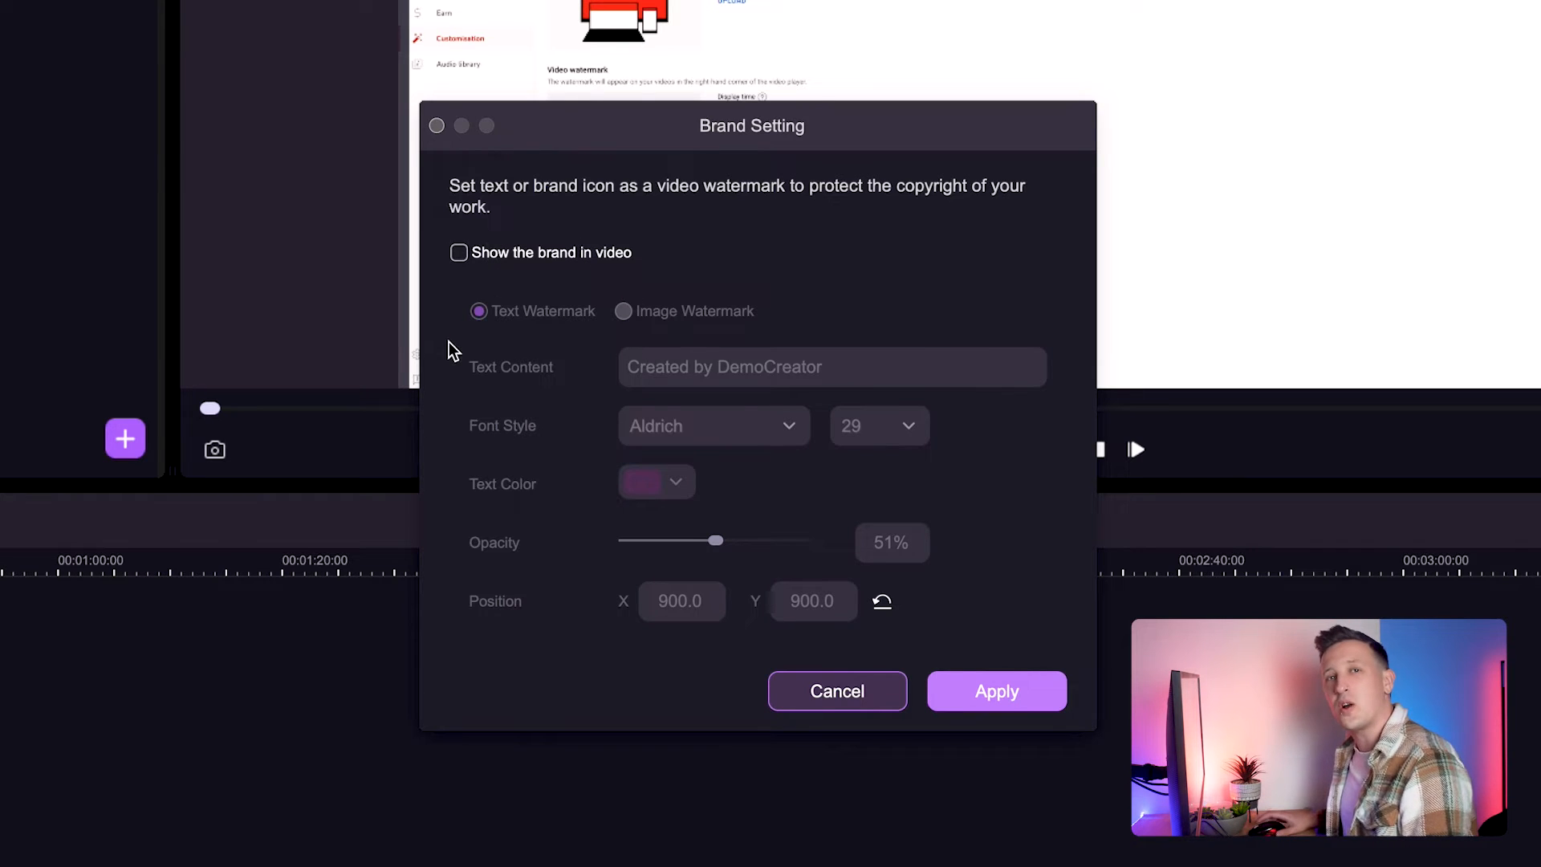
{"action": "mouse_move", "coordinate": [556, 338]}
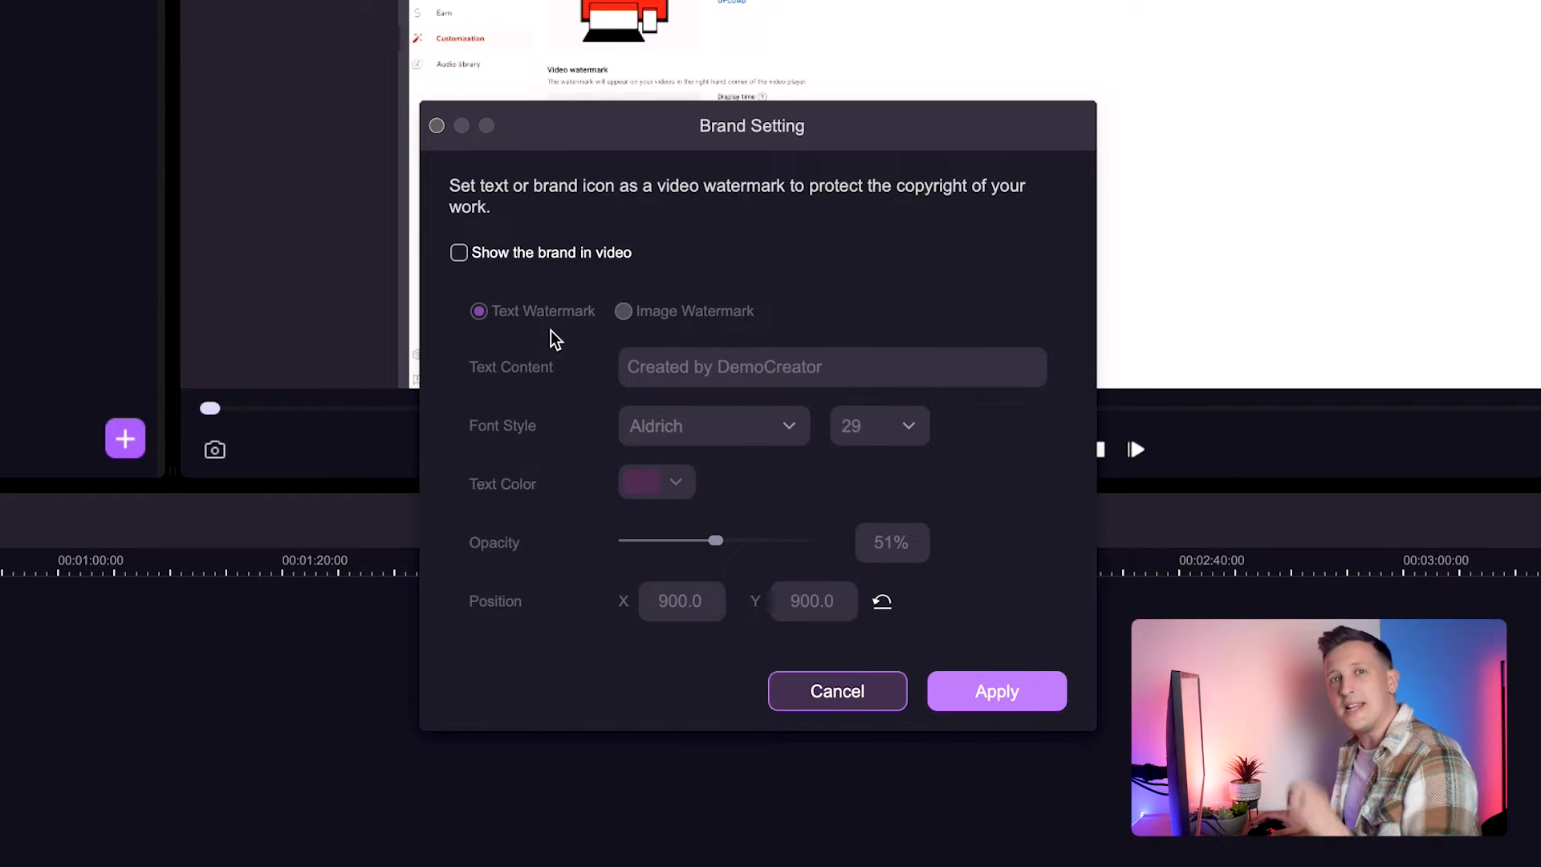
{"action": "left_click", "coordinate": [460, 252]}
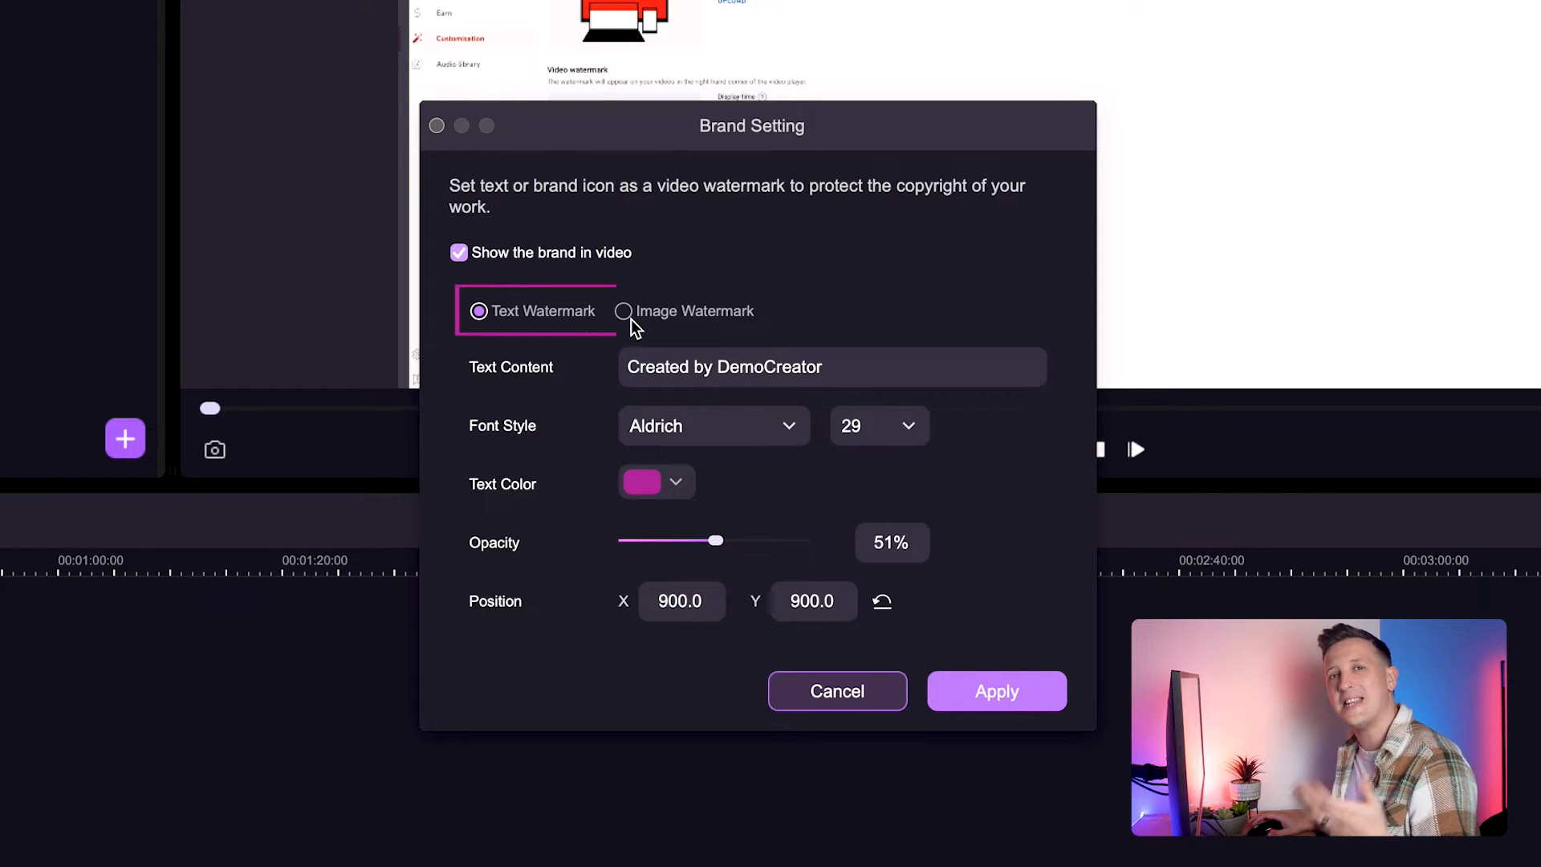
{"action": "left_click", "coordinate": [623, 311]}
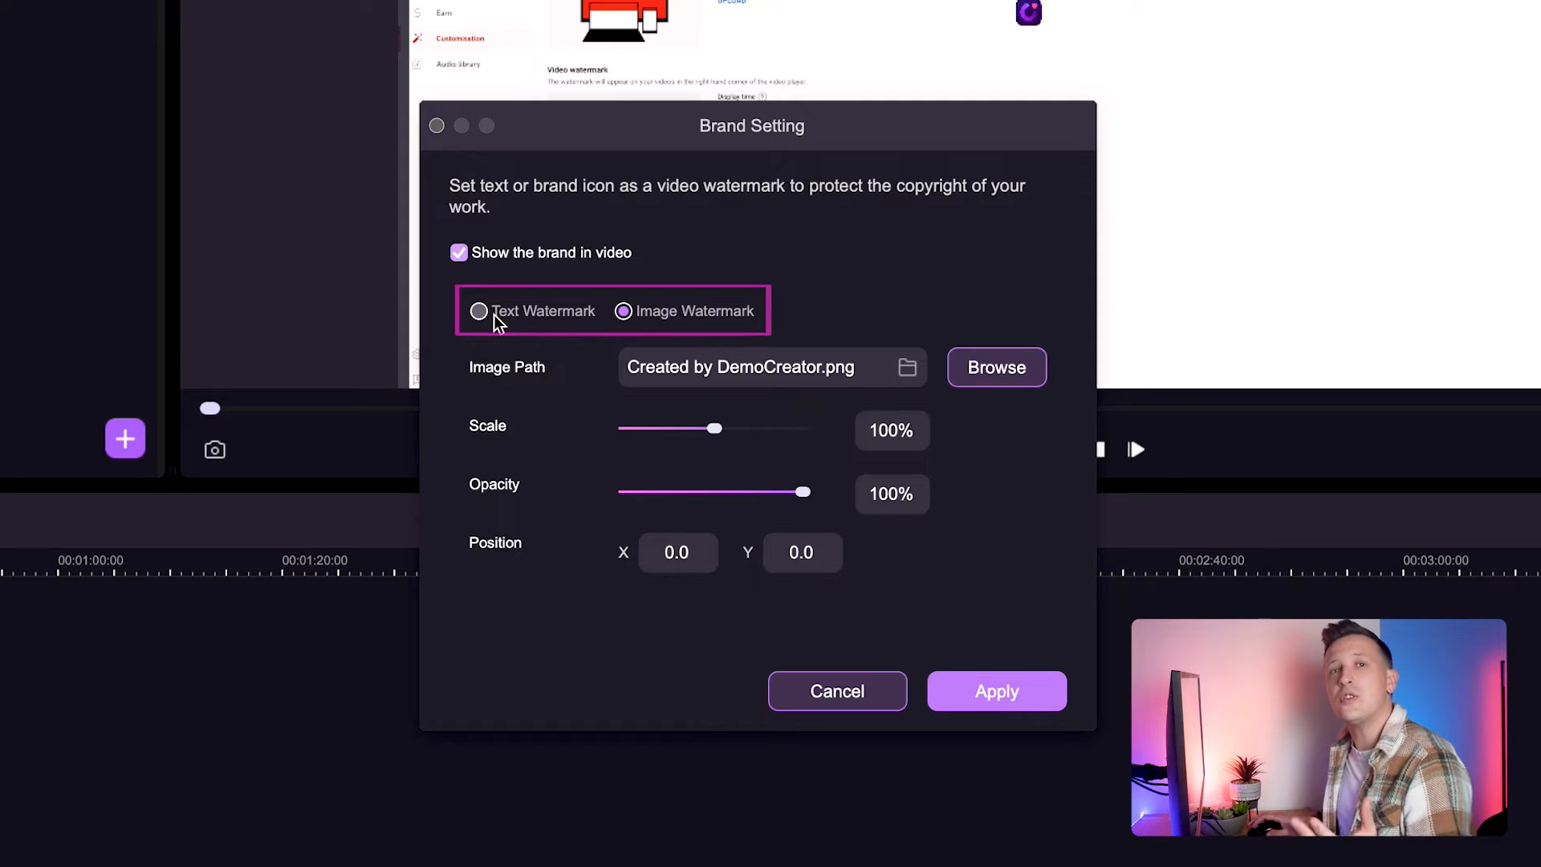
{"action": "left_click", "coordinate": [478, 312]}
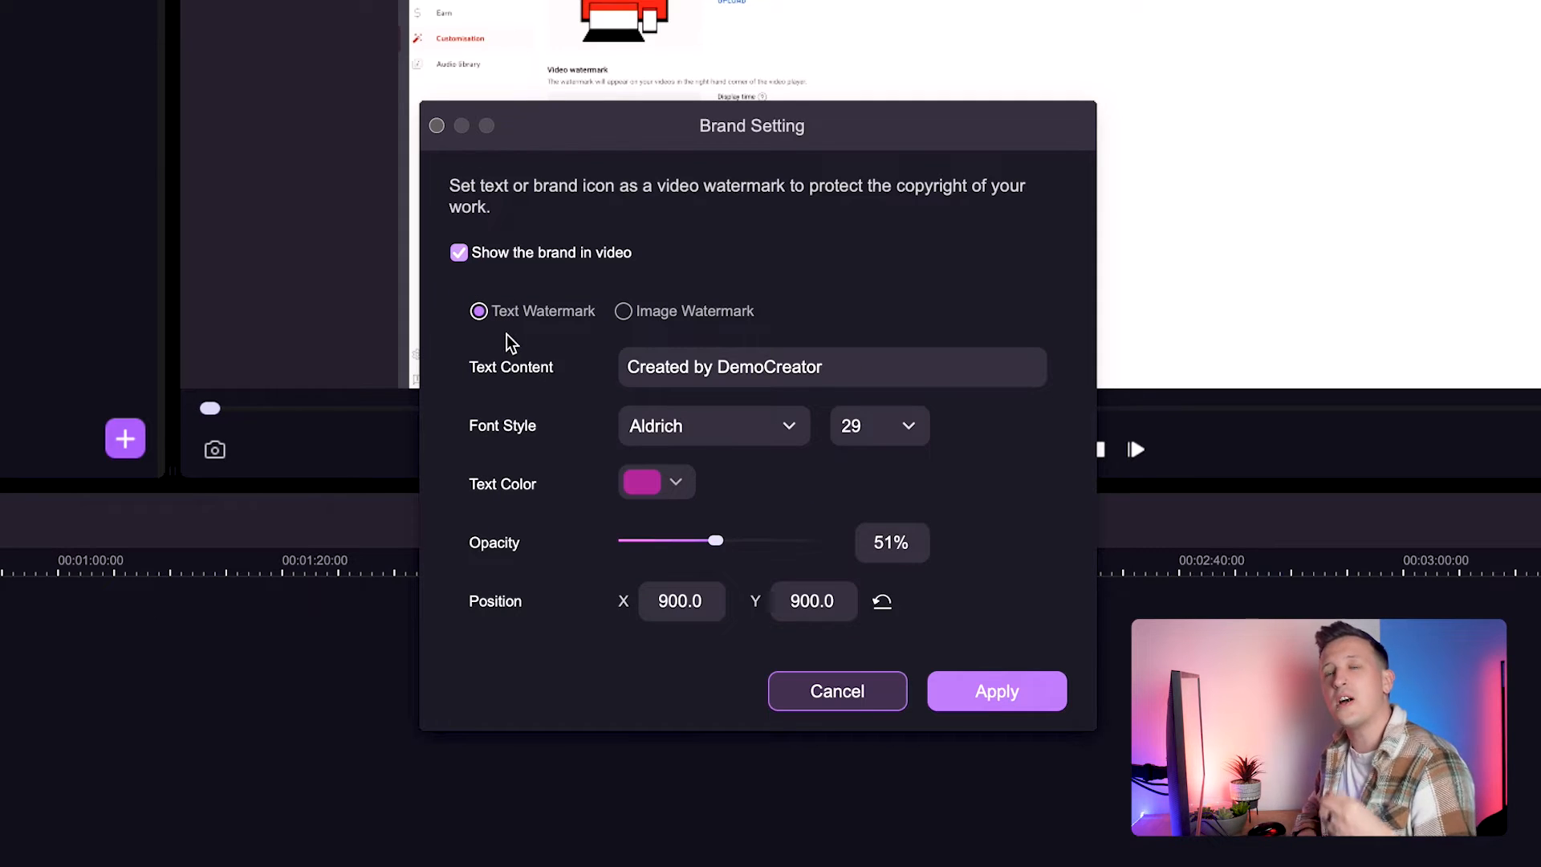
{"action": "mouse_move", "coordinate": [748, 340]}
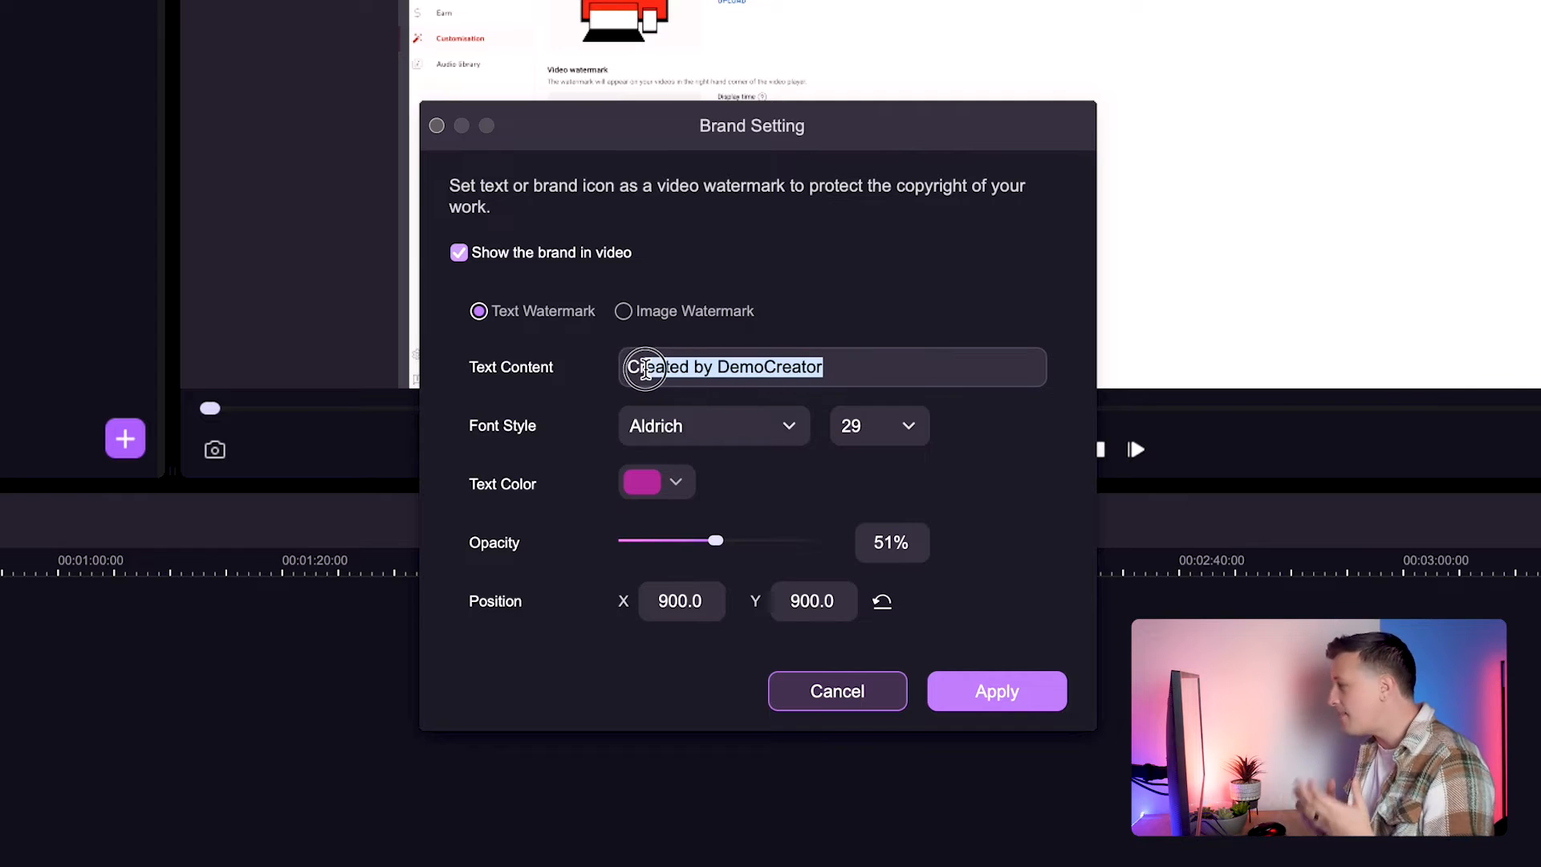
Replace the text with 'Wondershare Democreator', keeping the Aldrich font and text colour.
{"action": "key", "text": "Delete"}
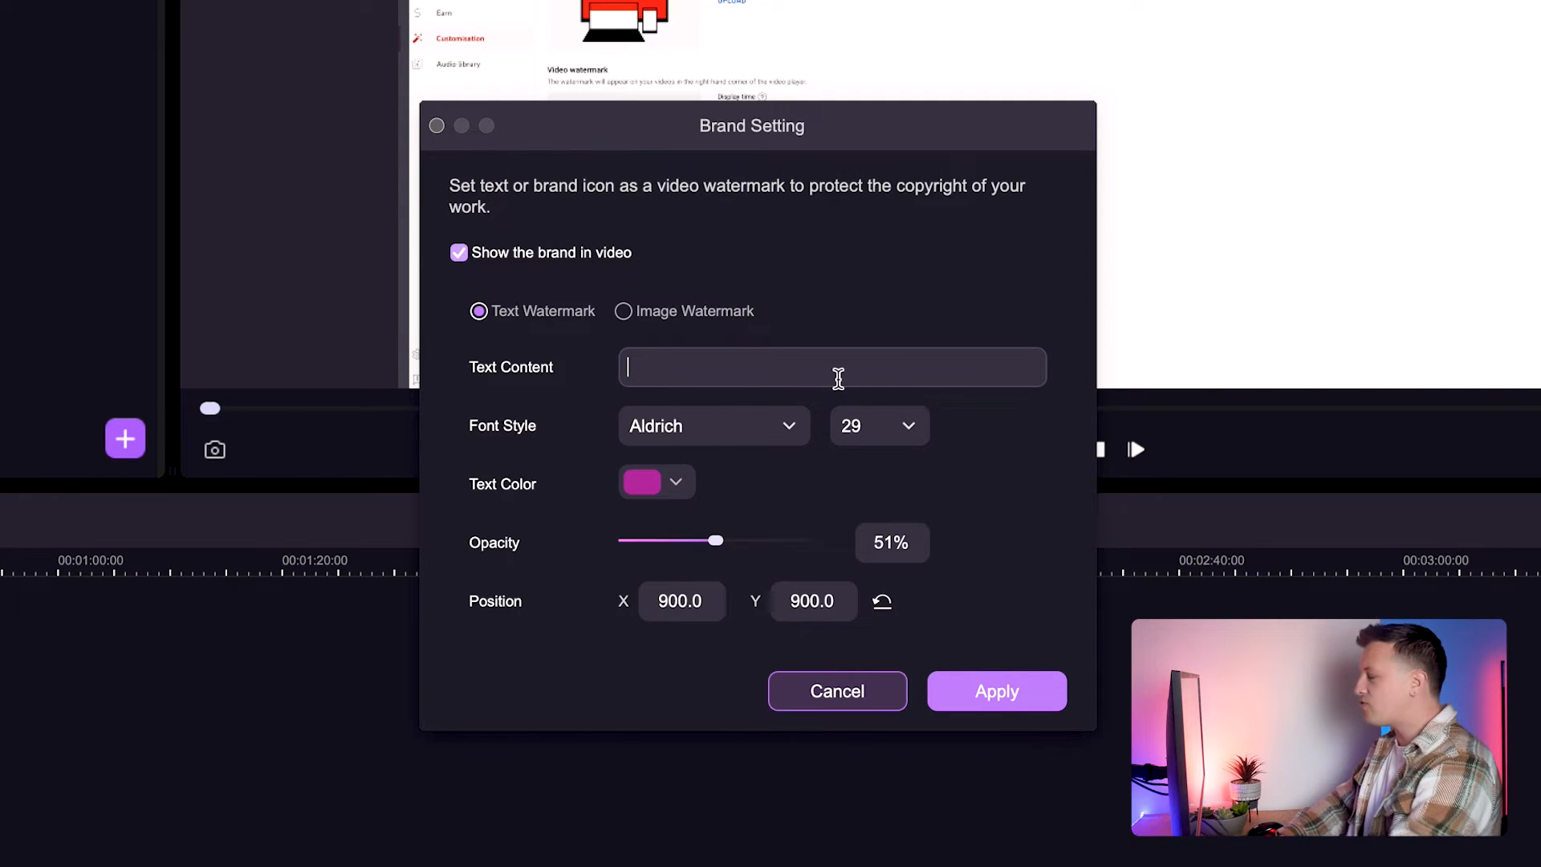
{"action": "type", "text": "Wondershare Democre"}
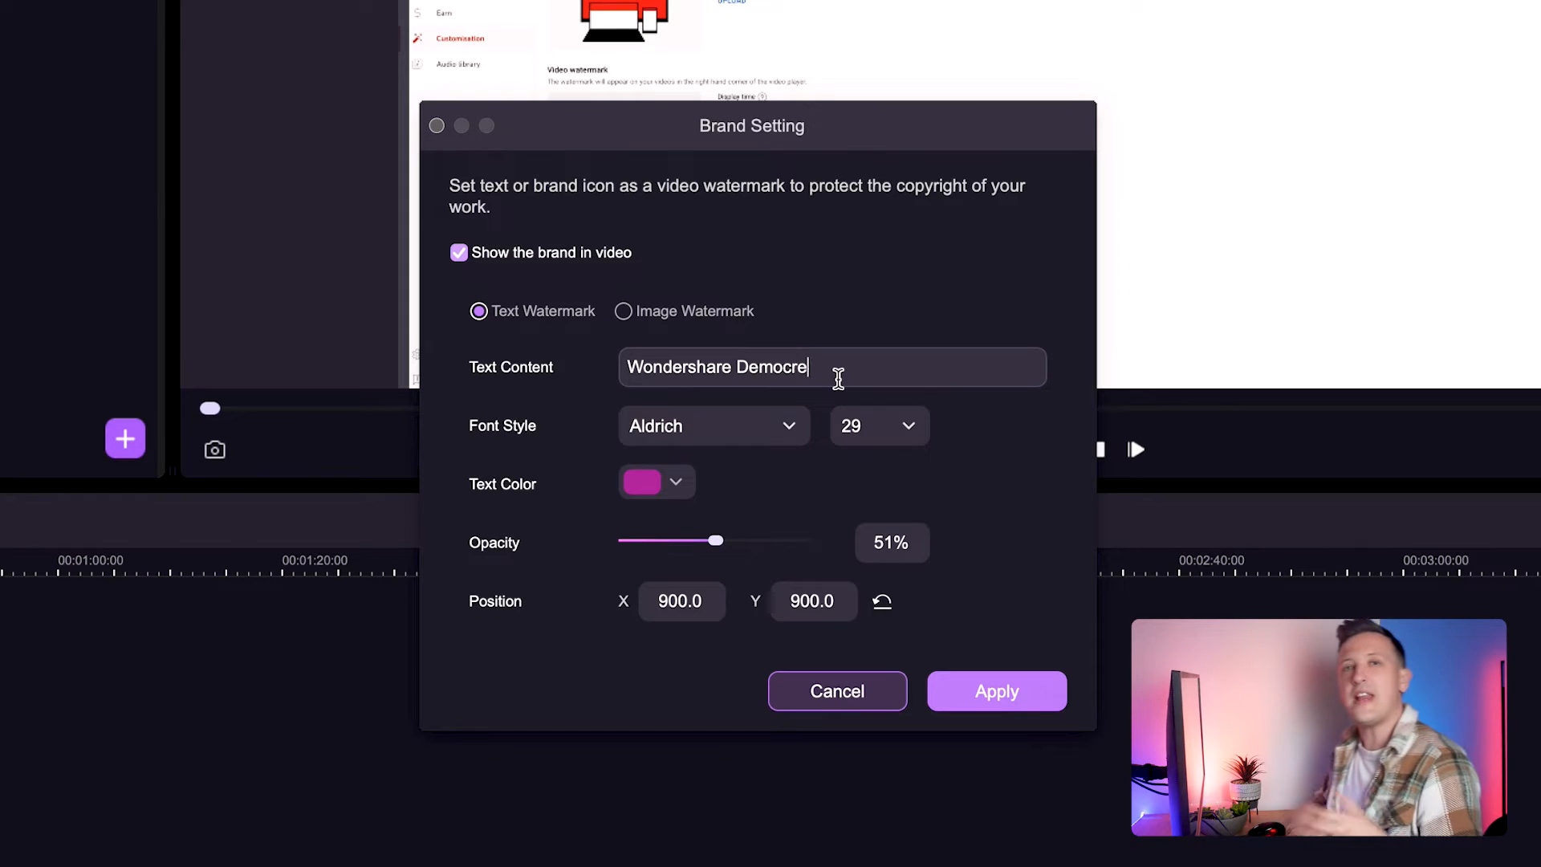
{"action": "type", "text": "ator"}
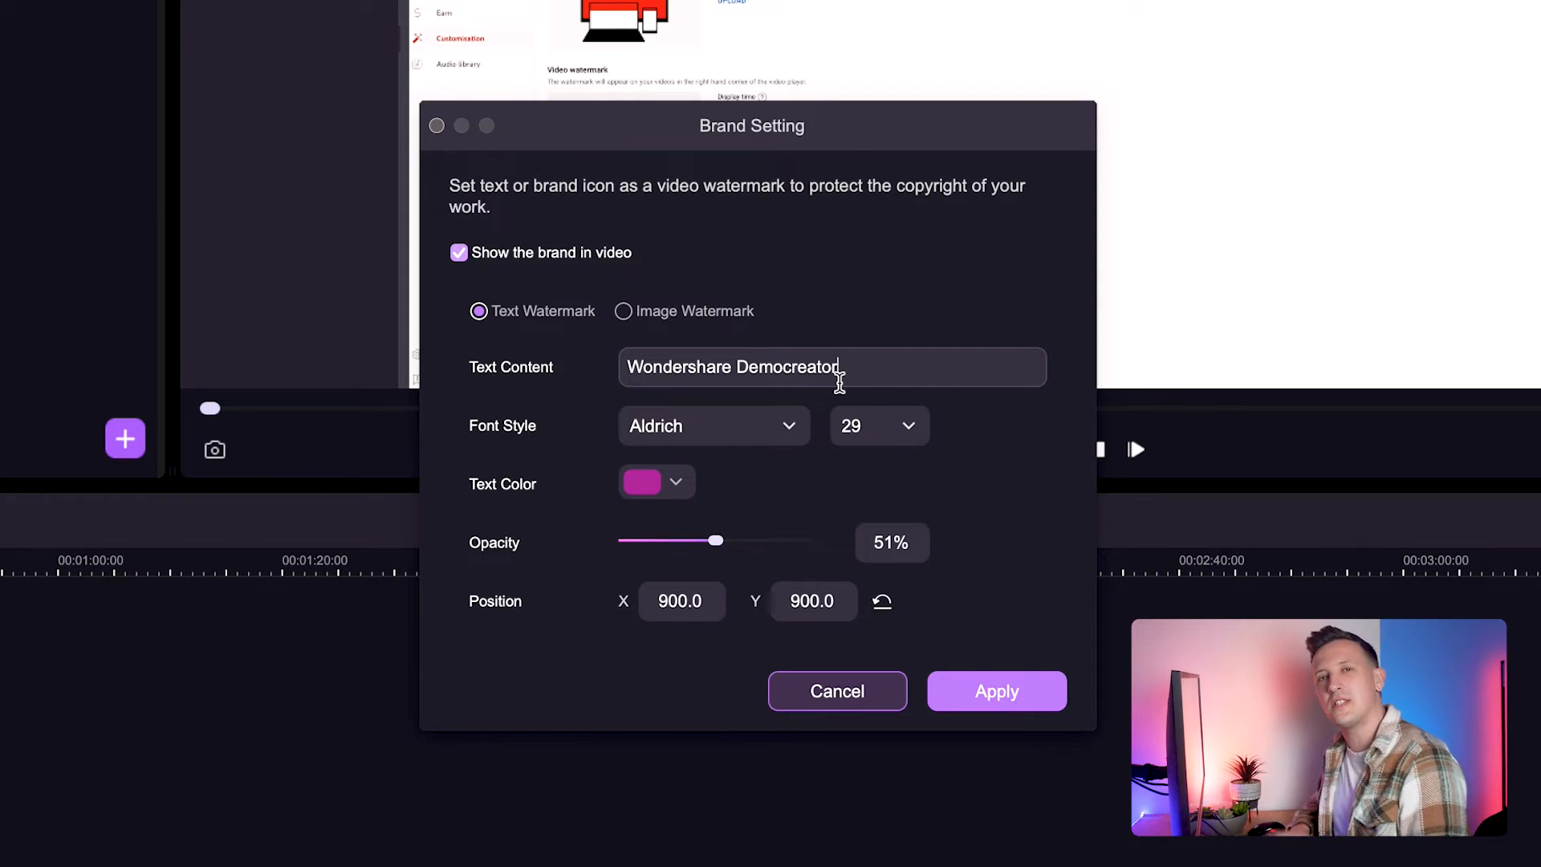
{"action": "left_click", "coordinate": [713, 427]}
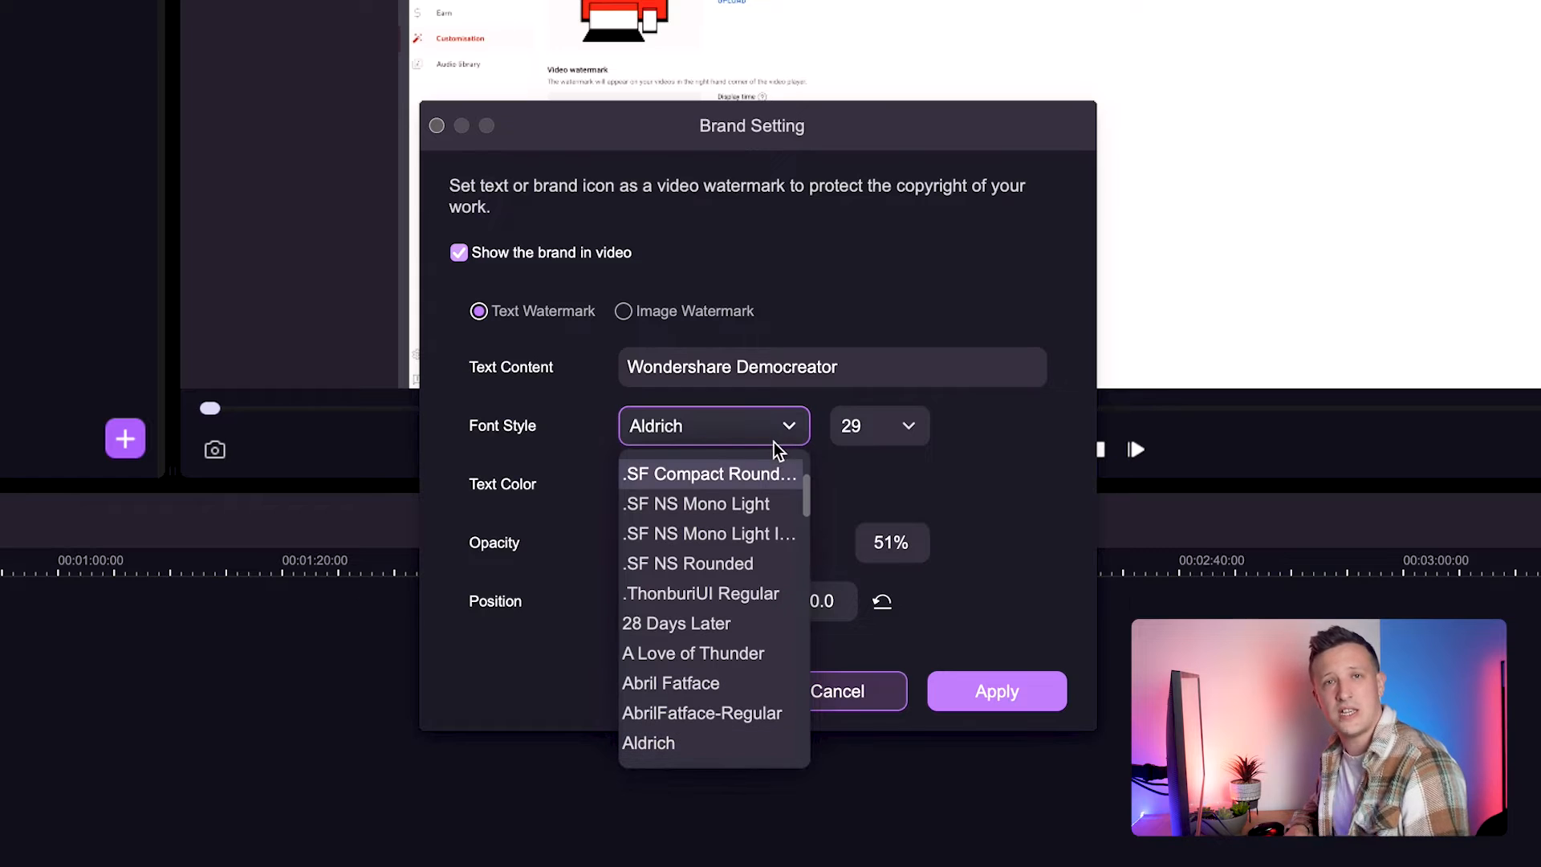
{"action": "left_click", "coordinate": [649, 743]}
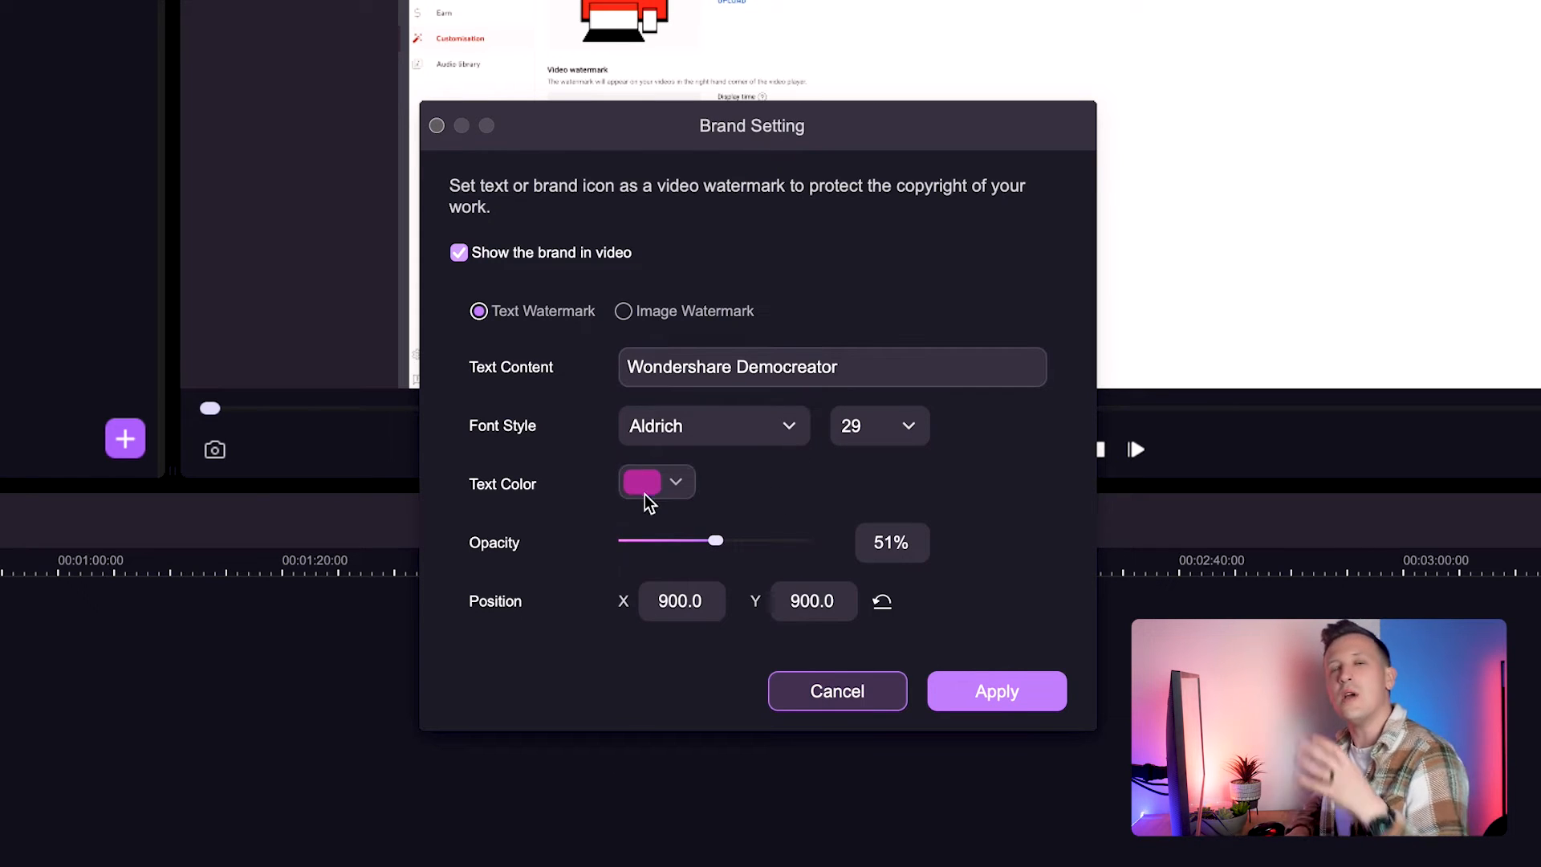
{"action": "left_click", "coordinate": [676, 482]}
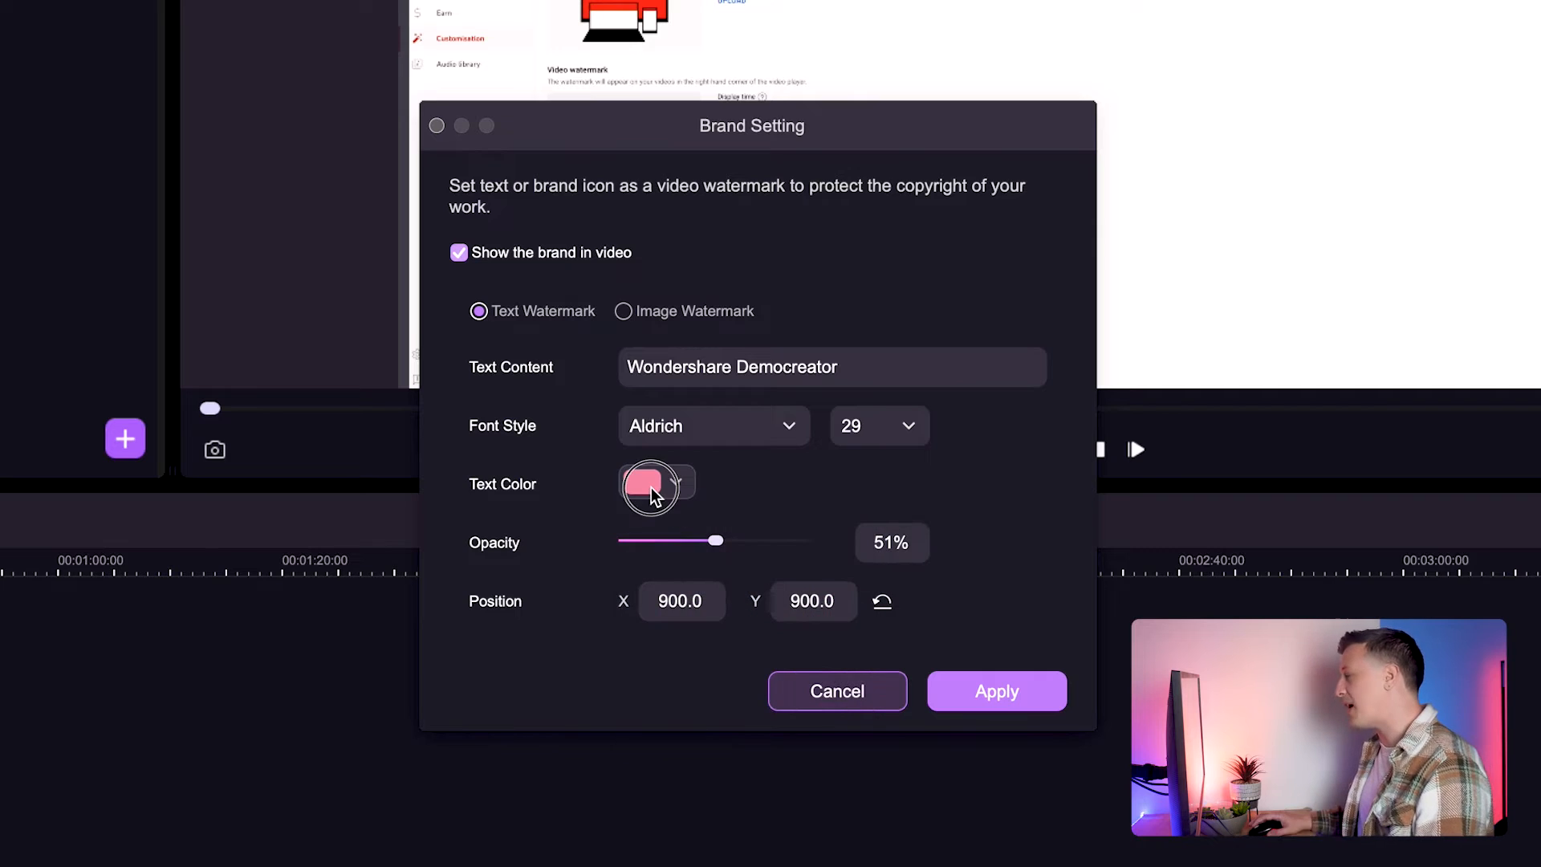
{"action": "left_click", "coordinate": [645, 485]}
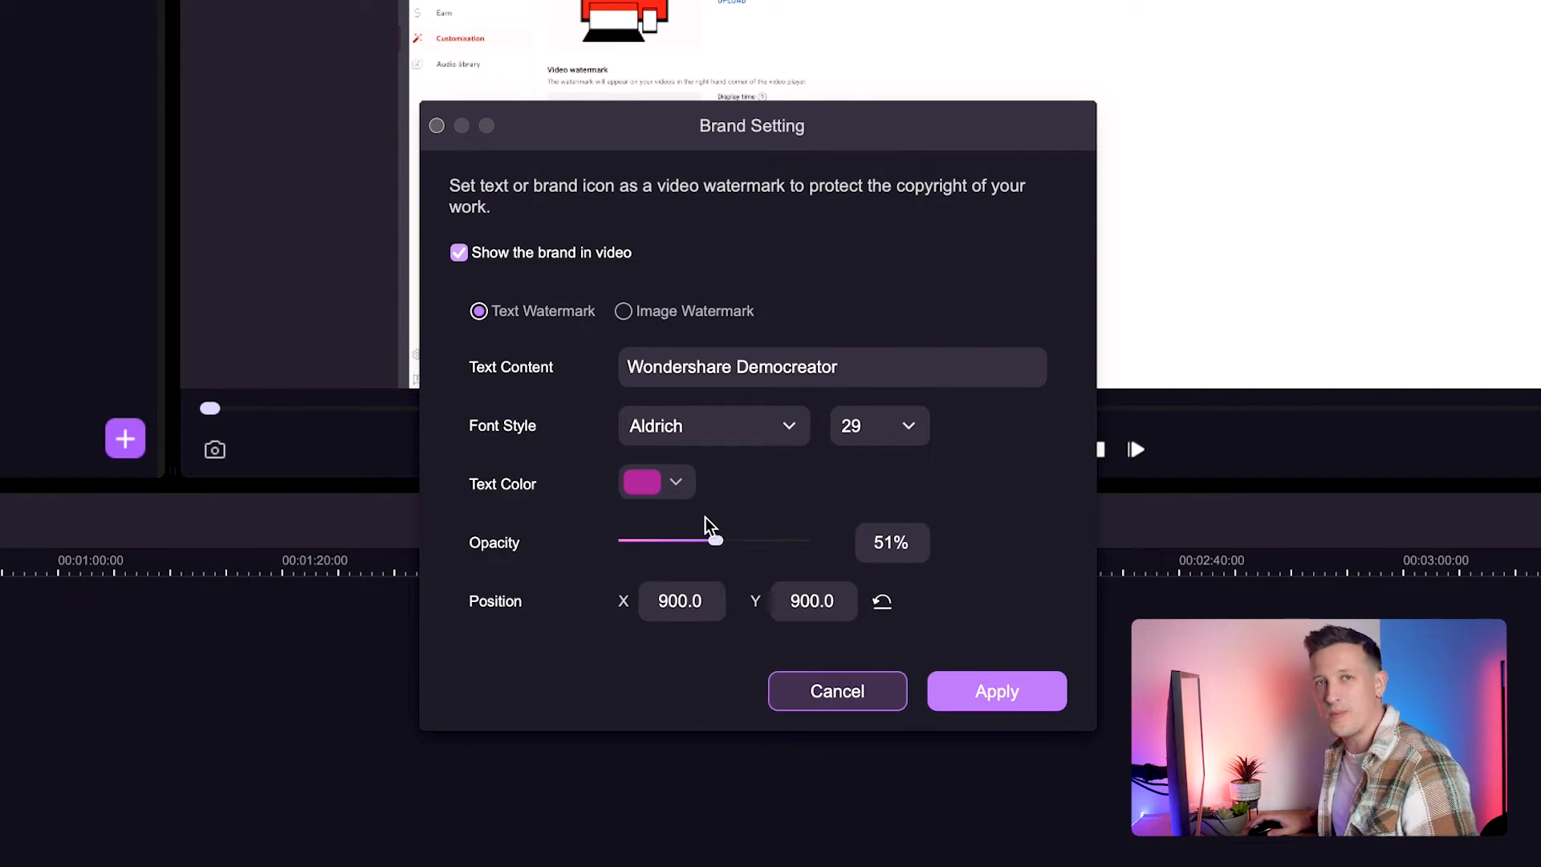
Set watermark opacity to 59% and position to X 1162, Y 1011.
{"action": "left_click_drag", "start_coordinate": [716, 540], "coordinate": [732, 541]}
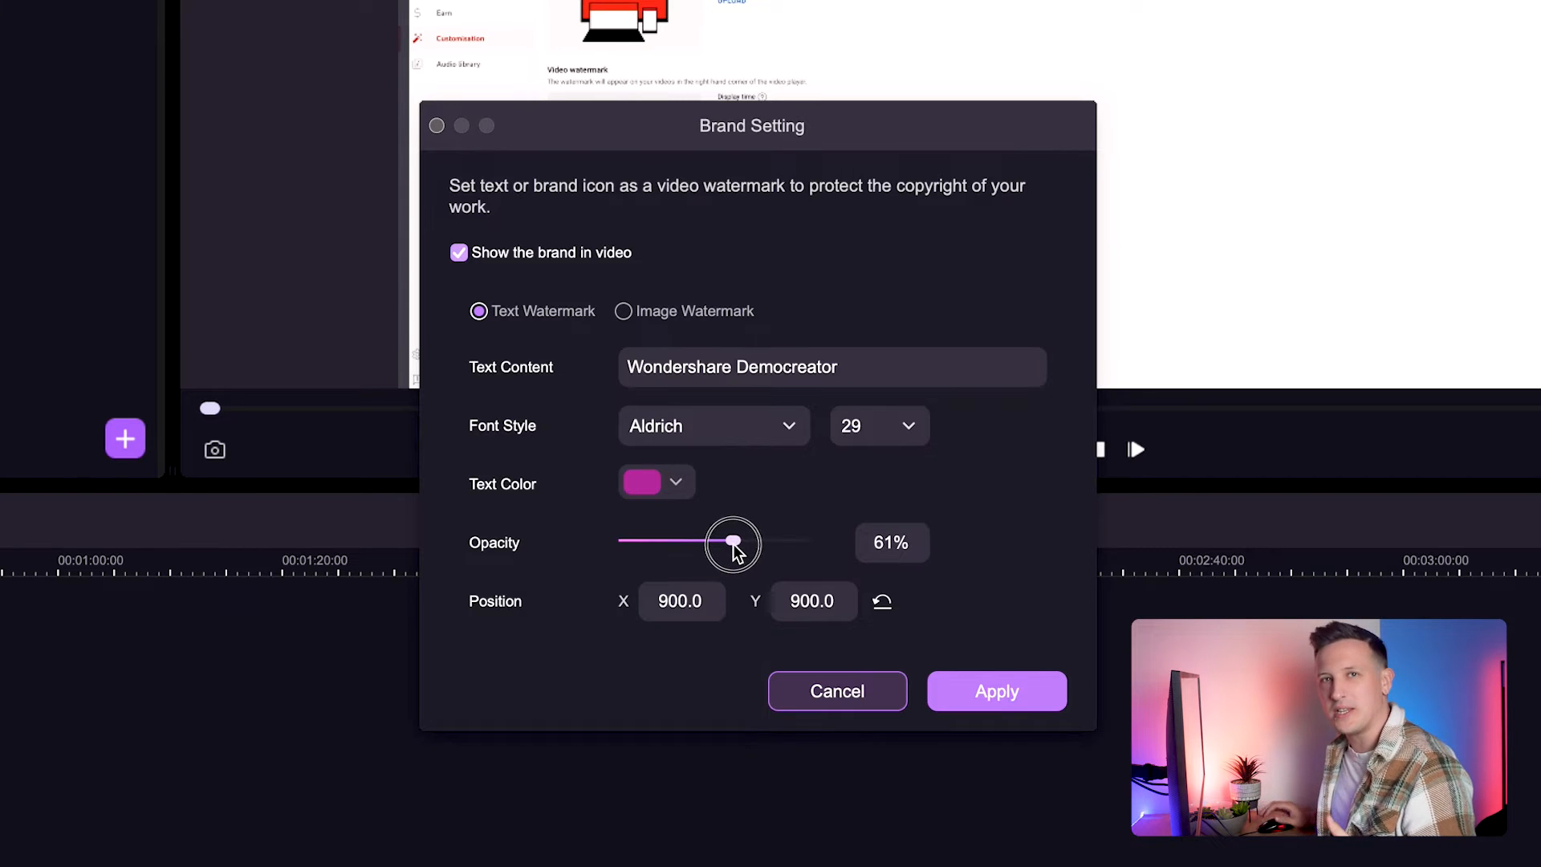
{"action": "left_click_drag", "start_coordinate": [735, 541], "coordinate": [728, 541]}
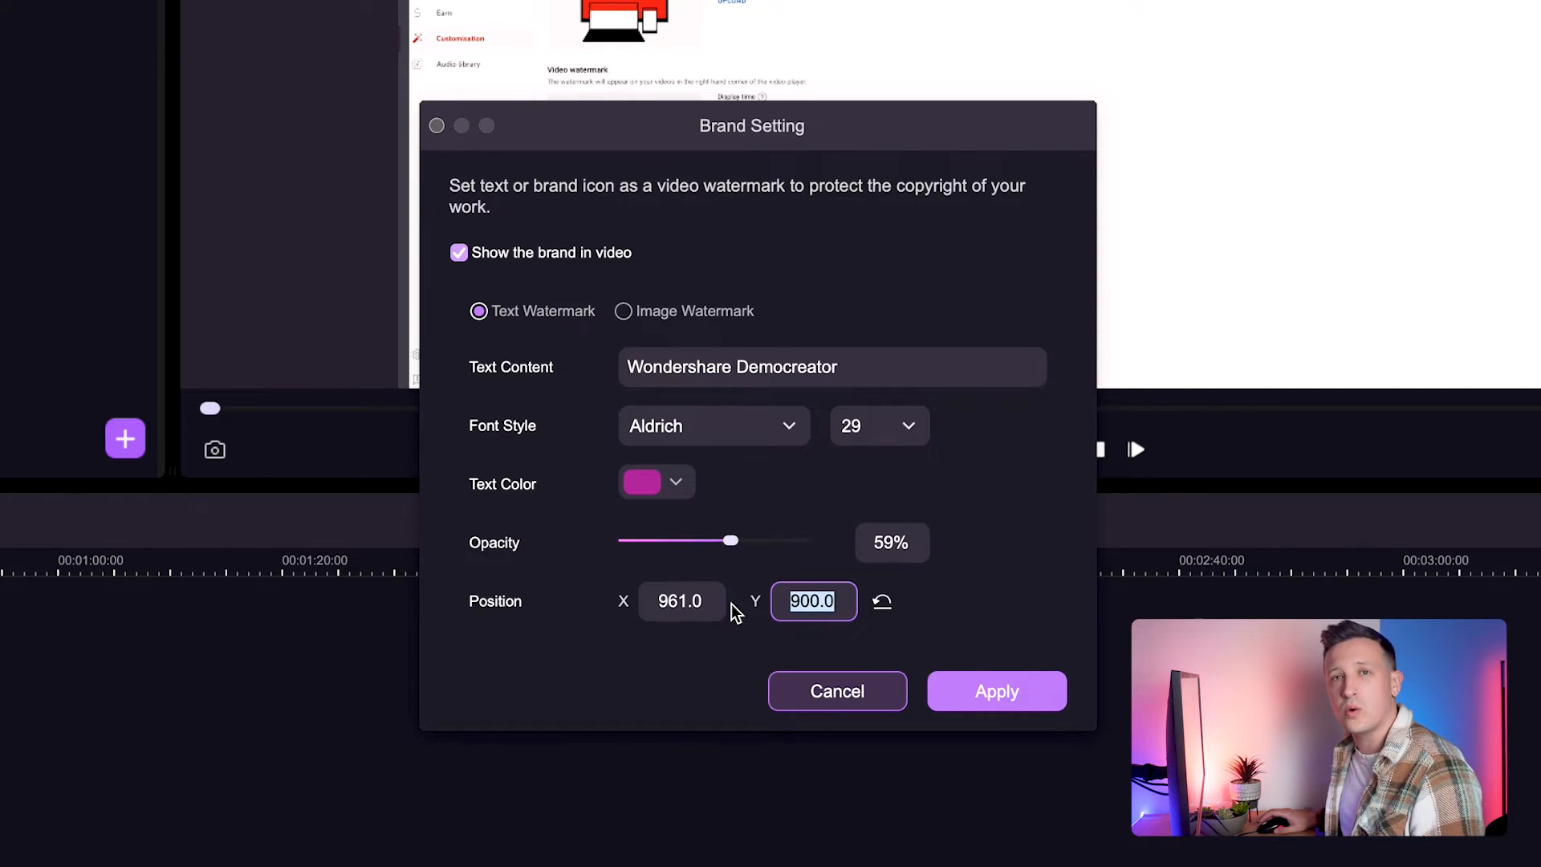
{"action": "type", "text": "1"}
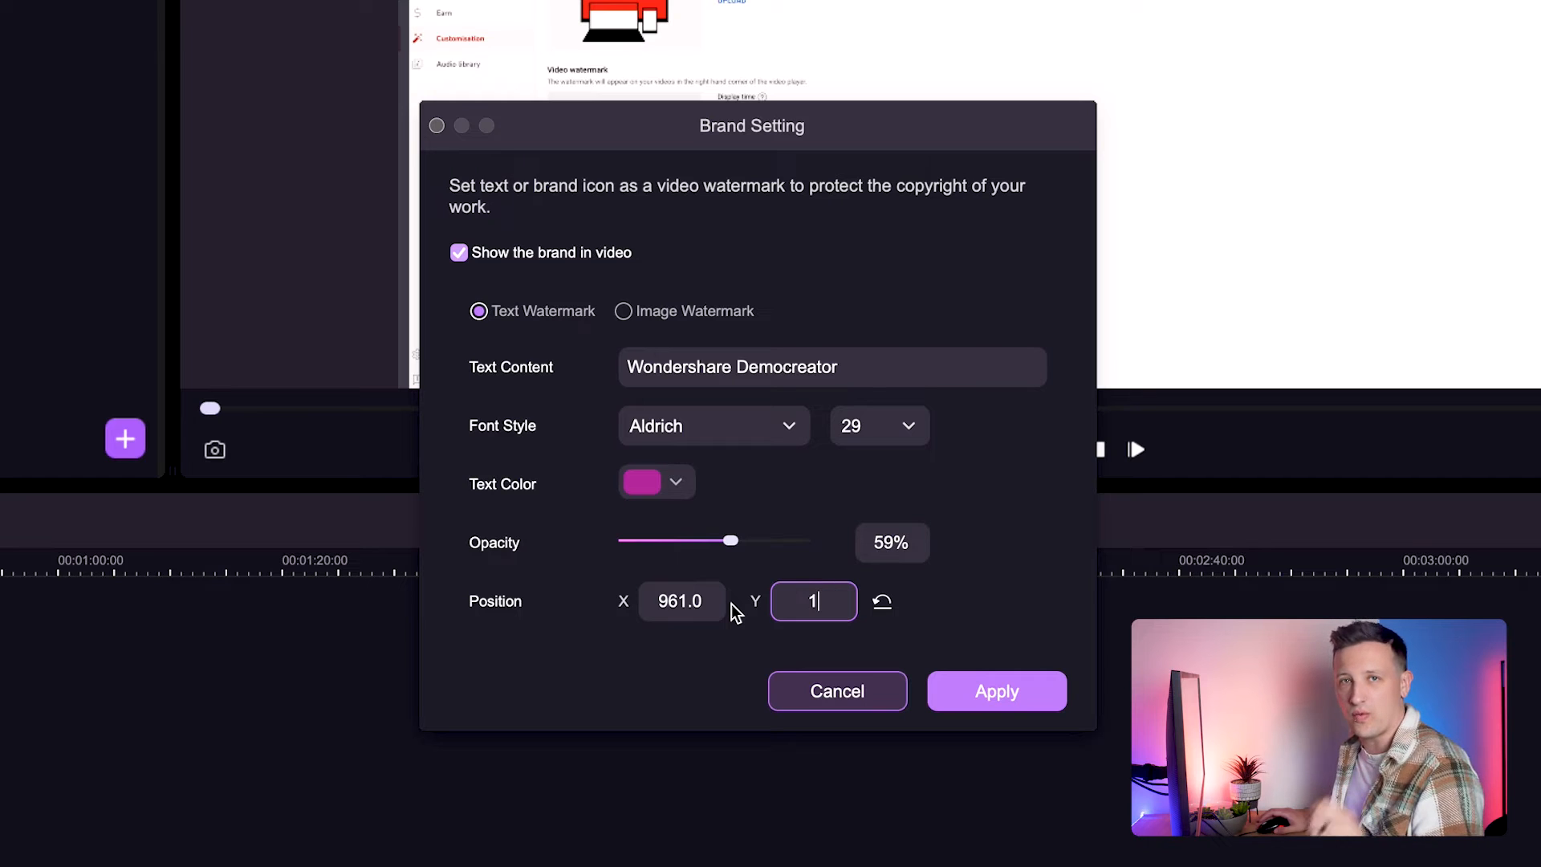
{"action": "type", "text": "011"}
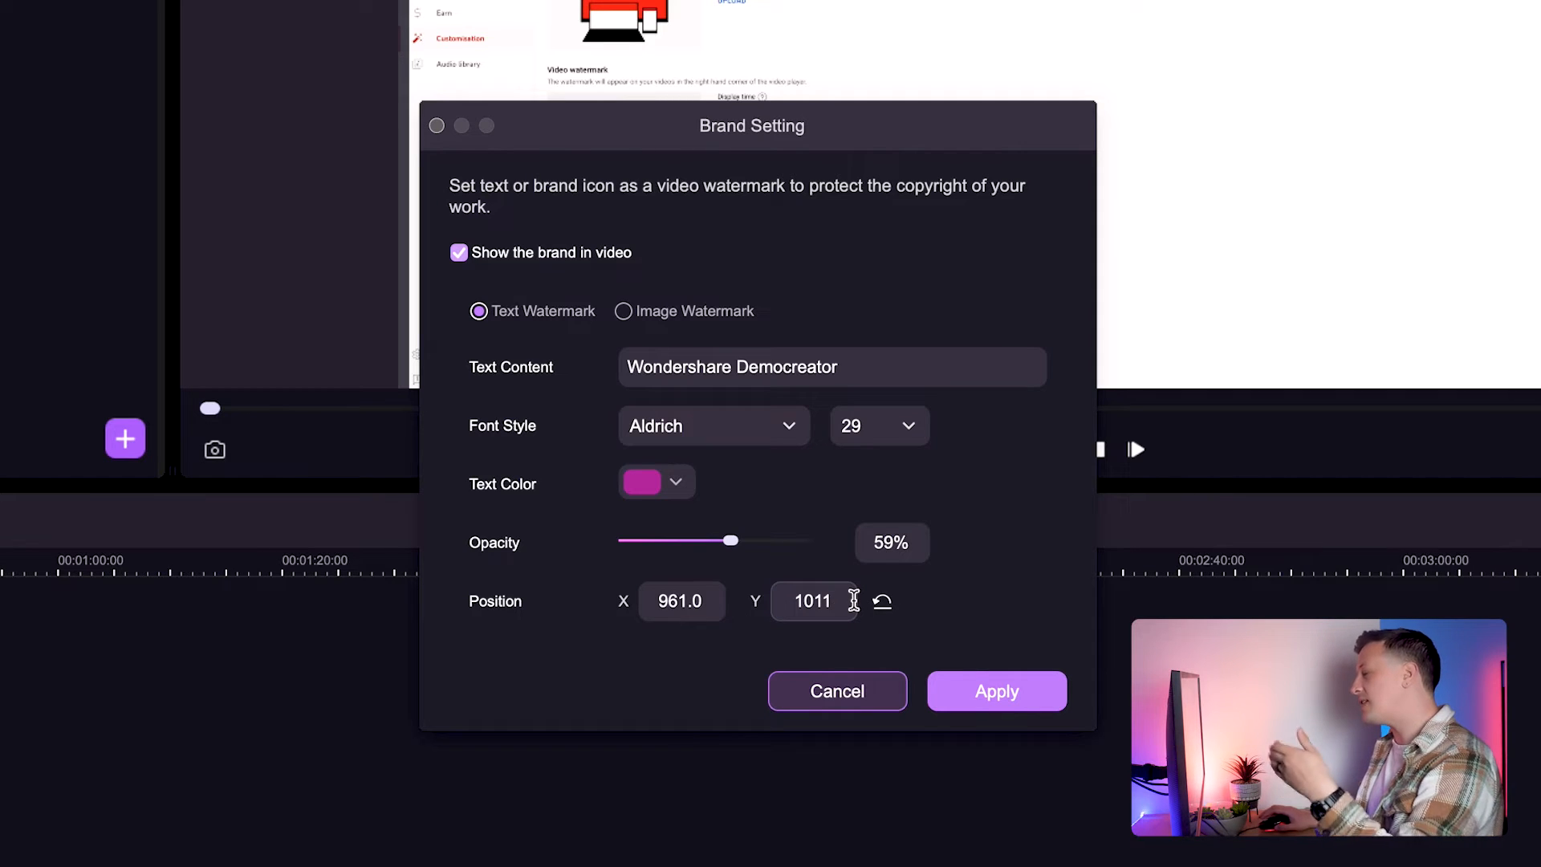
{"action": "left_click", "coordinate": [814, 601]}
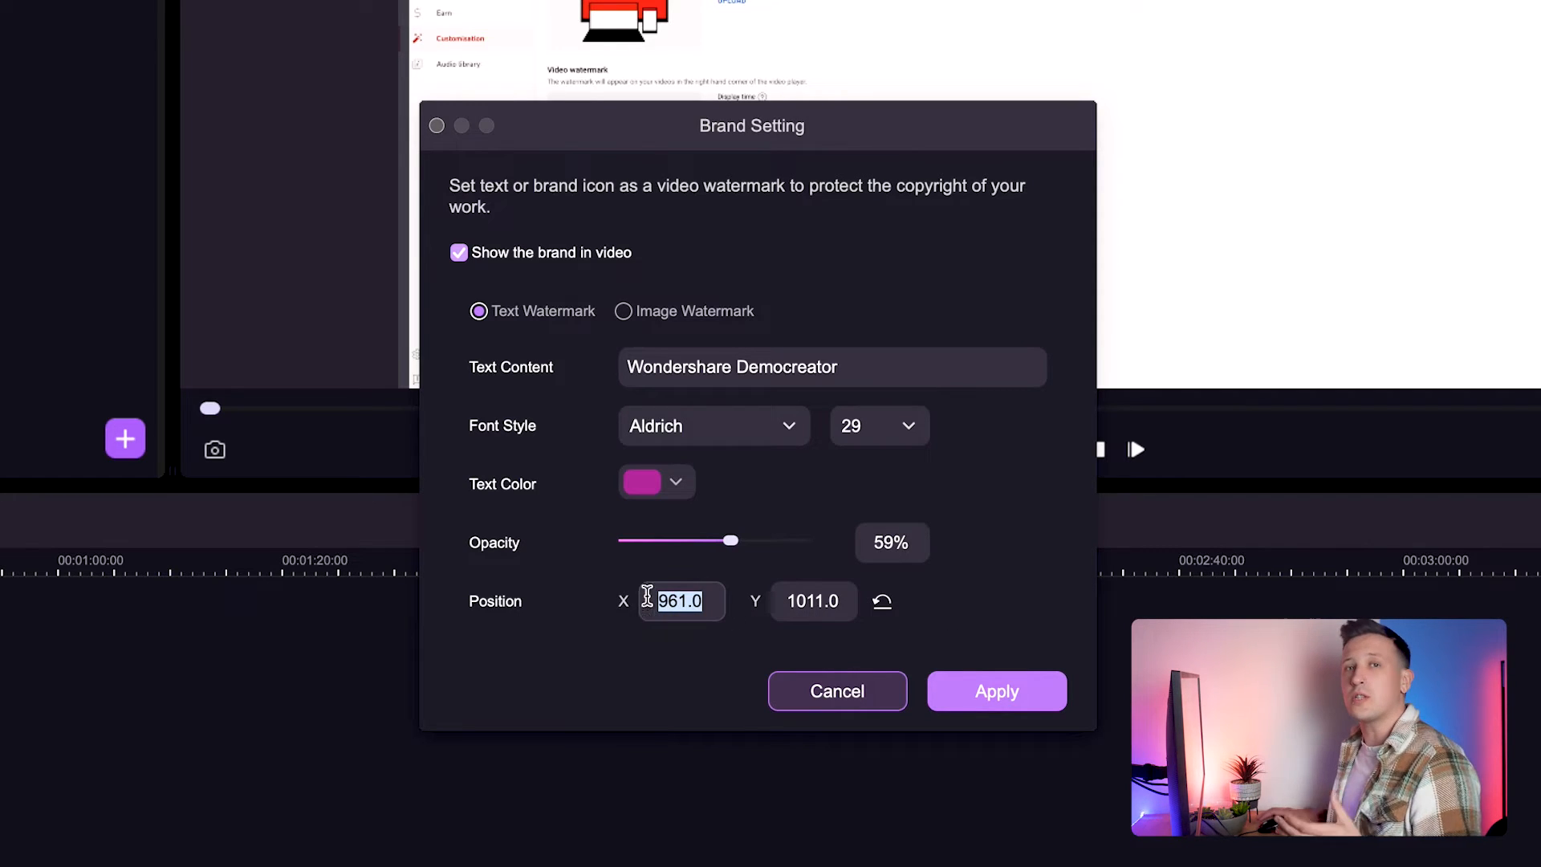
{"action": "type", "text": "11"}
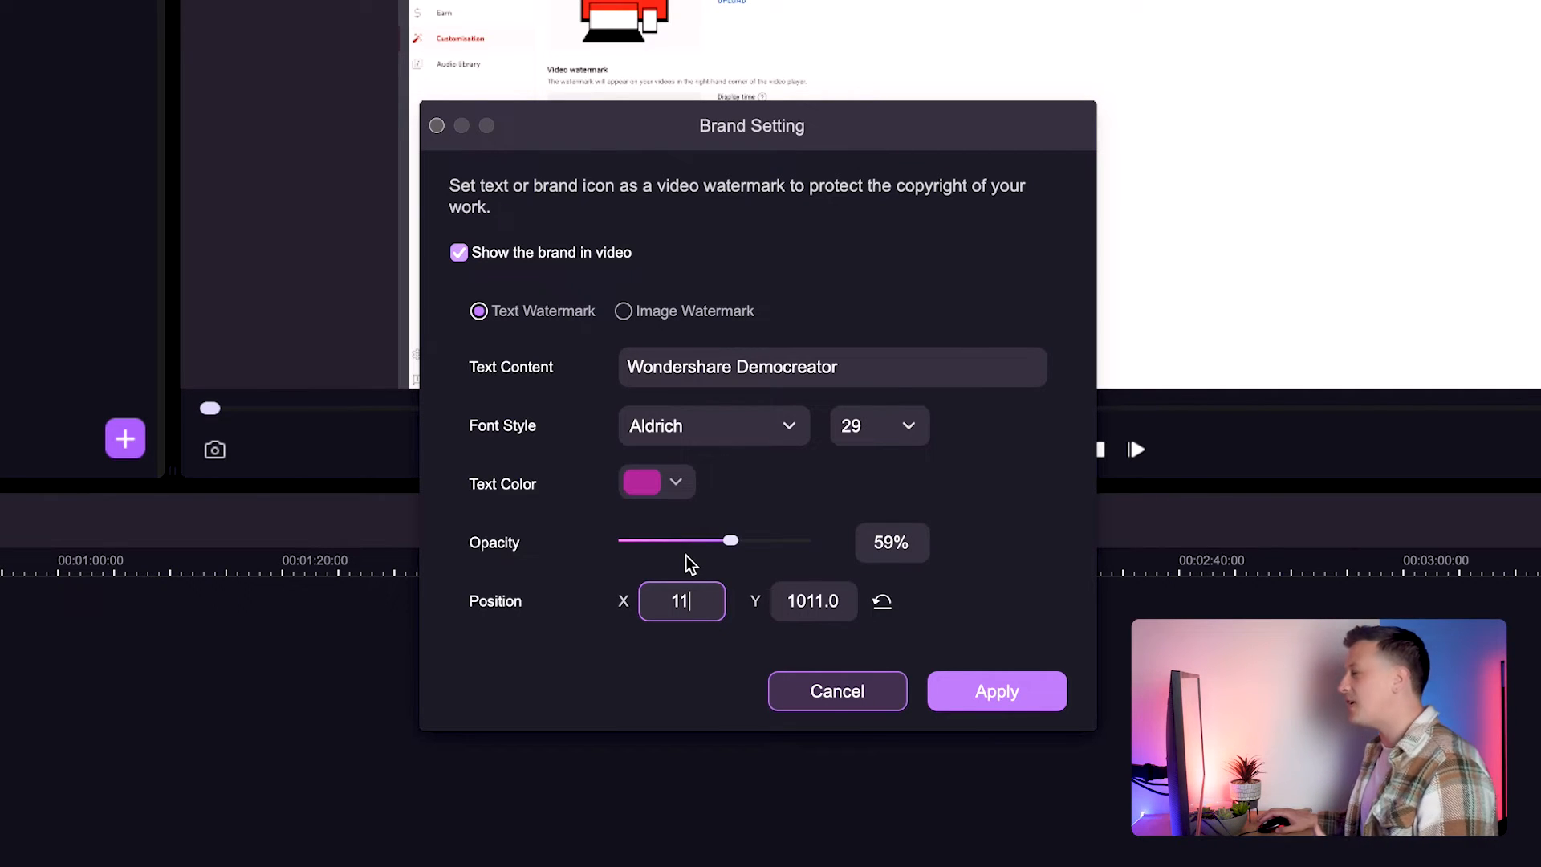
{"action": "type", "text": "1162.0"}
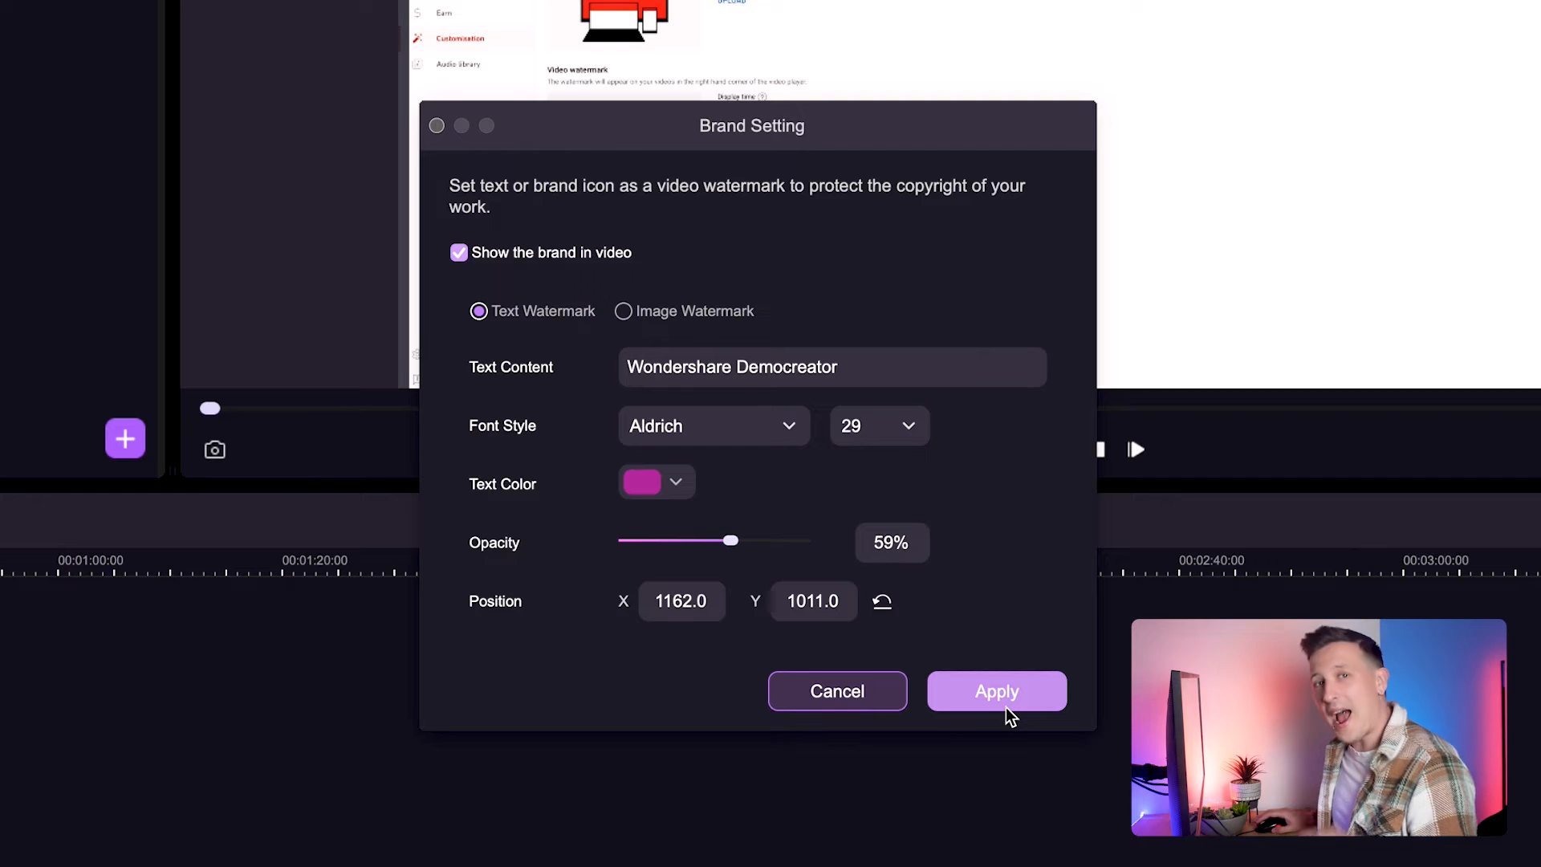
Apply the text watermark so 'Wondershare Democreator' overlays the preview's top right.
{"action": "left_click", "coordinate": [997, 691]}
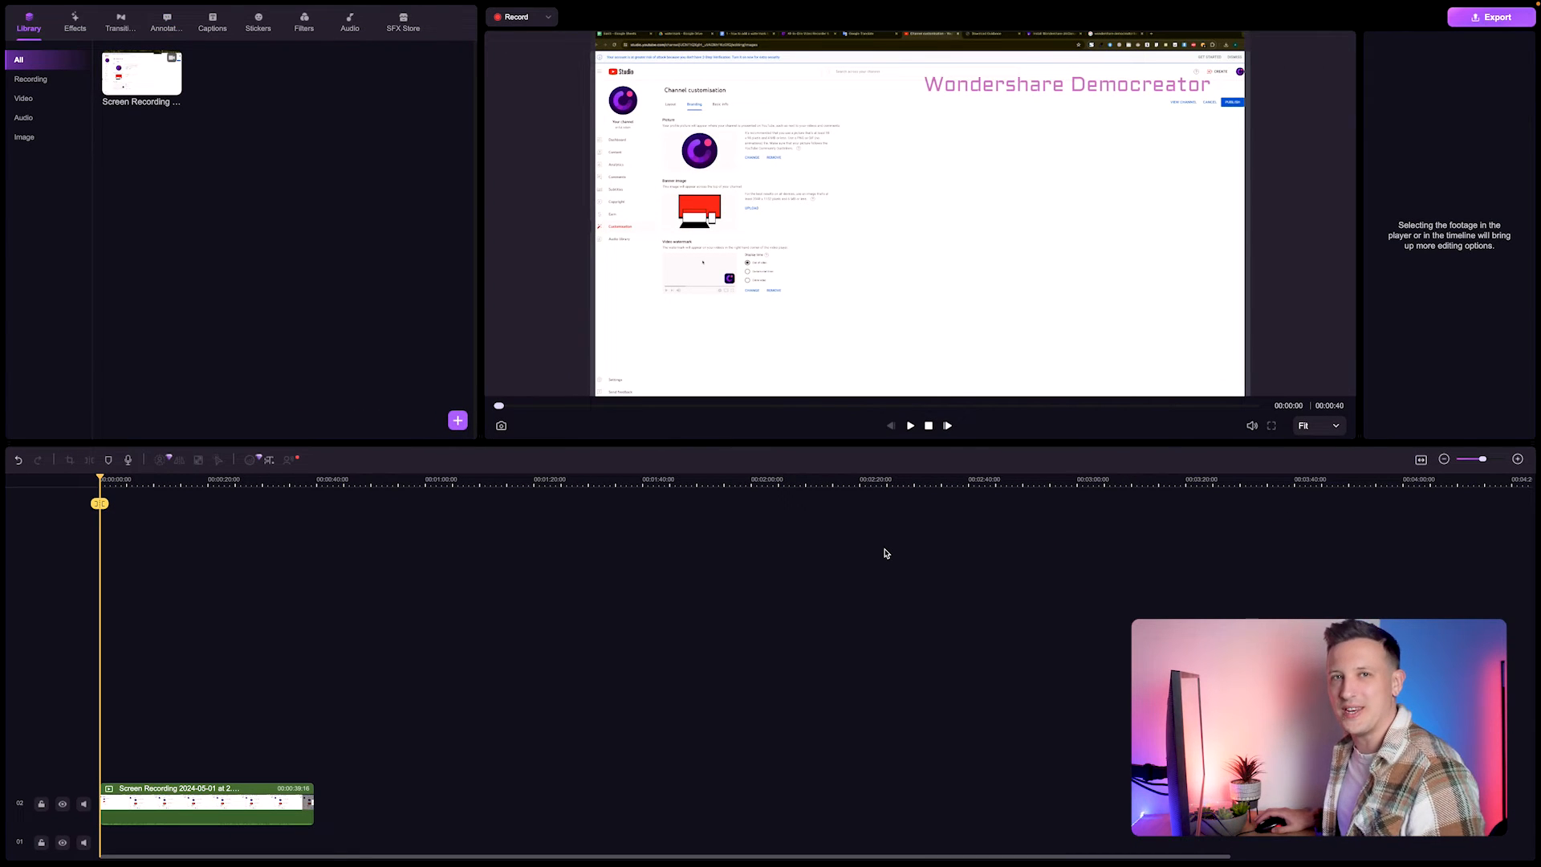
{"action": "left_click", "coordinate": [320, 11]}
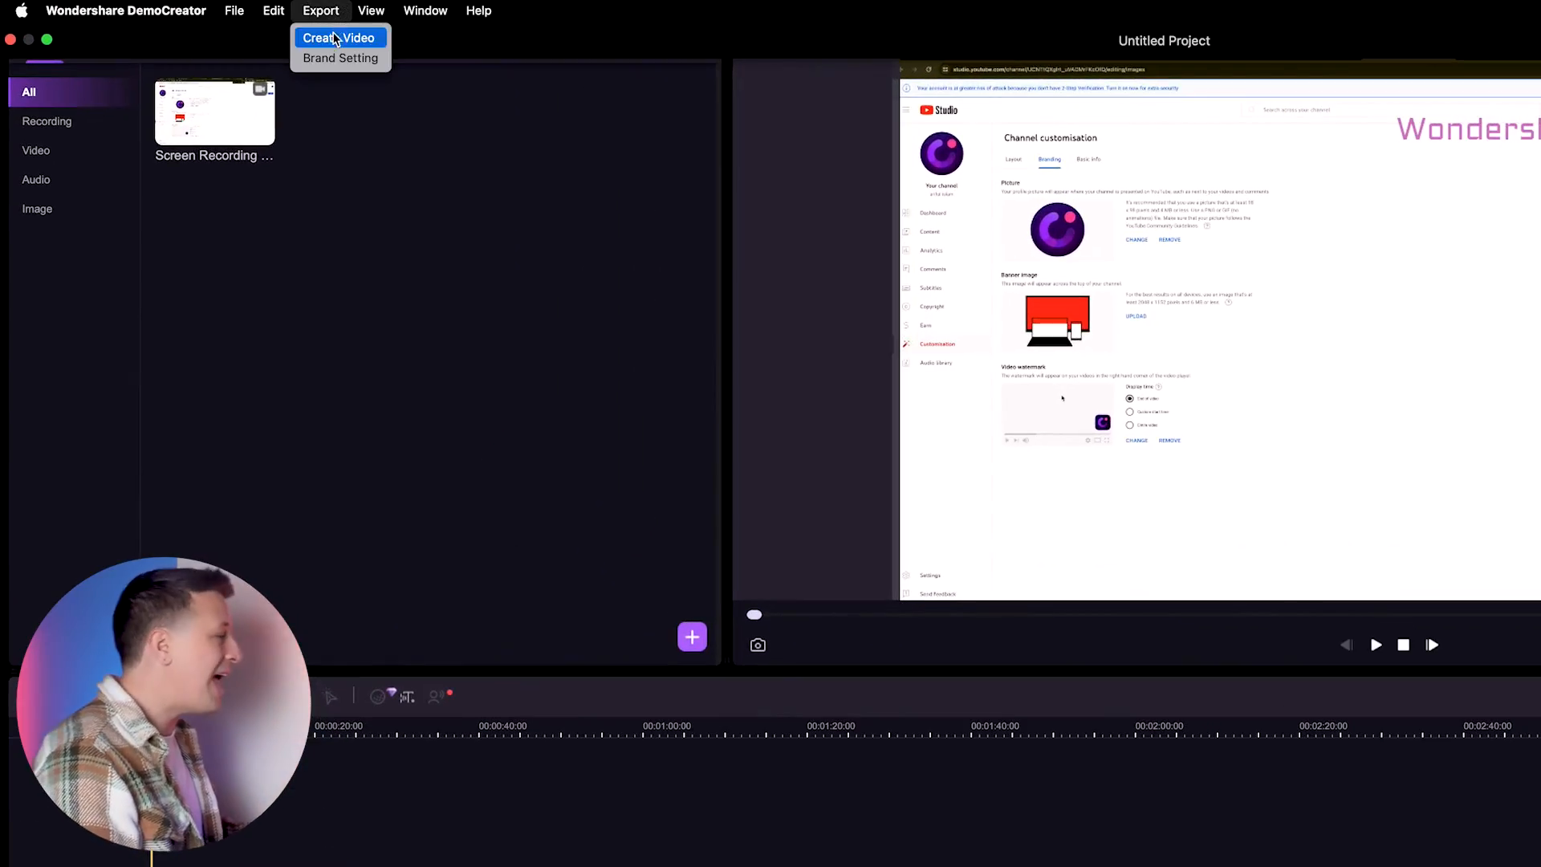
In Brand Setting, switch to Image Watermark and load DemoCreator_logo.png from WSDC assets.
{"action": "left_click", "coordinate": [340, 58]}
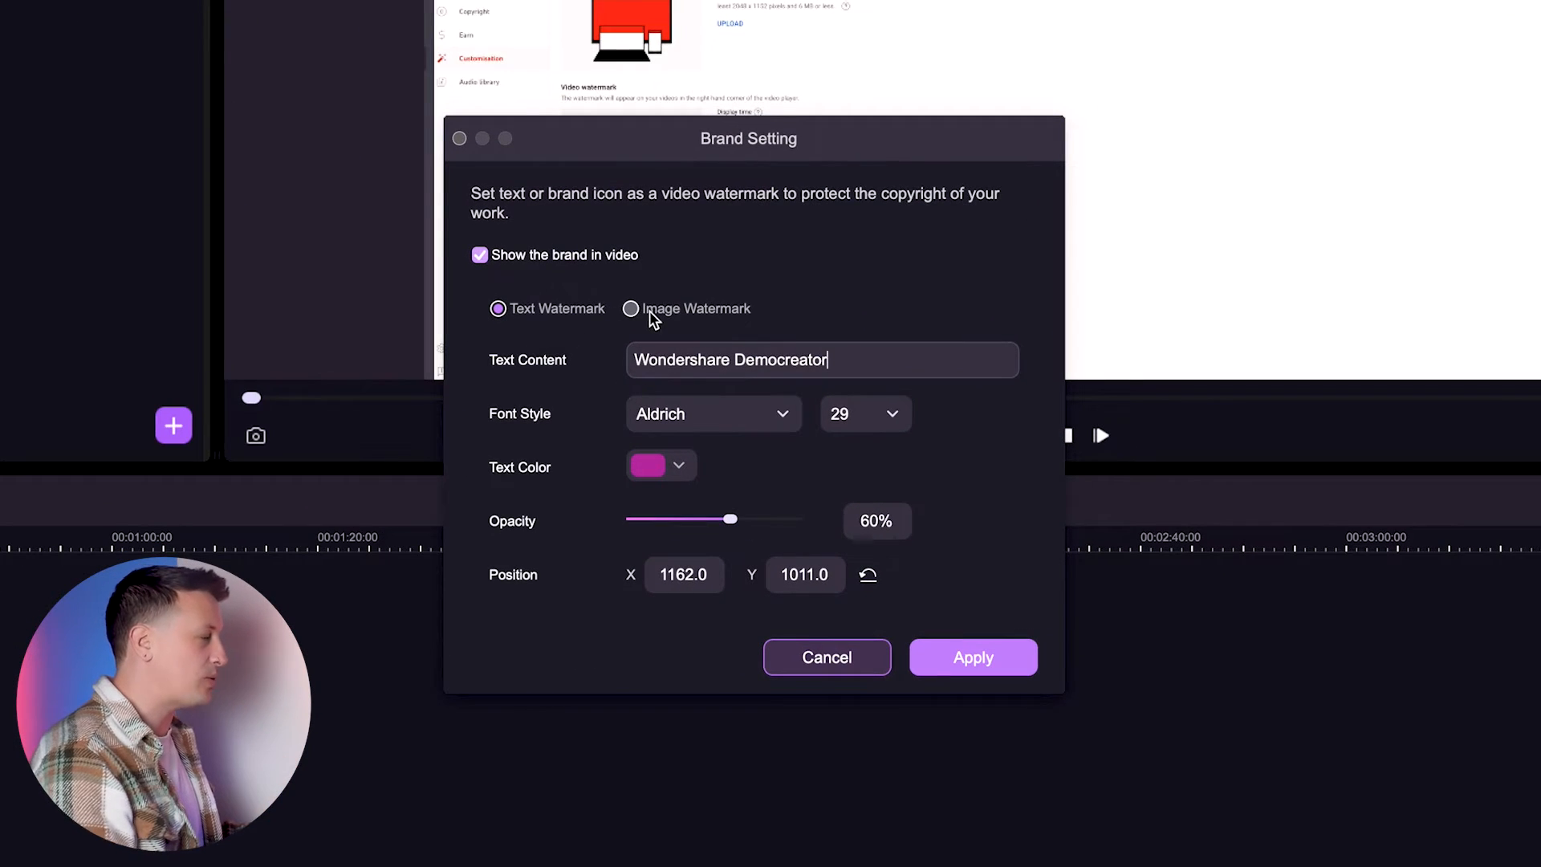
{"action": "left_click", "coordinate": [629, 309]}
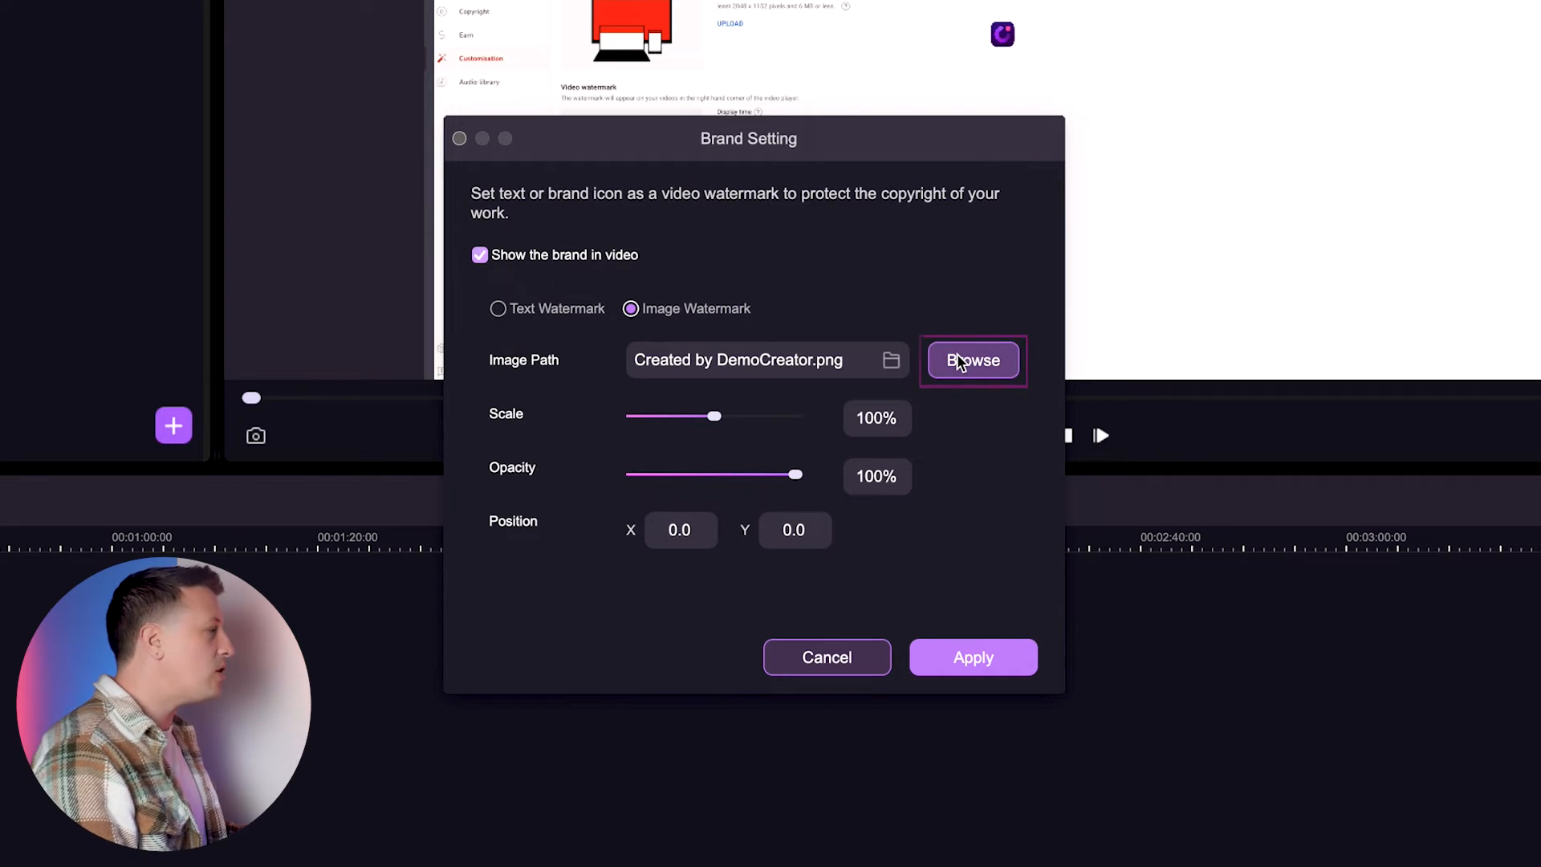
{"action": "left_click", "coordinate": [973, 359]}
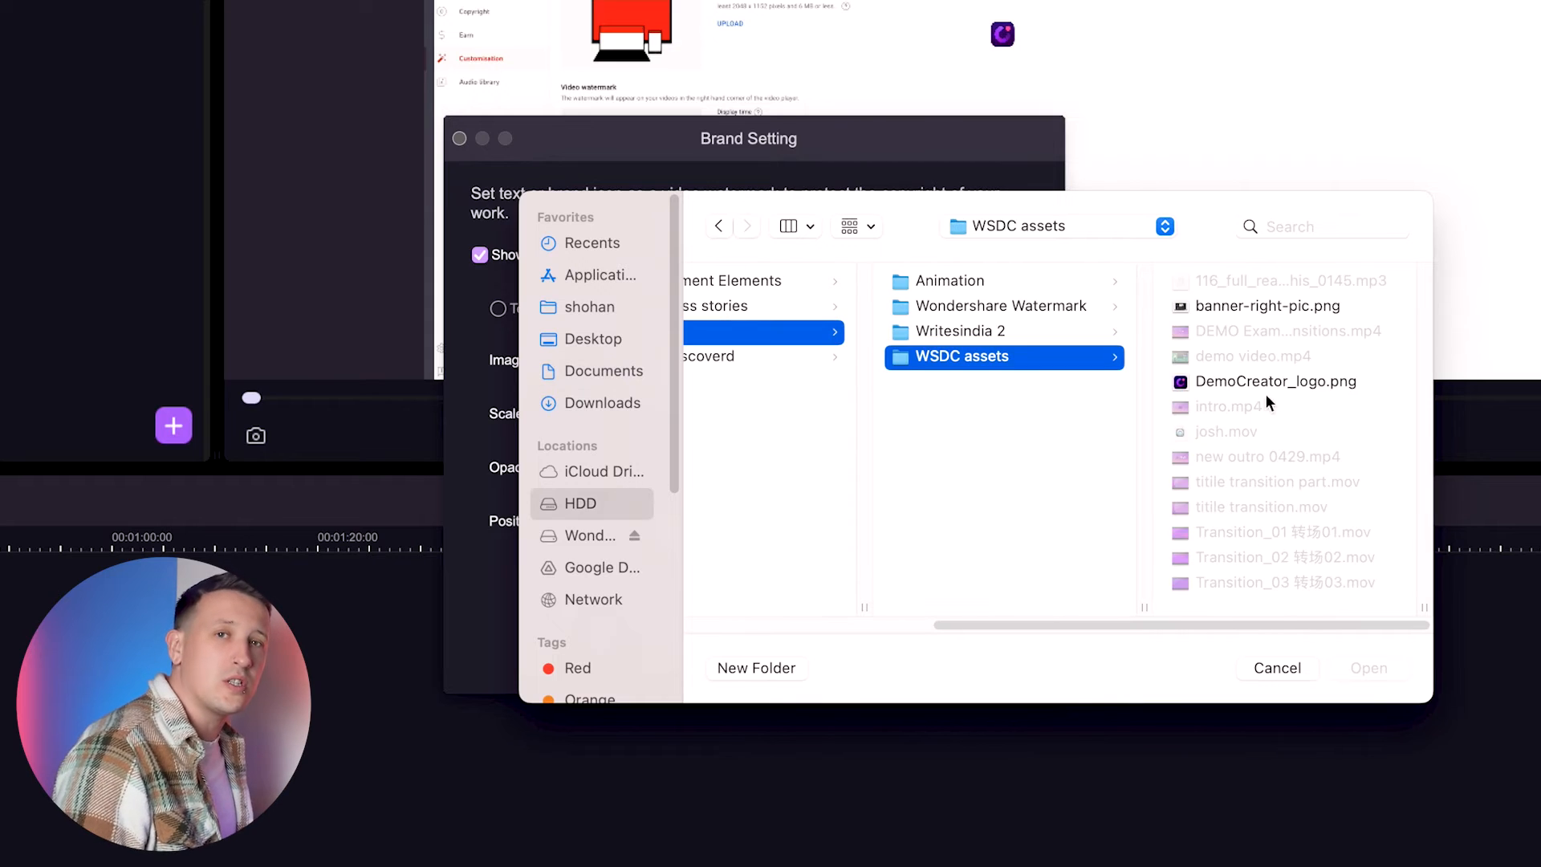
{"action": "left_click", "coordinate": [1275, 382]}
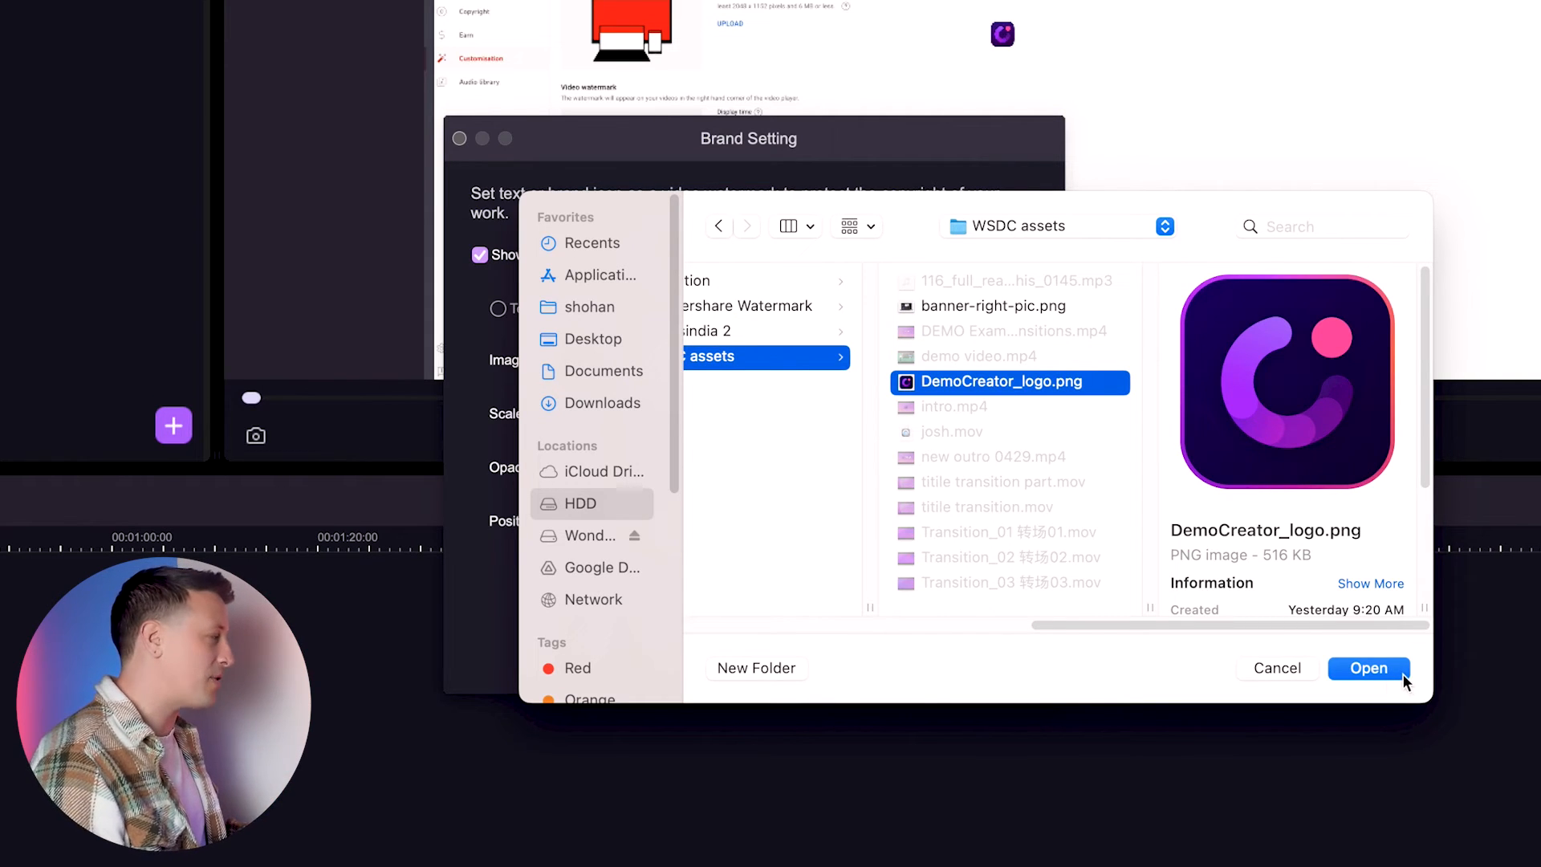
{"action": "left_click", "coordinate": [1368, 668]}
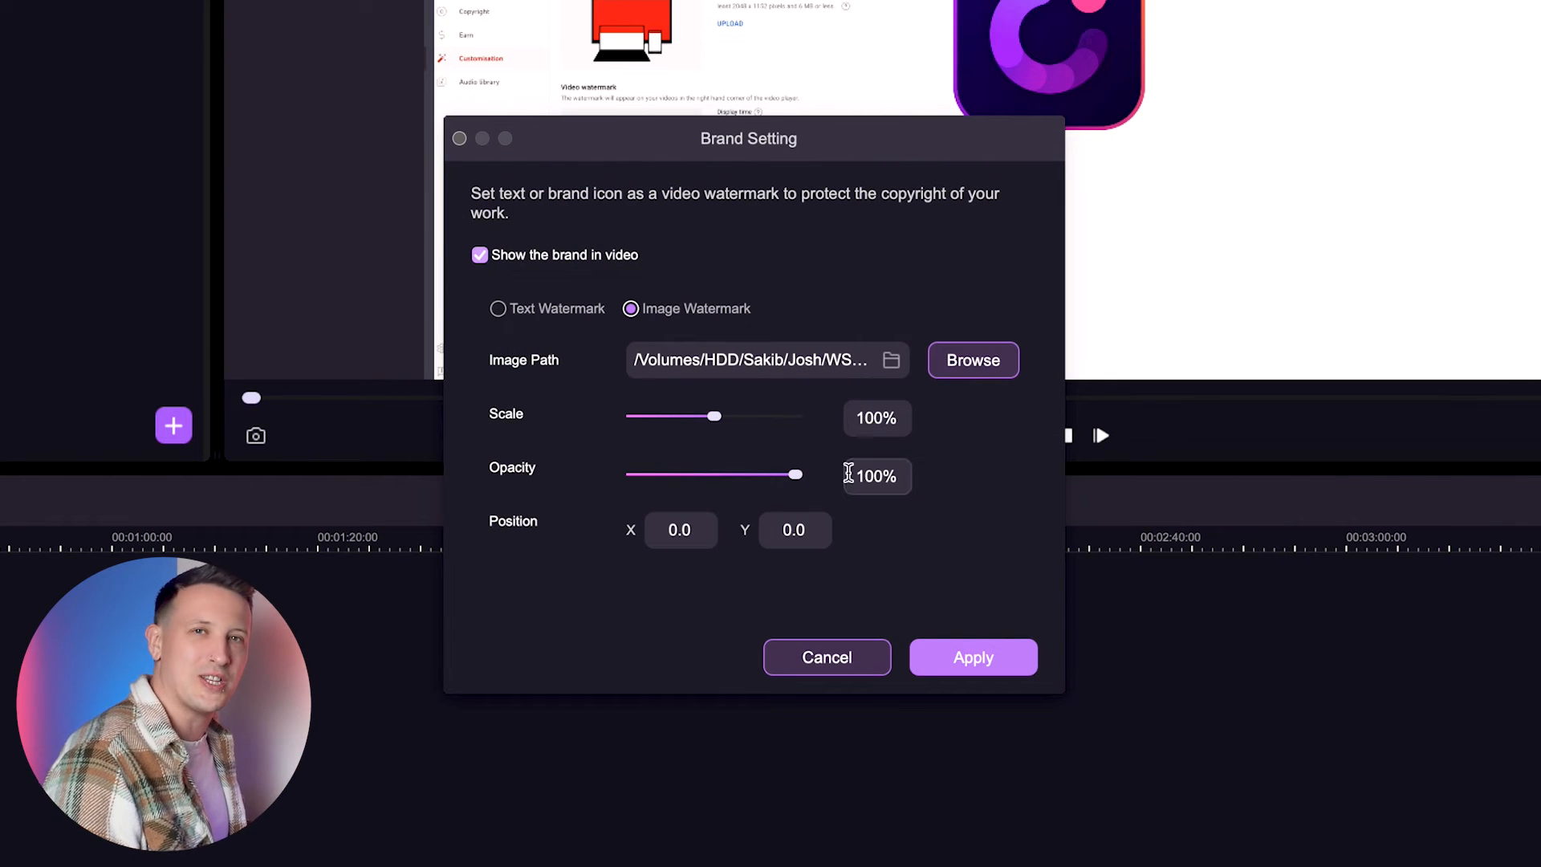
Apply the logo watermark at 49% scale, 42% opacity, positioned at X 2133, Y 1023.
{"action": "left_click_drag", "start_coordinate": [716, 416], "coordinate": [700, 415]}
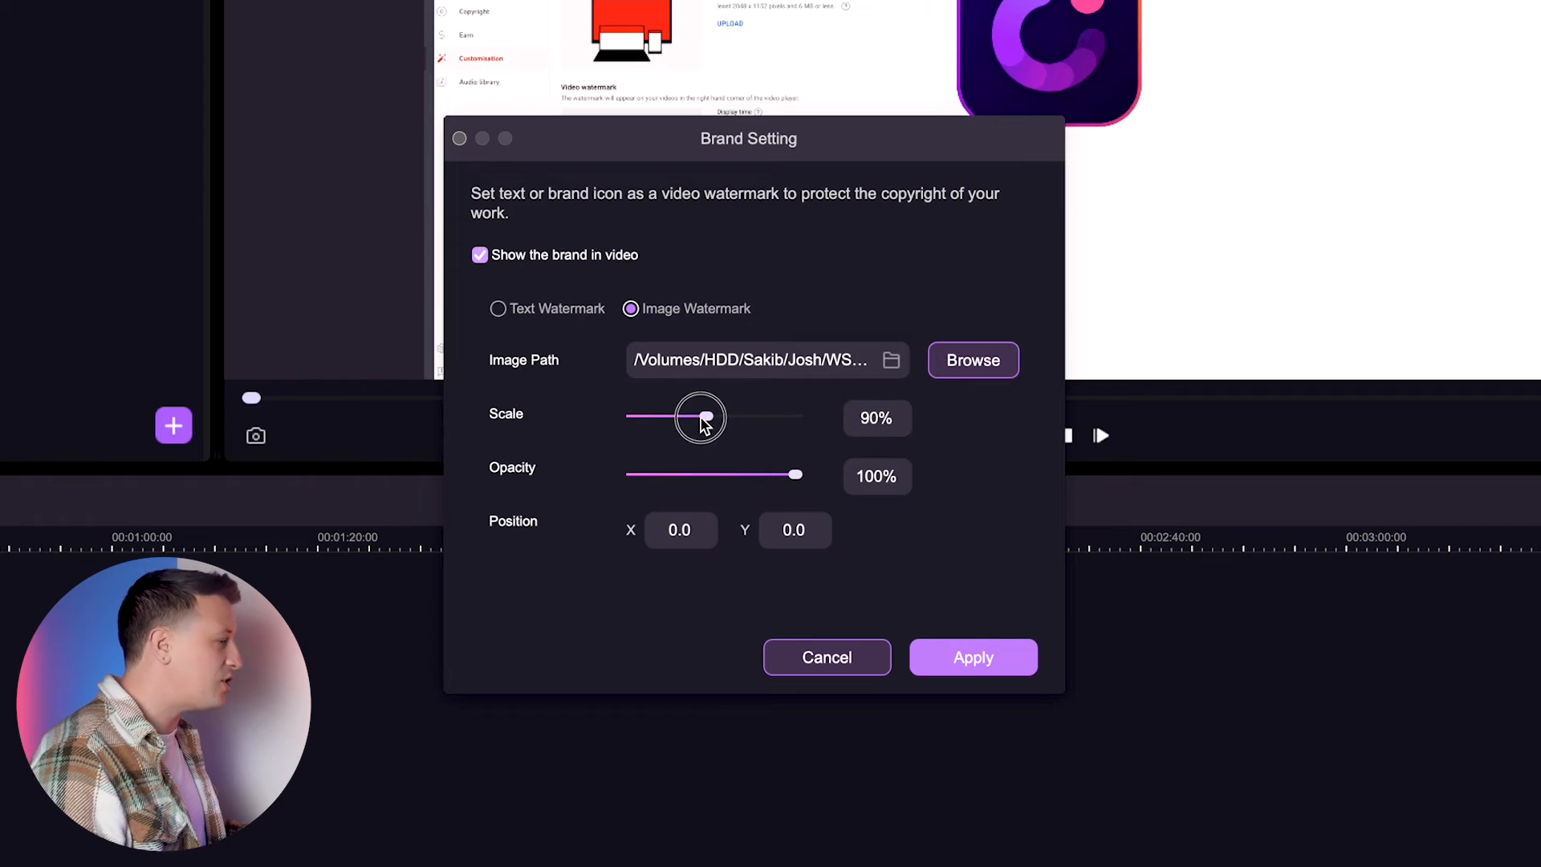
{"action": "left_click_drag", "start_coordinate": [700, 417], "coordinate": [672, 416]}
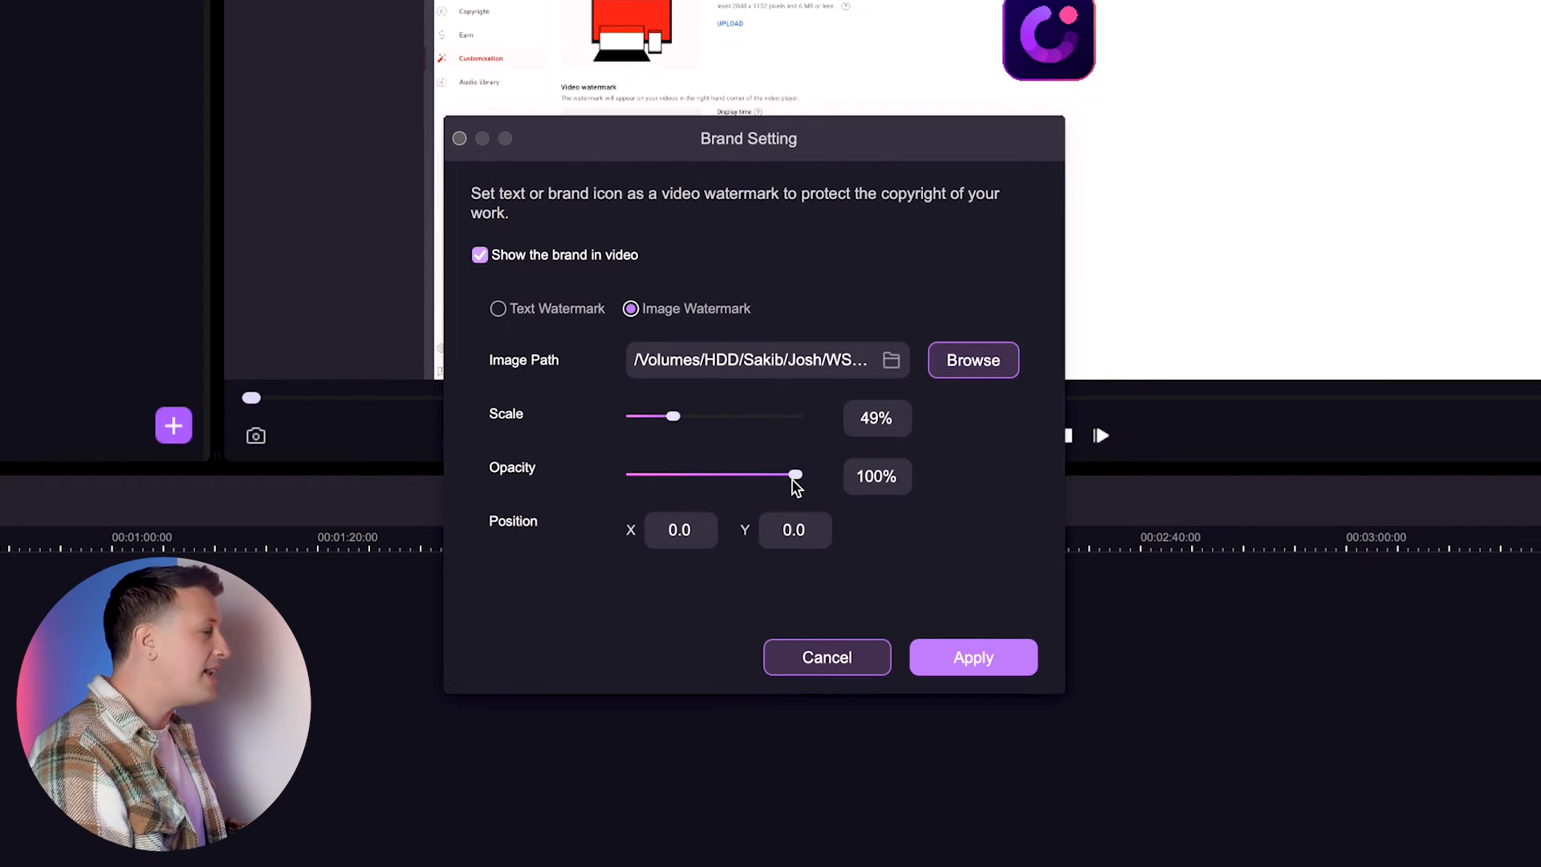
{"action": "left_click_drag", "start_coordinate": [797, 475], "coordinate": [699, 475]}
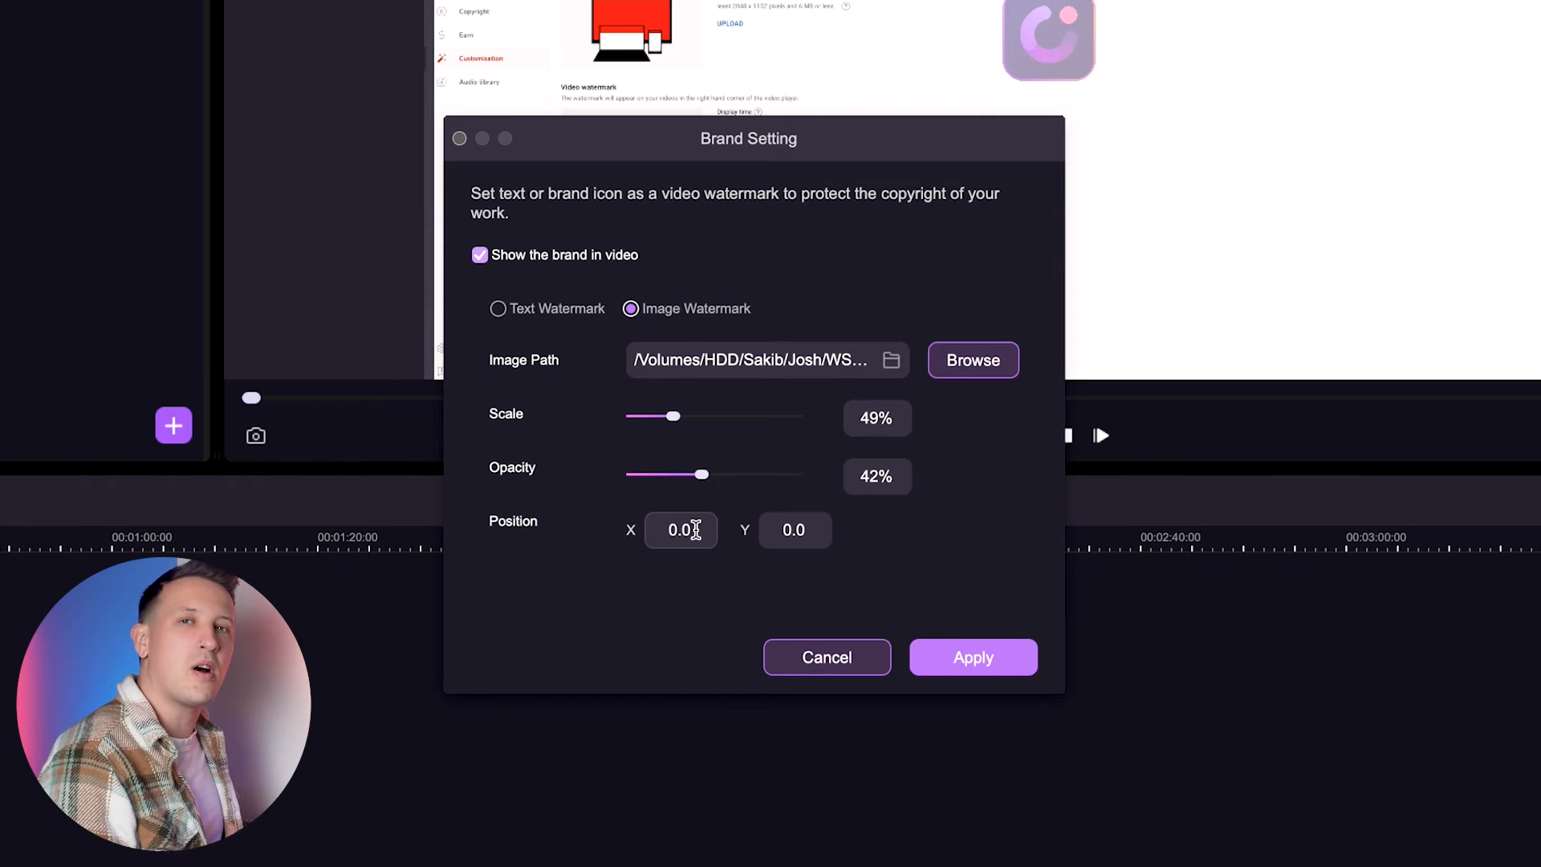
{"action": "type", "text": "1023"}
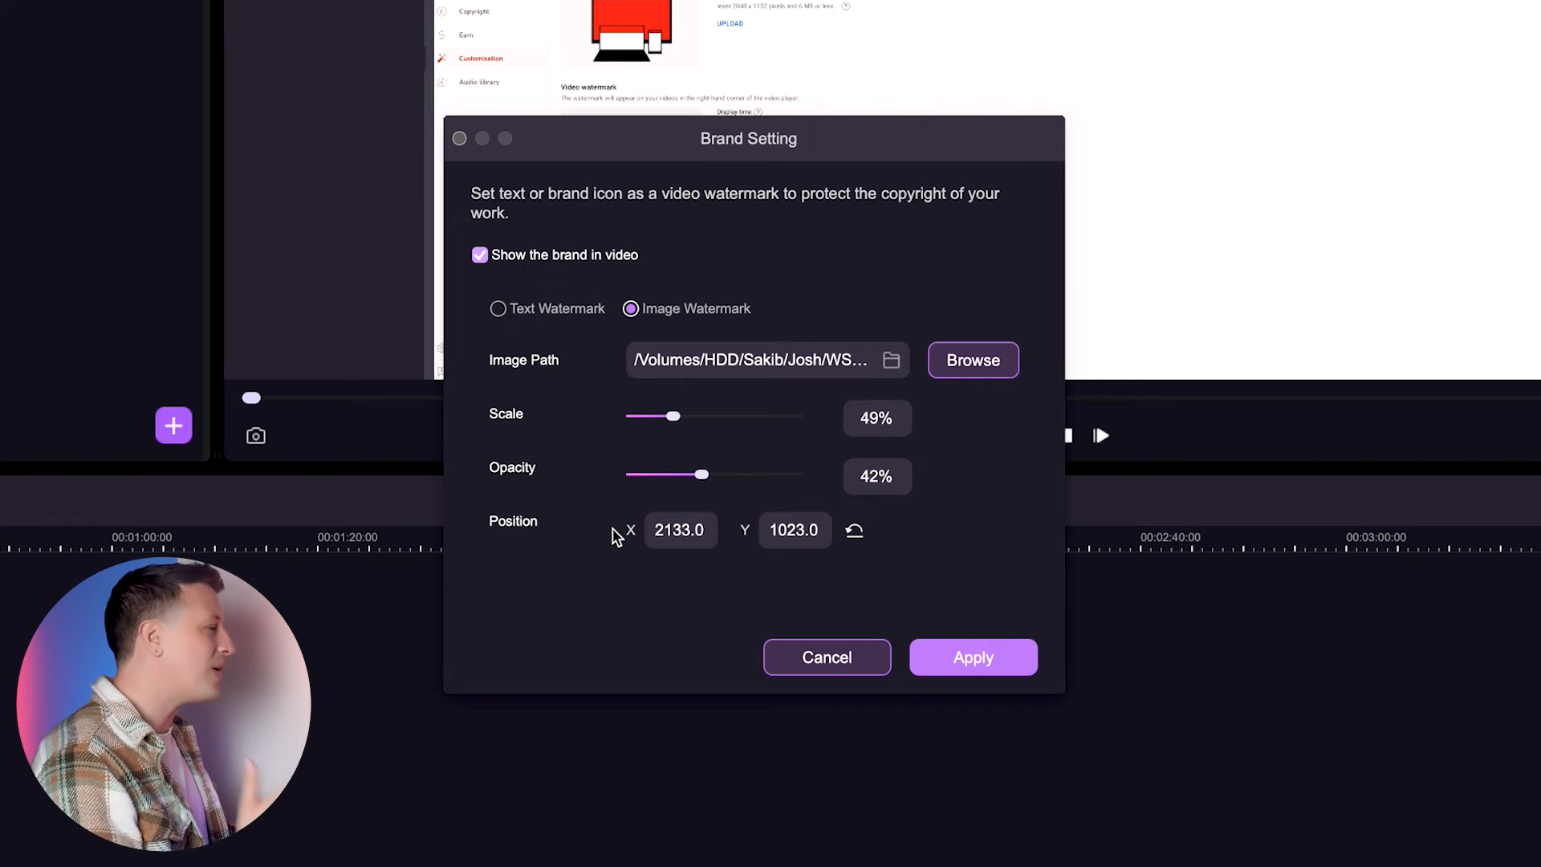
{"action": "left_click", "coordinate": [973, 658]}
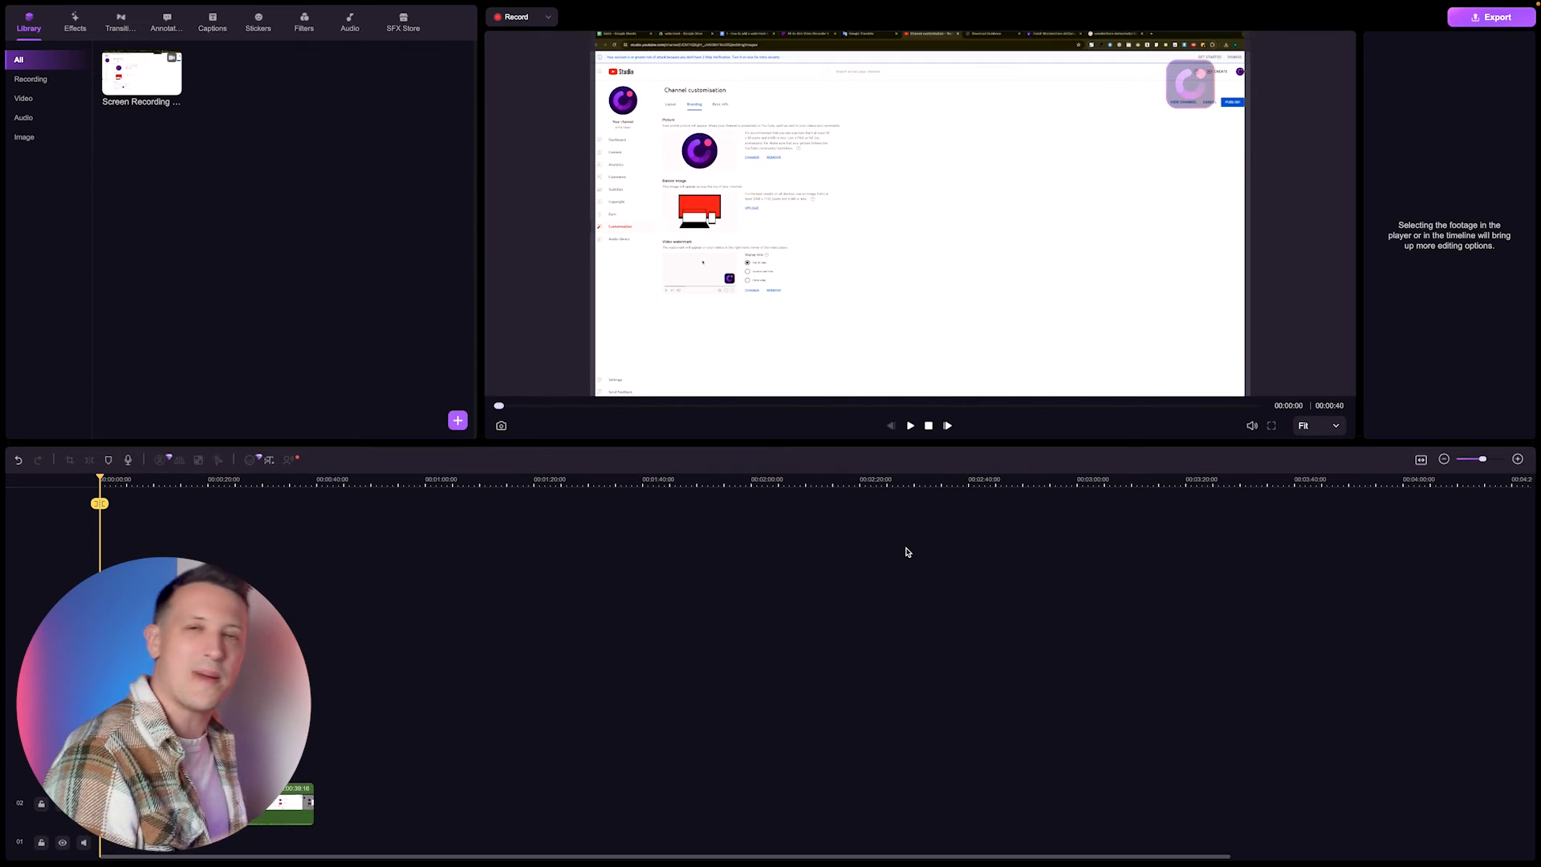